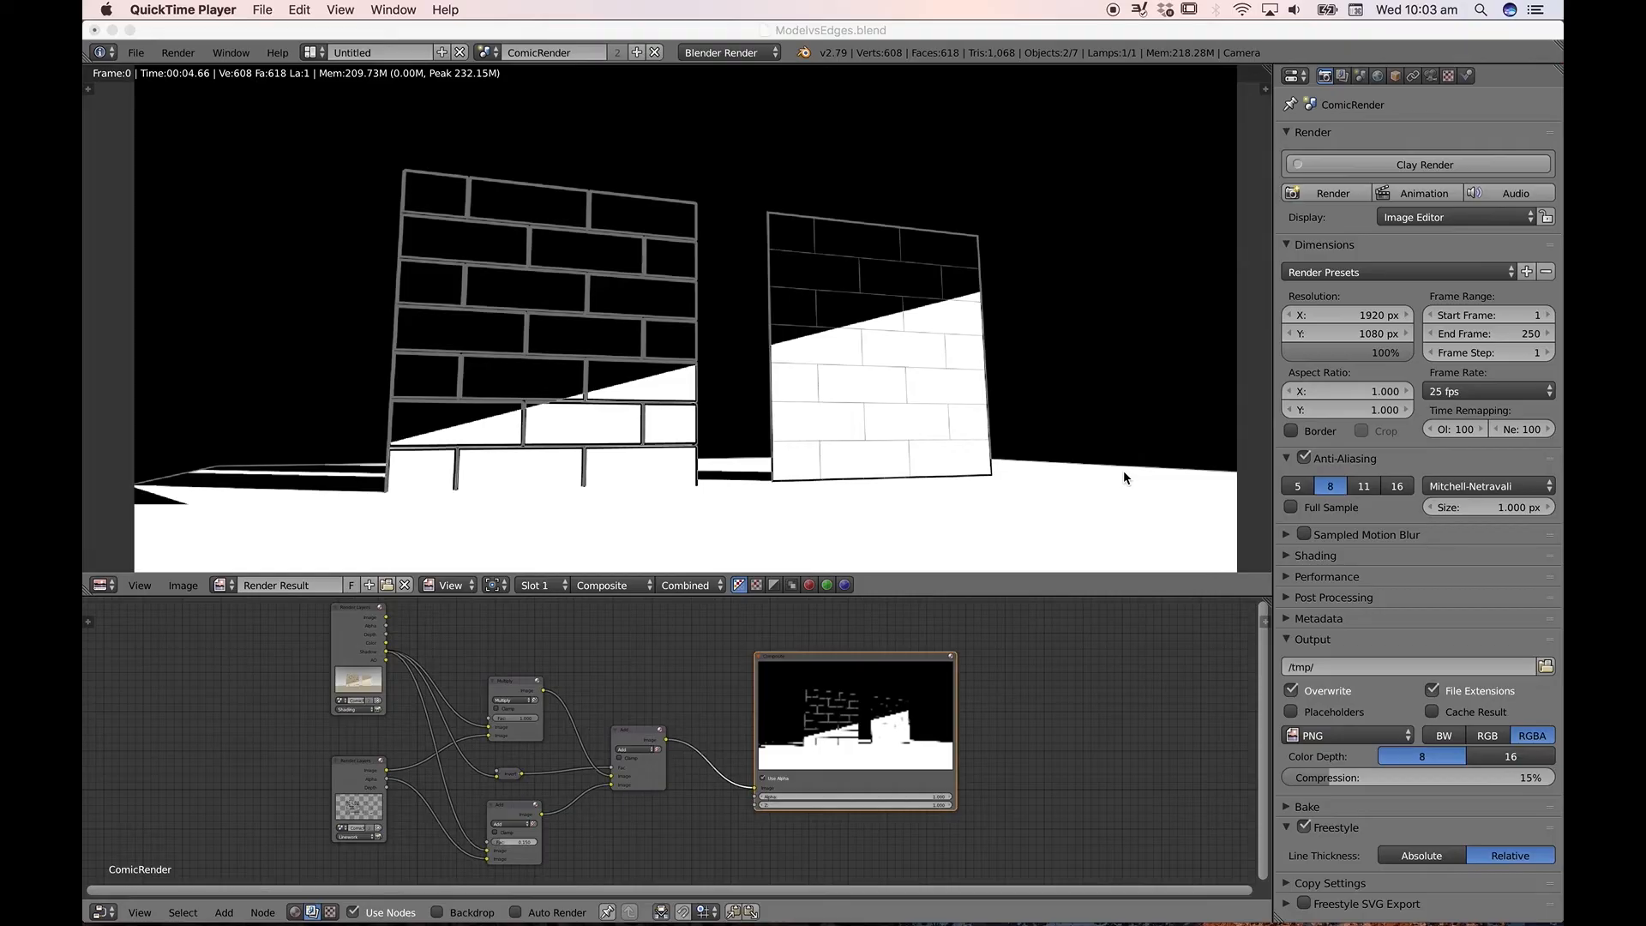
{"action": "mouse_move", "coordinate": [1149, 389]}
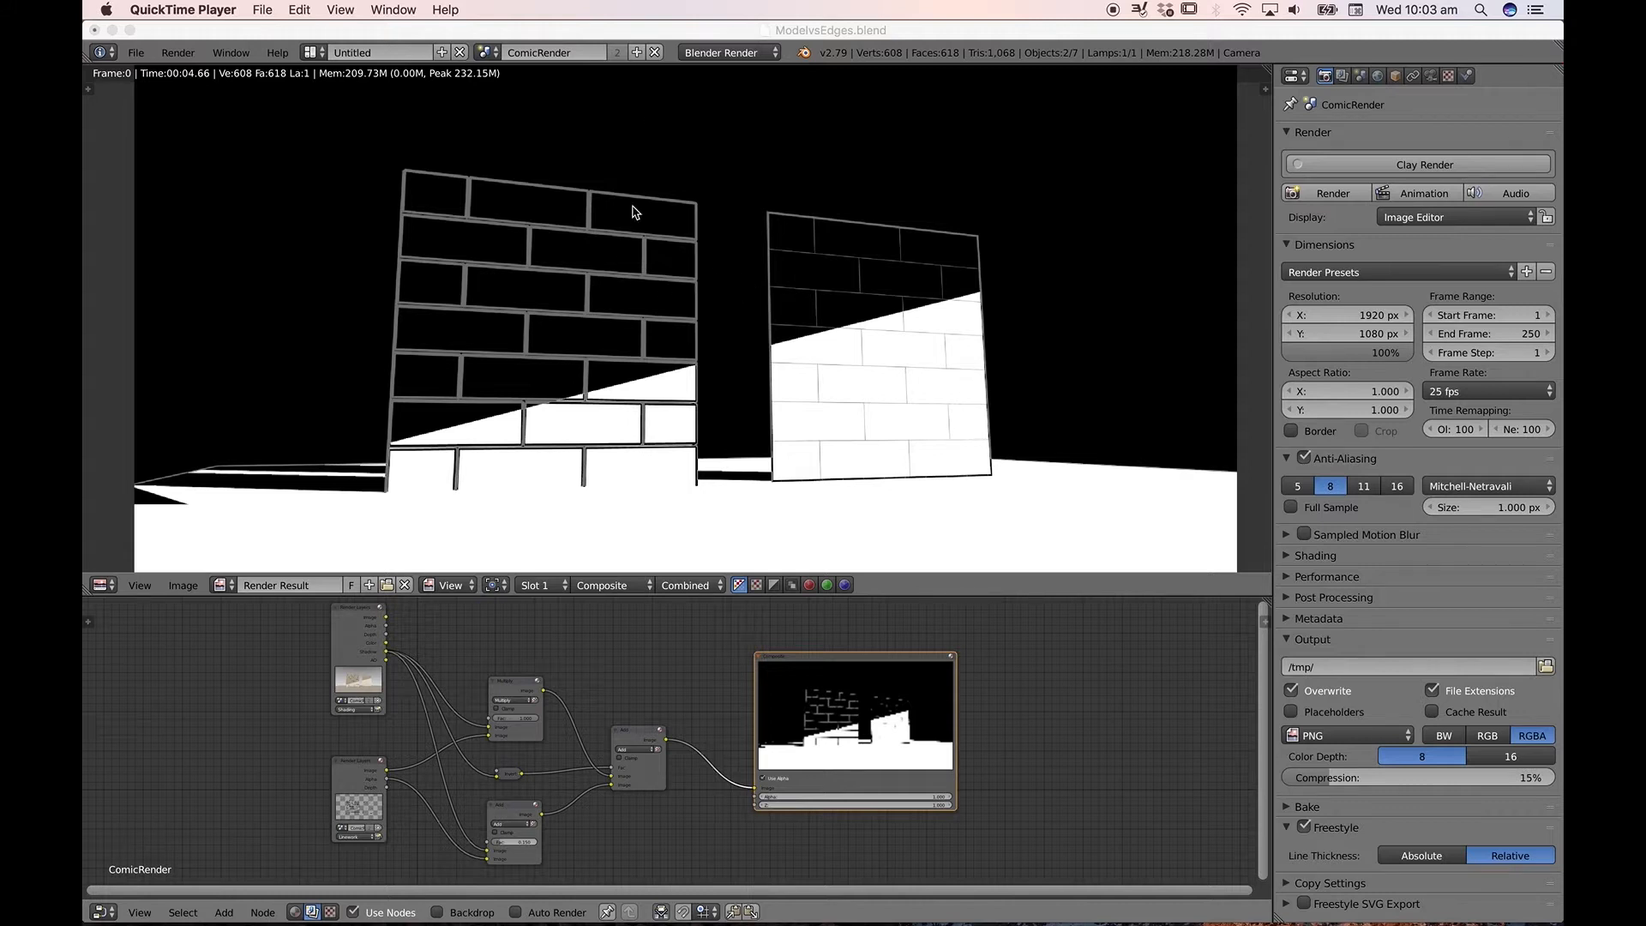
{"action": "mouse_move", "coordinate": [513, 216]}
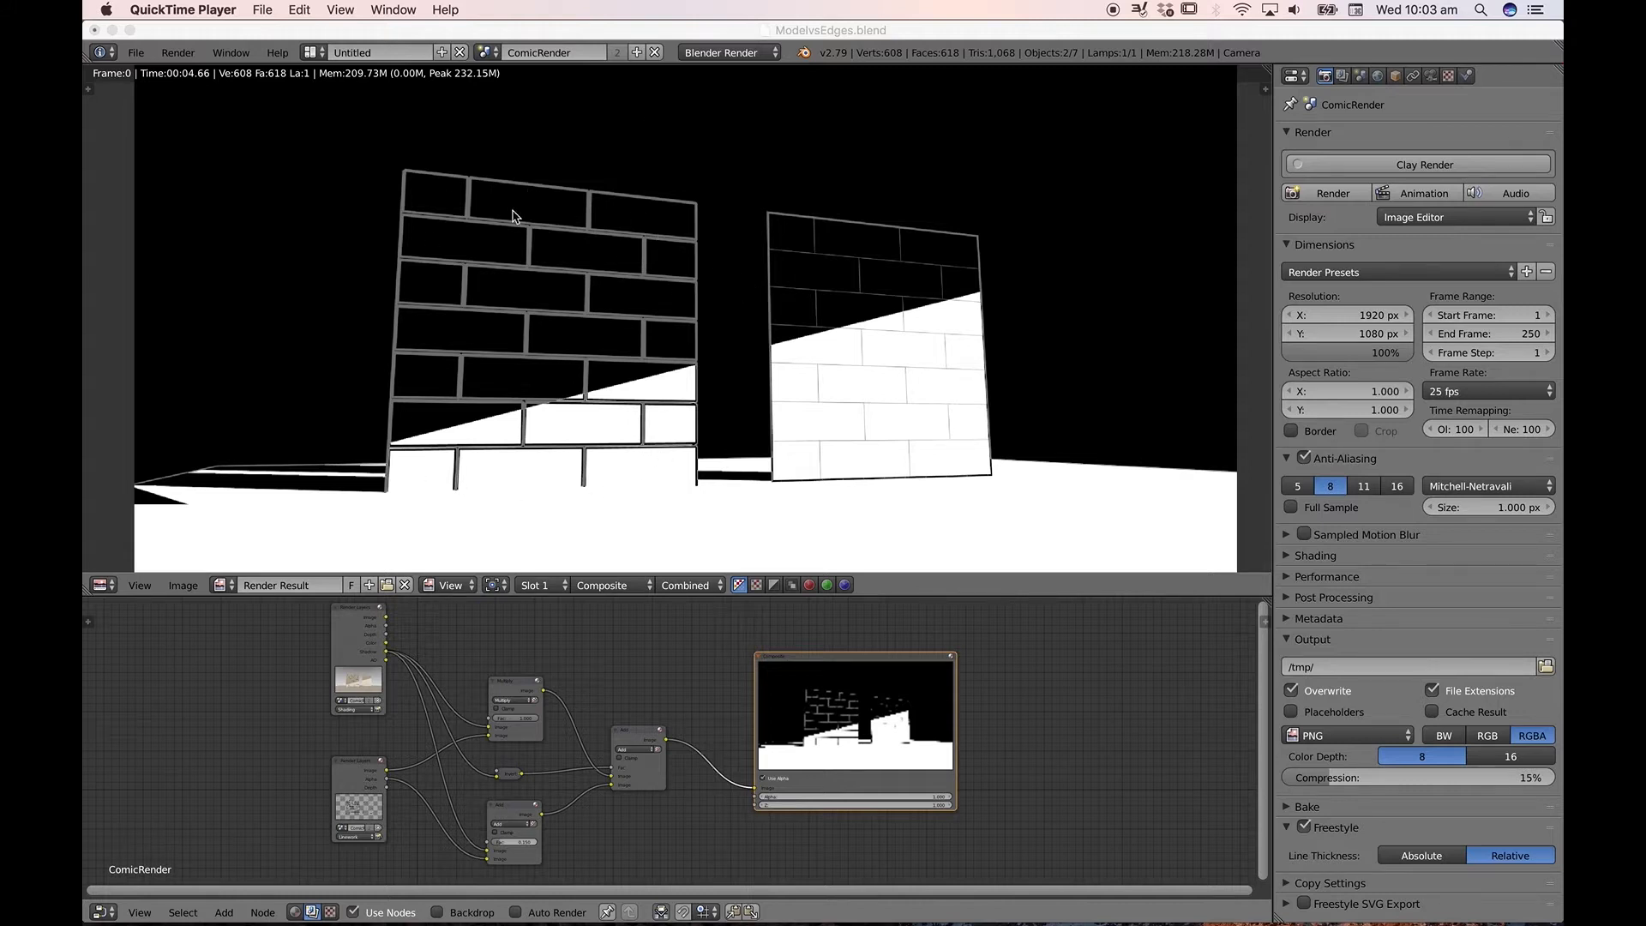
{"action": "mouse_move", "coordinate": [1006, 259]}
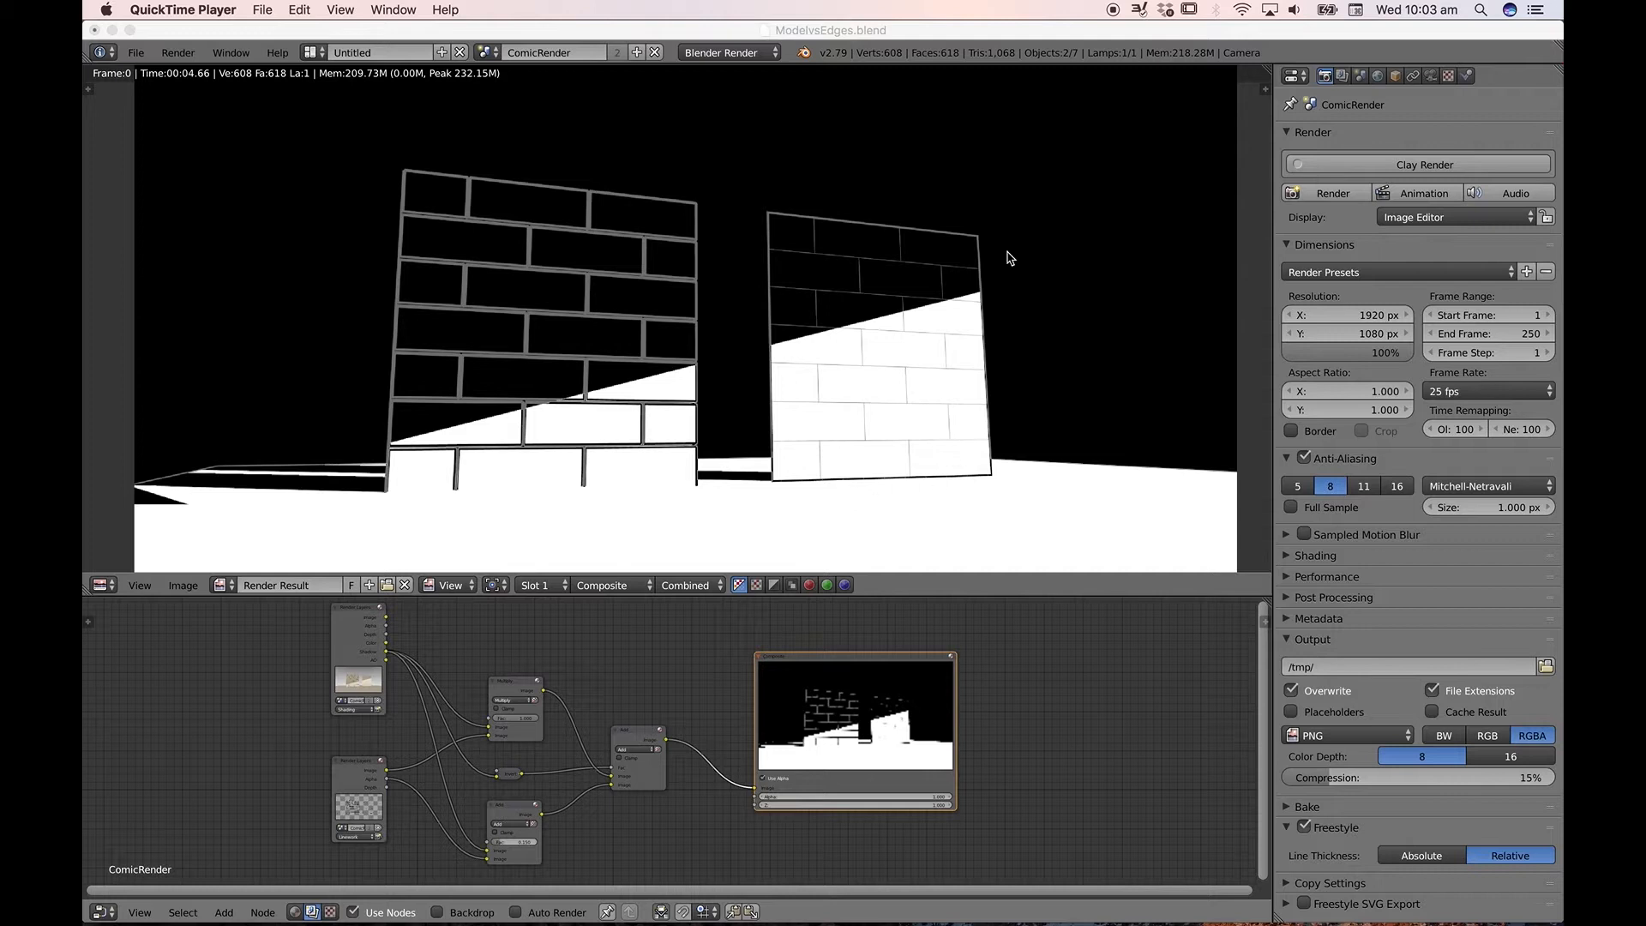
{"action": "mouse_move", "coordinate": [826, 306]}
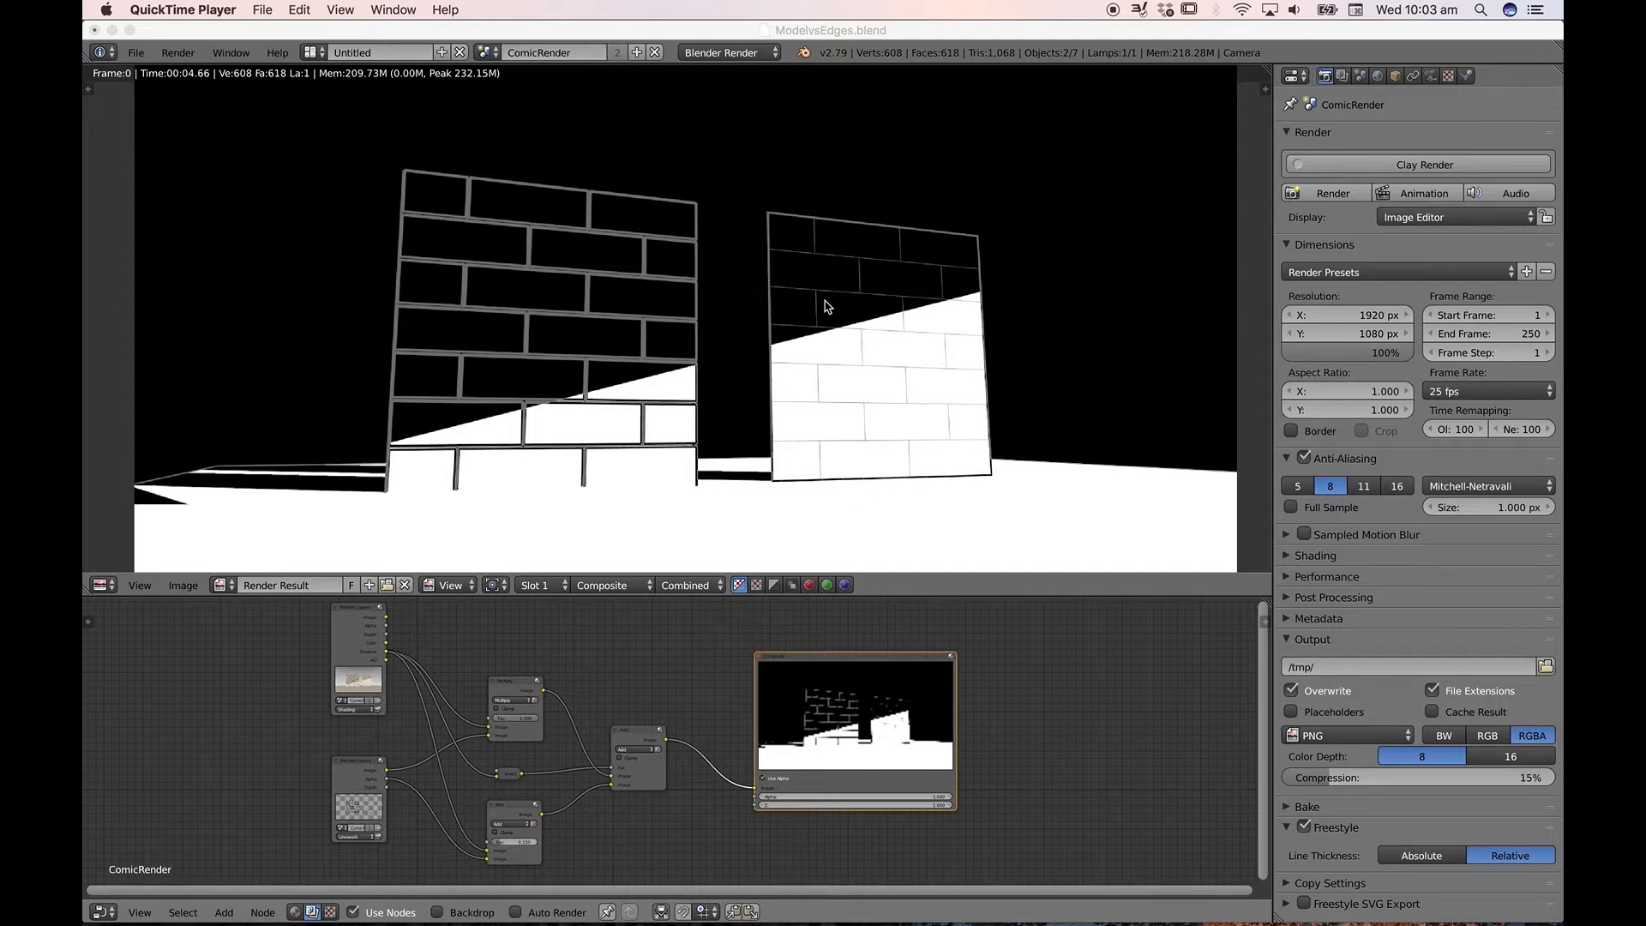
{"action": "mouse_move", "coordinate": [900, 279]}
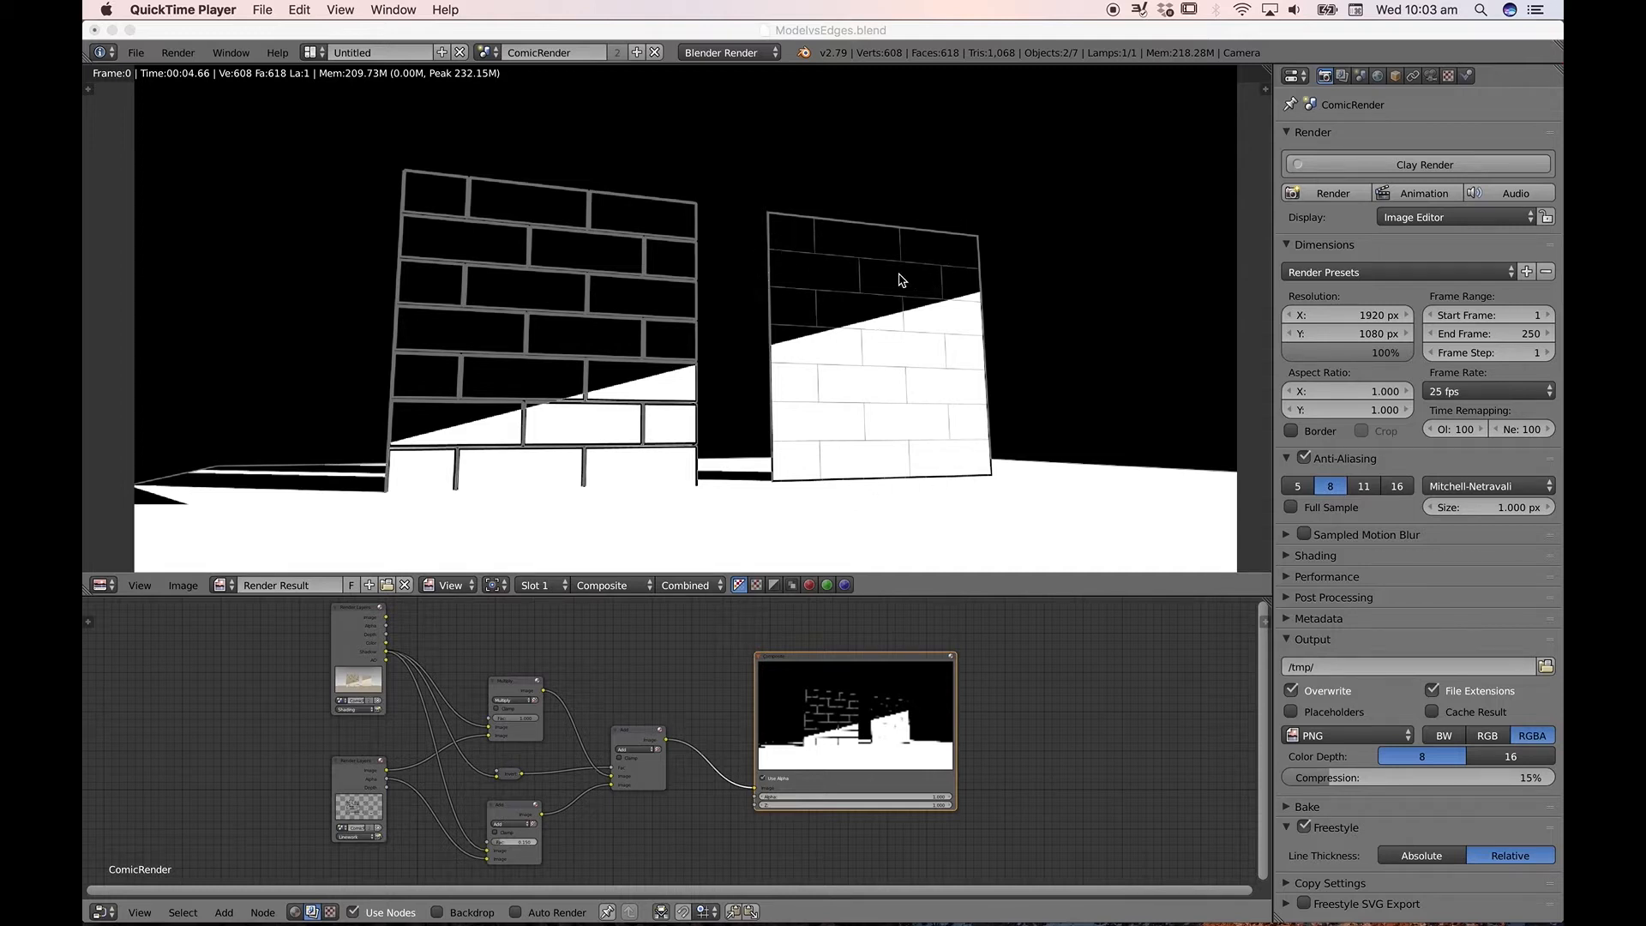
{"action": "mouse_move", "coordinate": [1027, 291]}
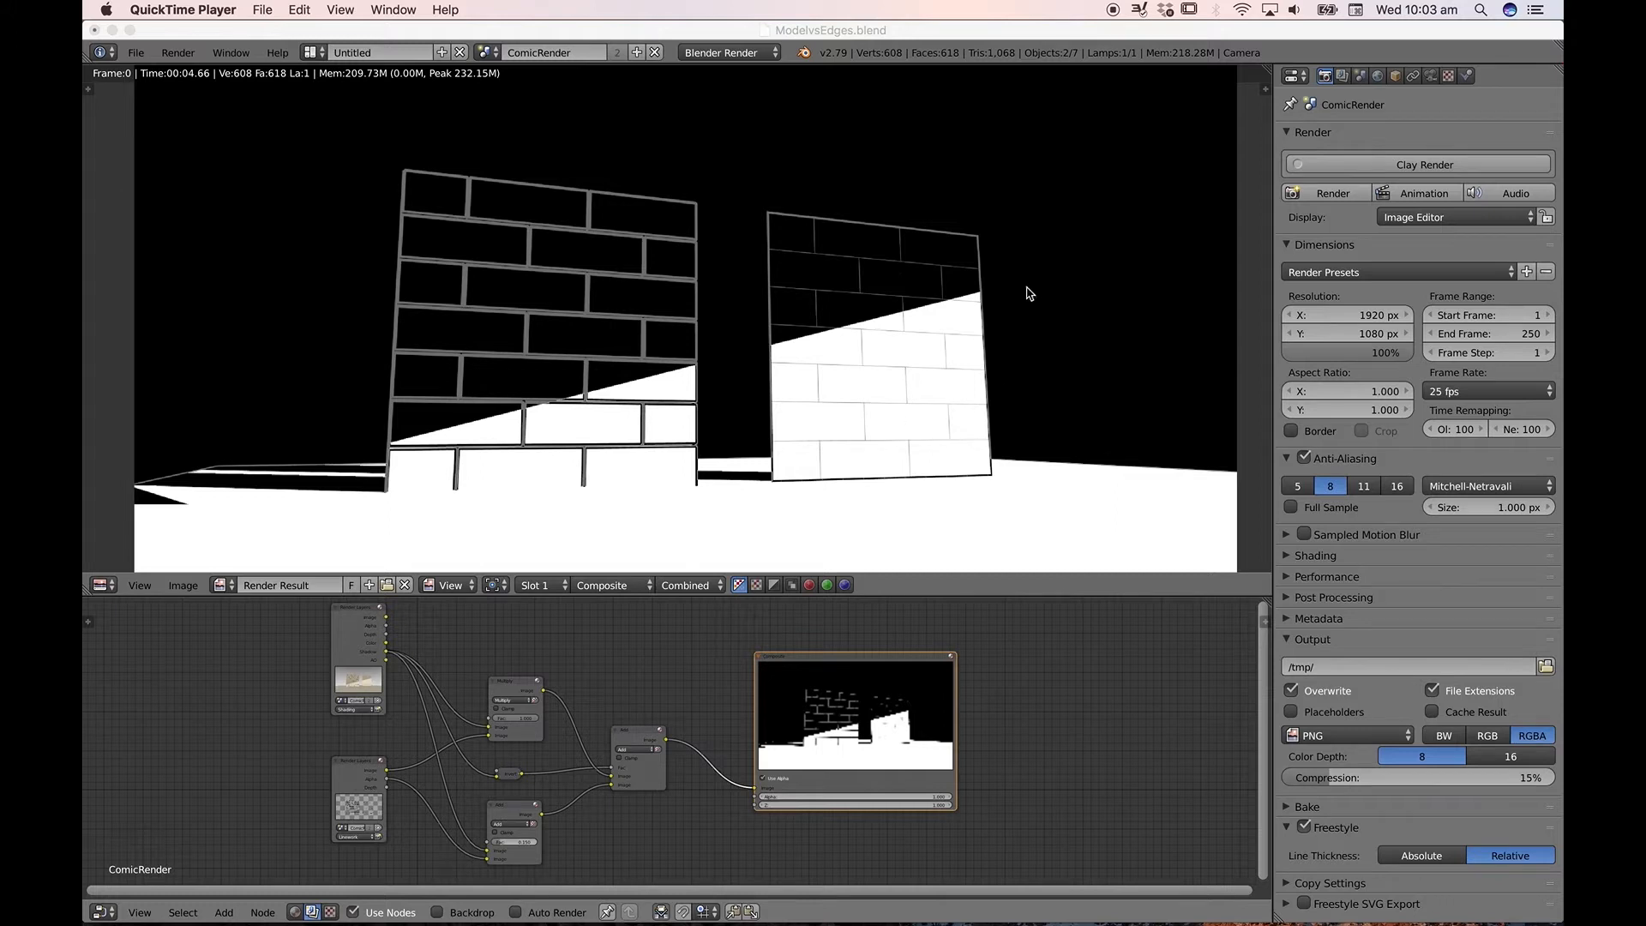
{"action": "mouse_move", "coordinate": [374, 393]}
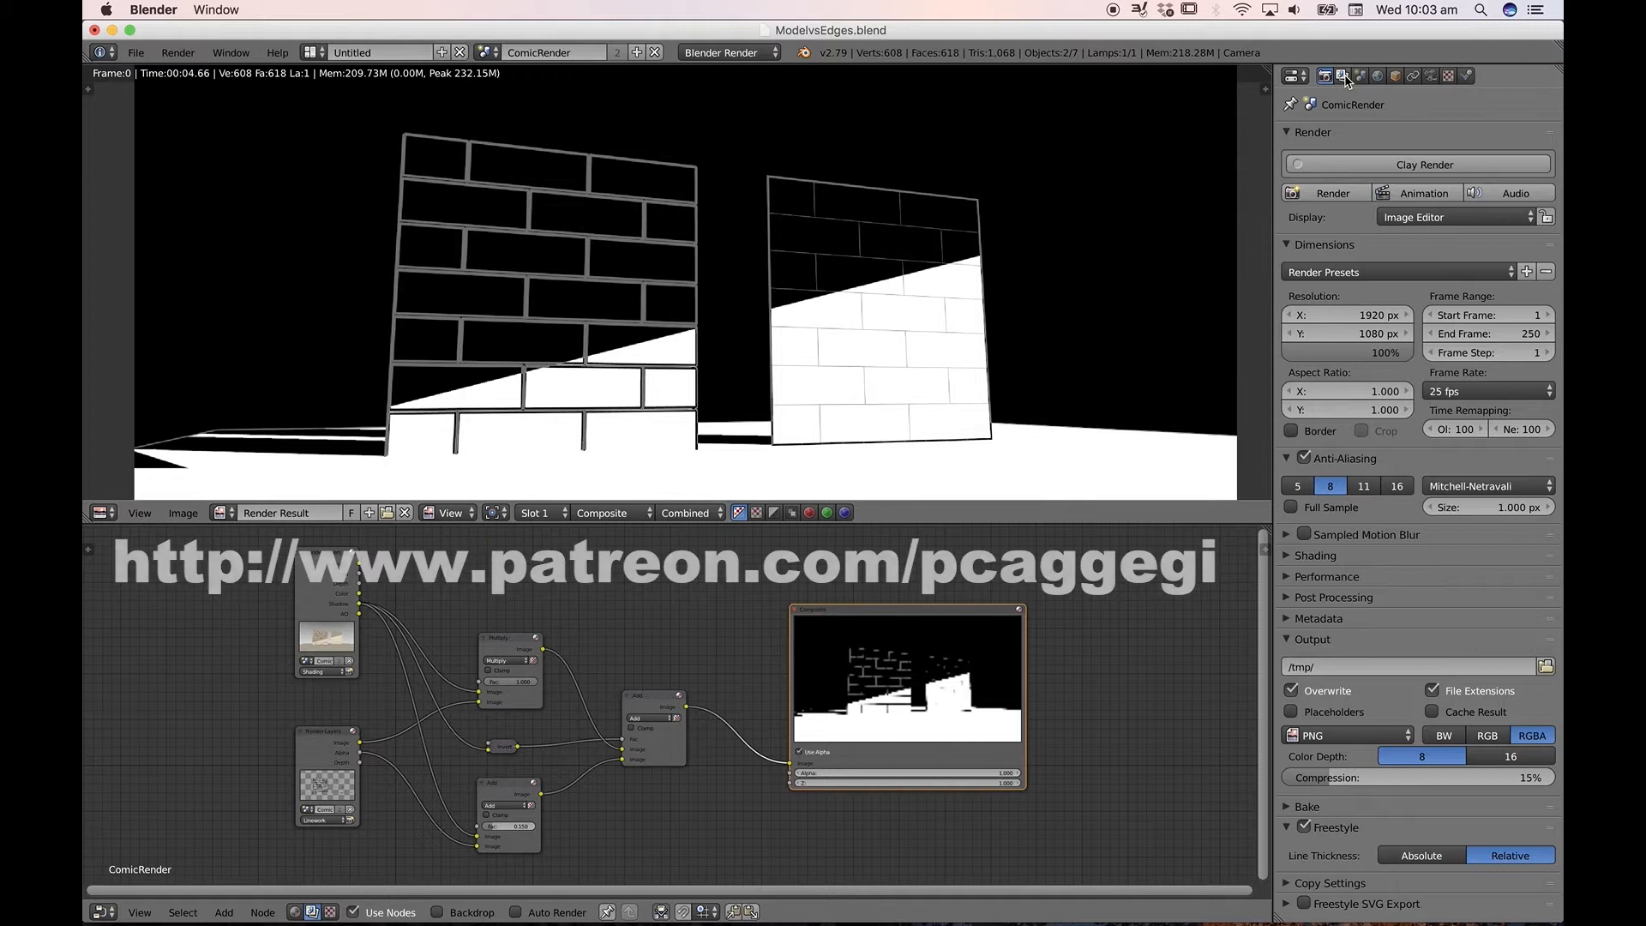
- Show the Linework render layer's Freestyle line set panel and the first line style's distance-based thickness modifier
{"action": "left_click", "coordinate": [1325, 74]}
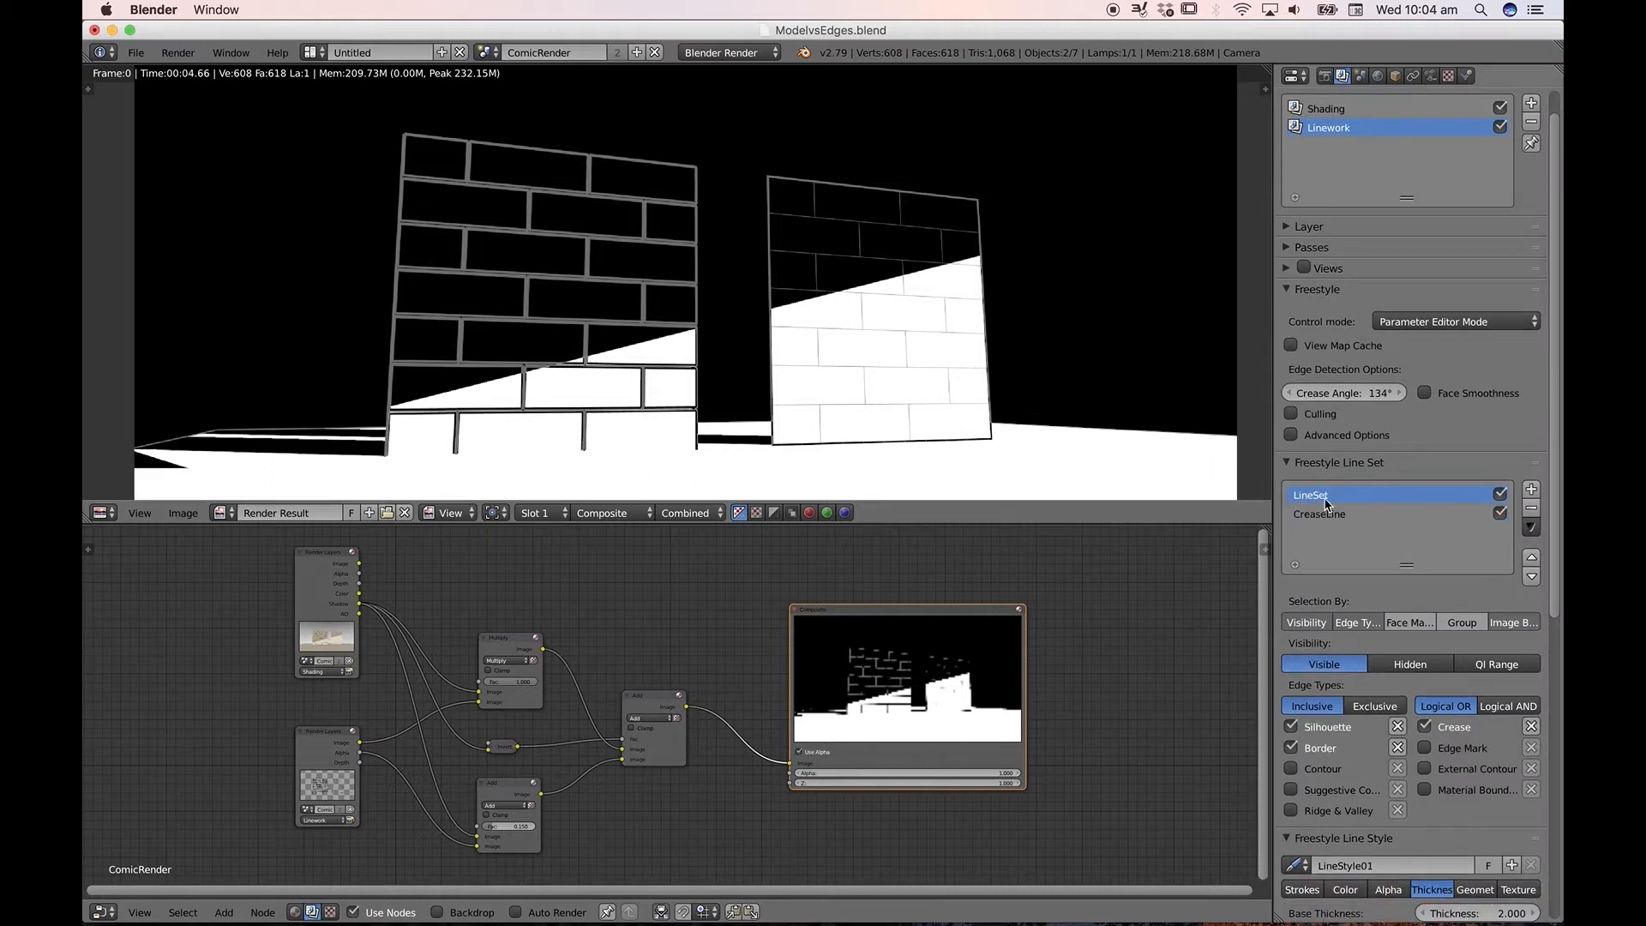
{"action": "scroll", "scroll_direction": "down", "scroll_amount": 3}
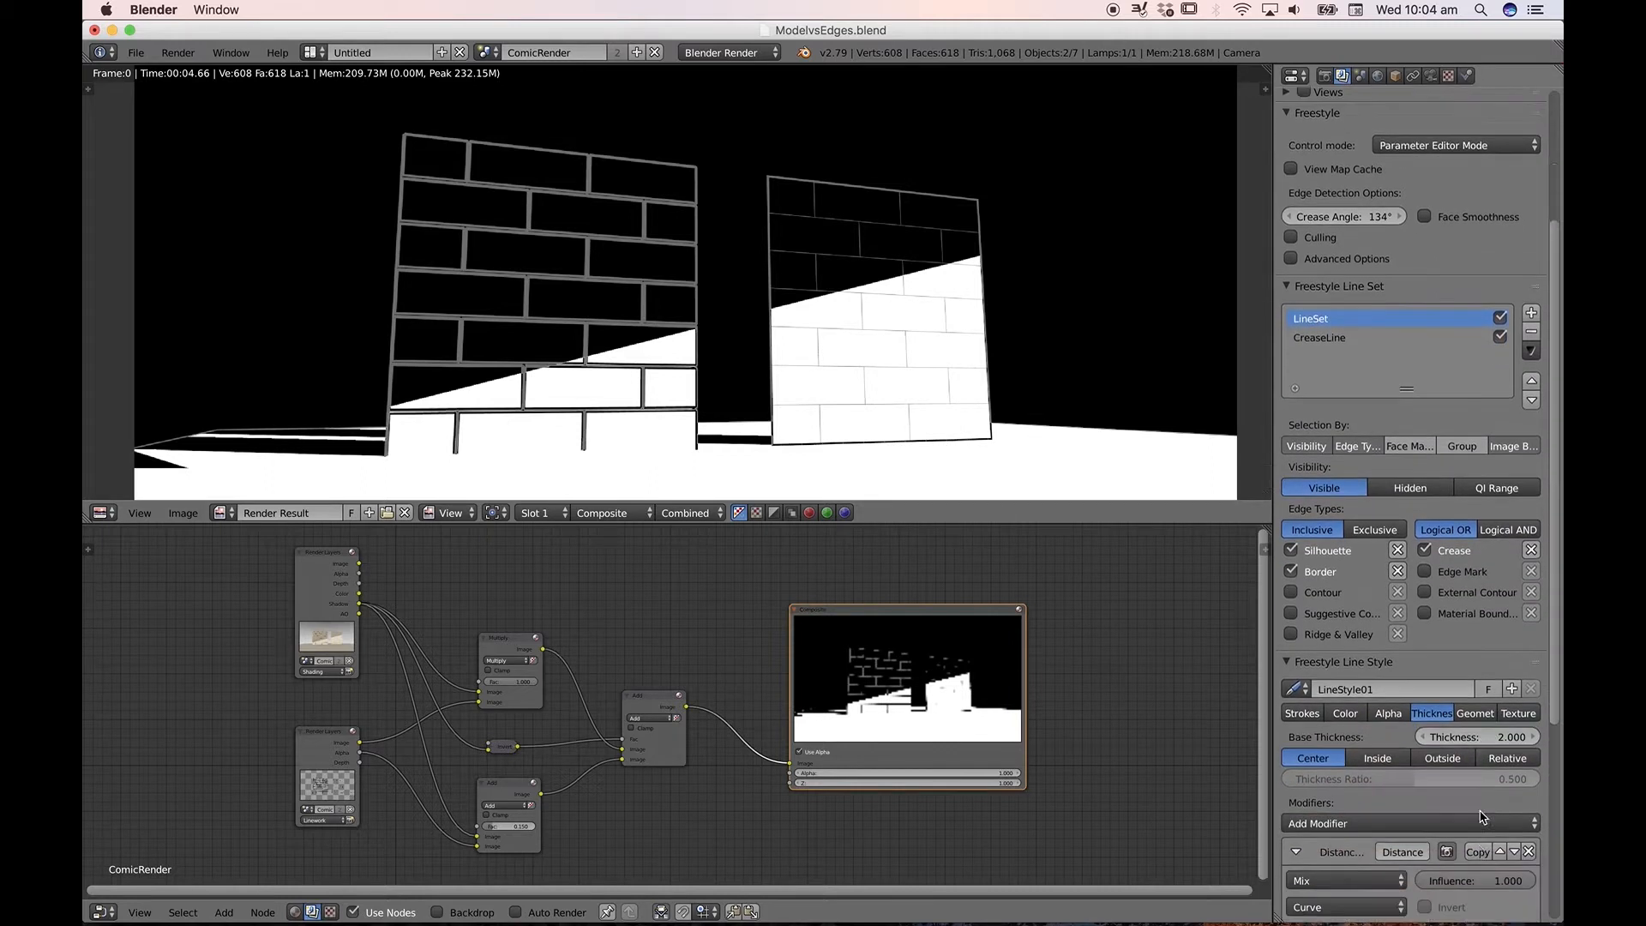
{"action": "scroll", "scroll_direction": "down", "scroll_amount": 3}
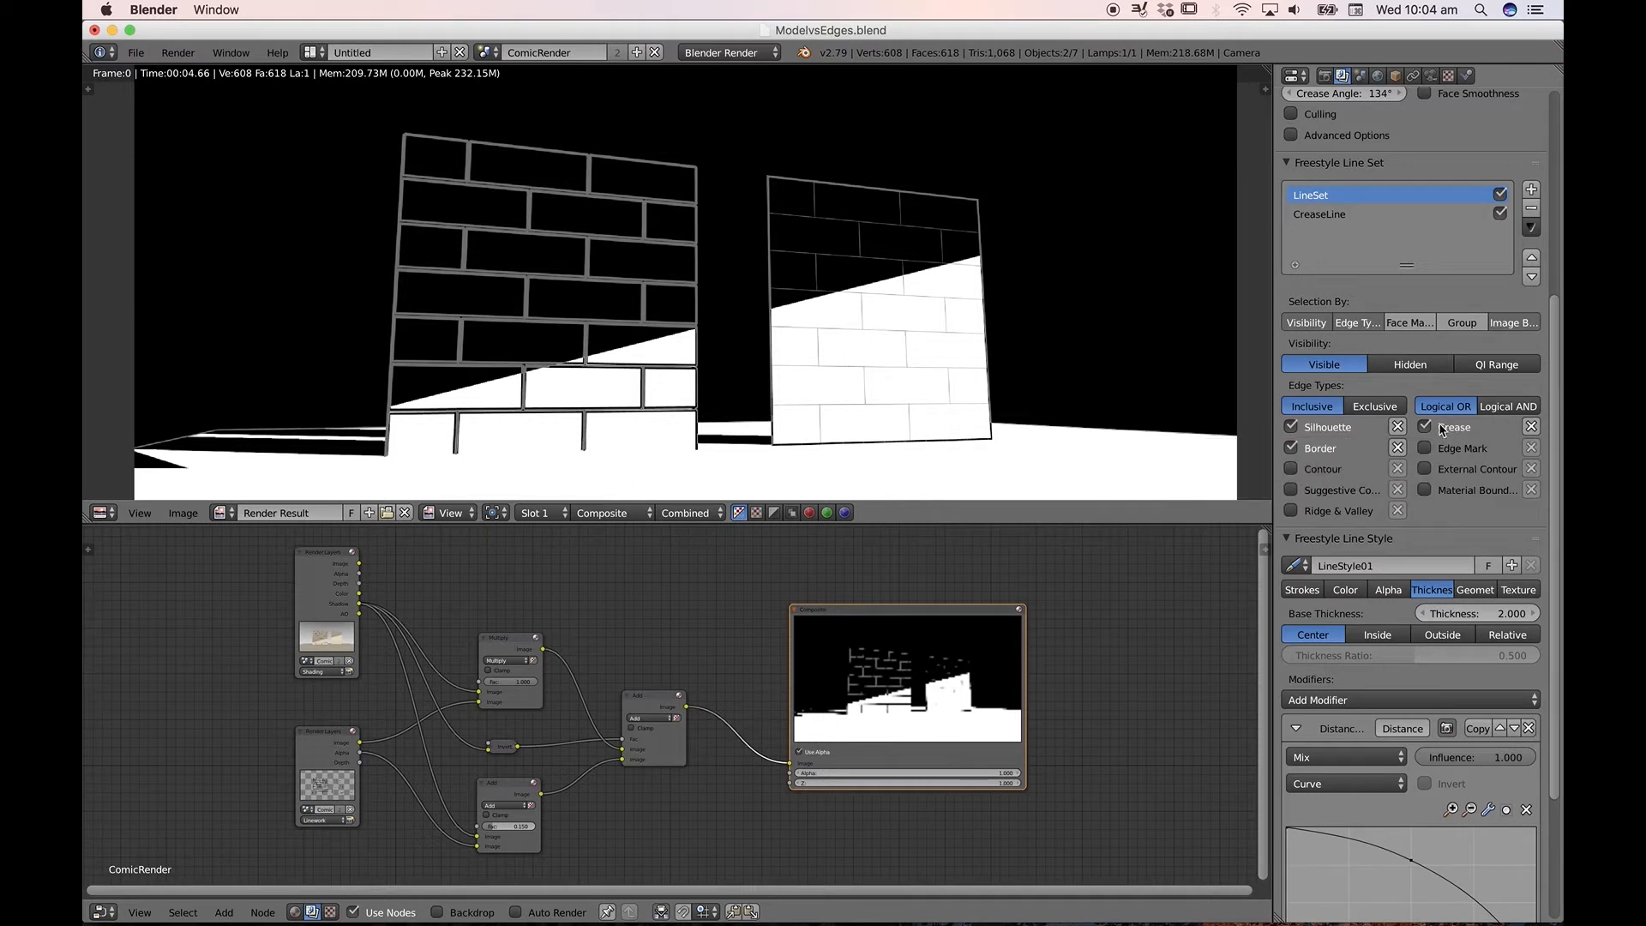
{"action": "mouse_move", "coordinate": [1385, 427]}
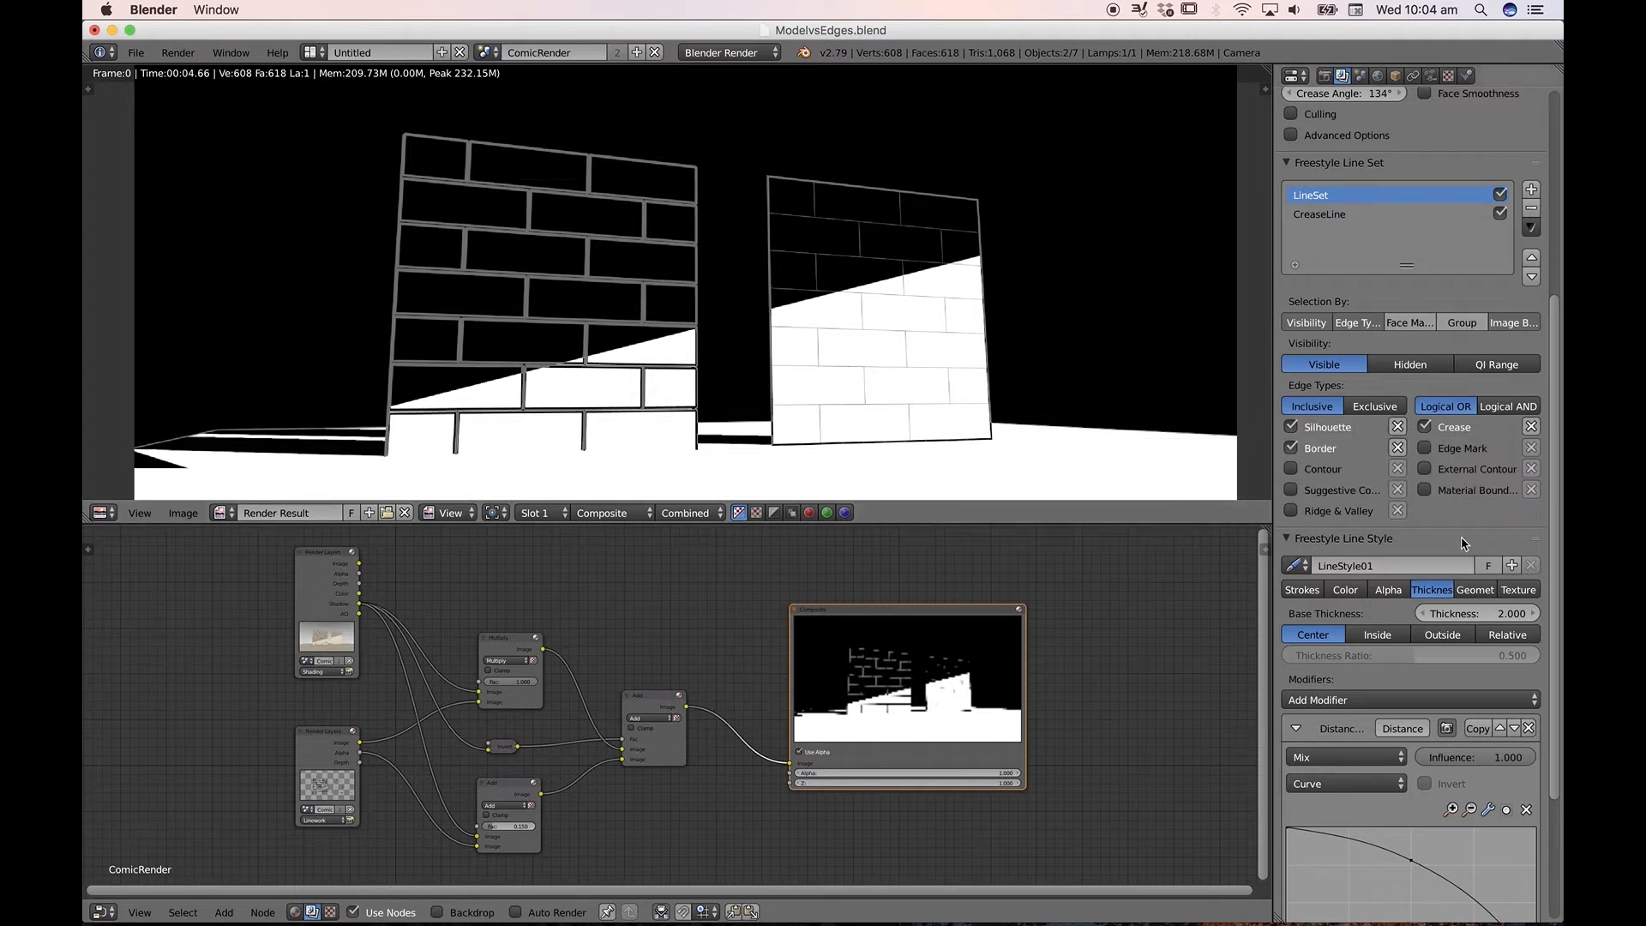
{"action": "scroll", "scroll_direction": "down", "scroll_amount": 3}
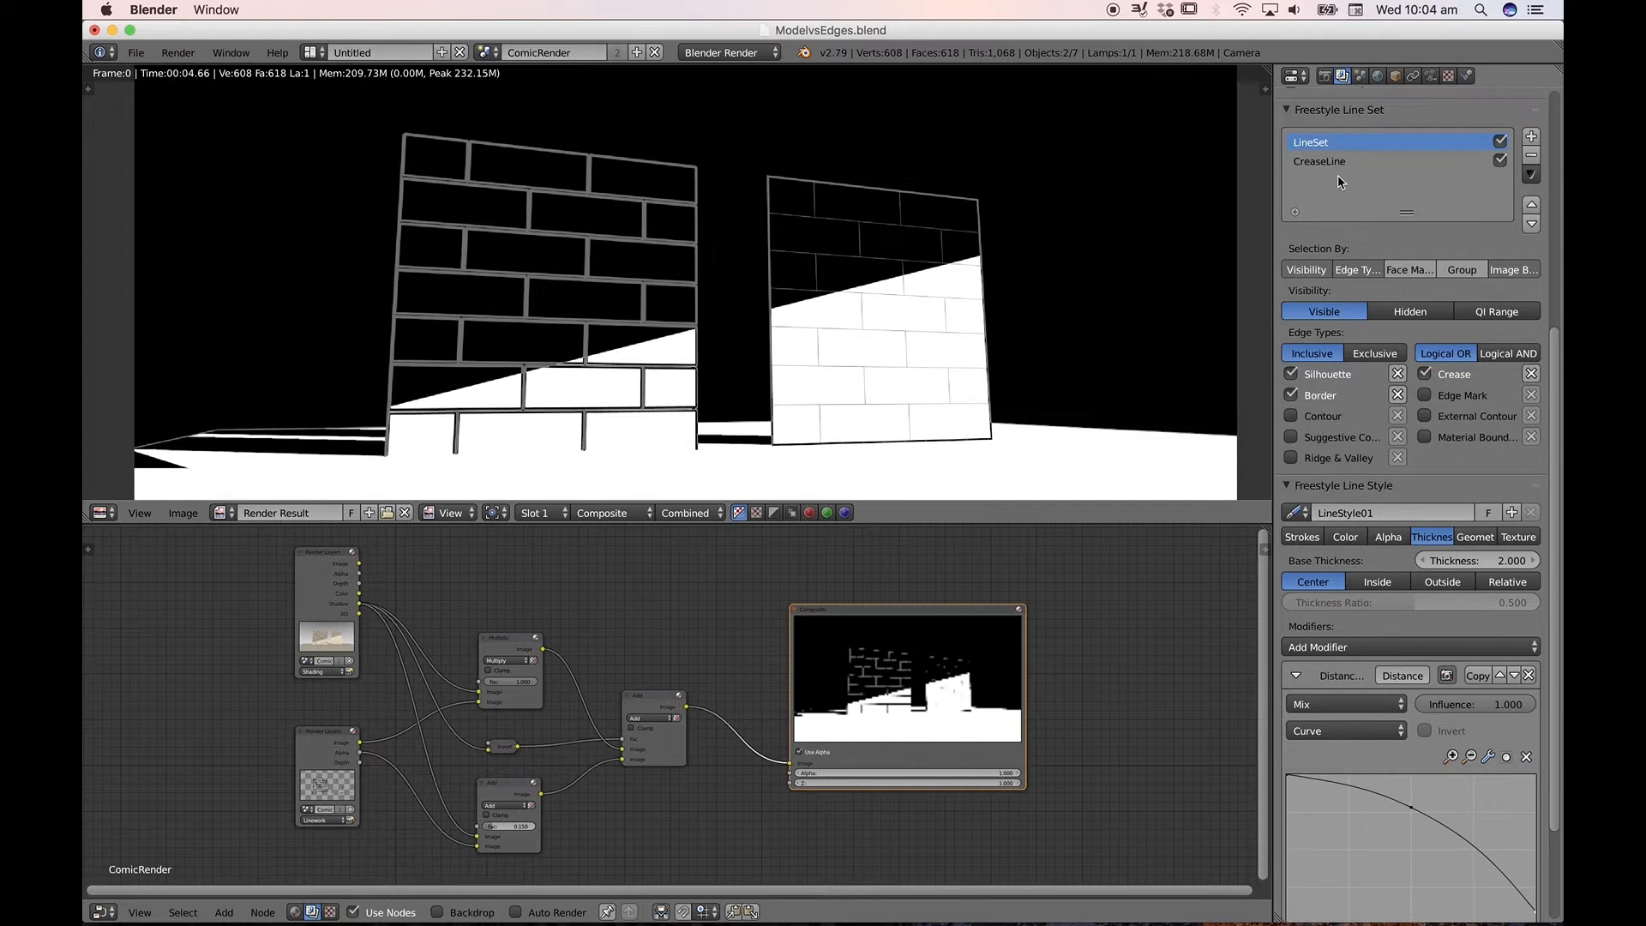
- Select the CreaseLine line set to view its Edge Mark selection and LineStyle.003 thickness modifier
{"action": "left_click", "coordinate": [1365, 162]}
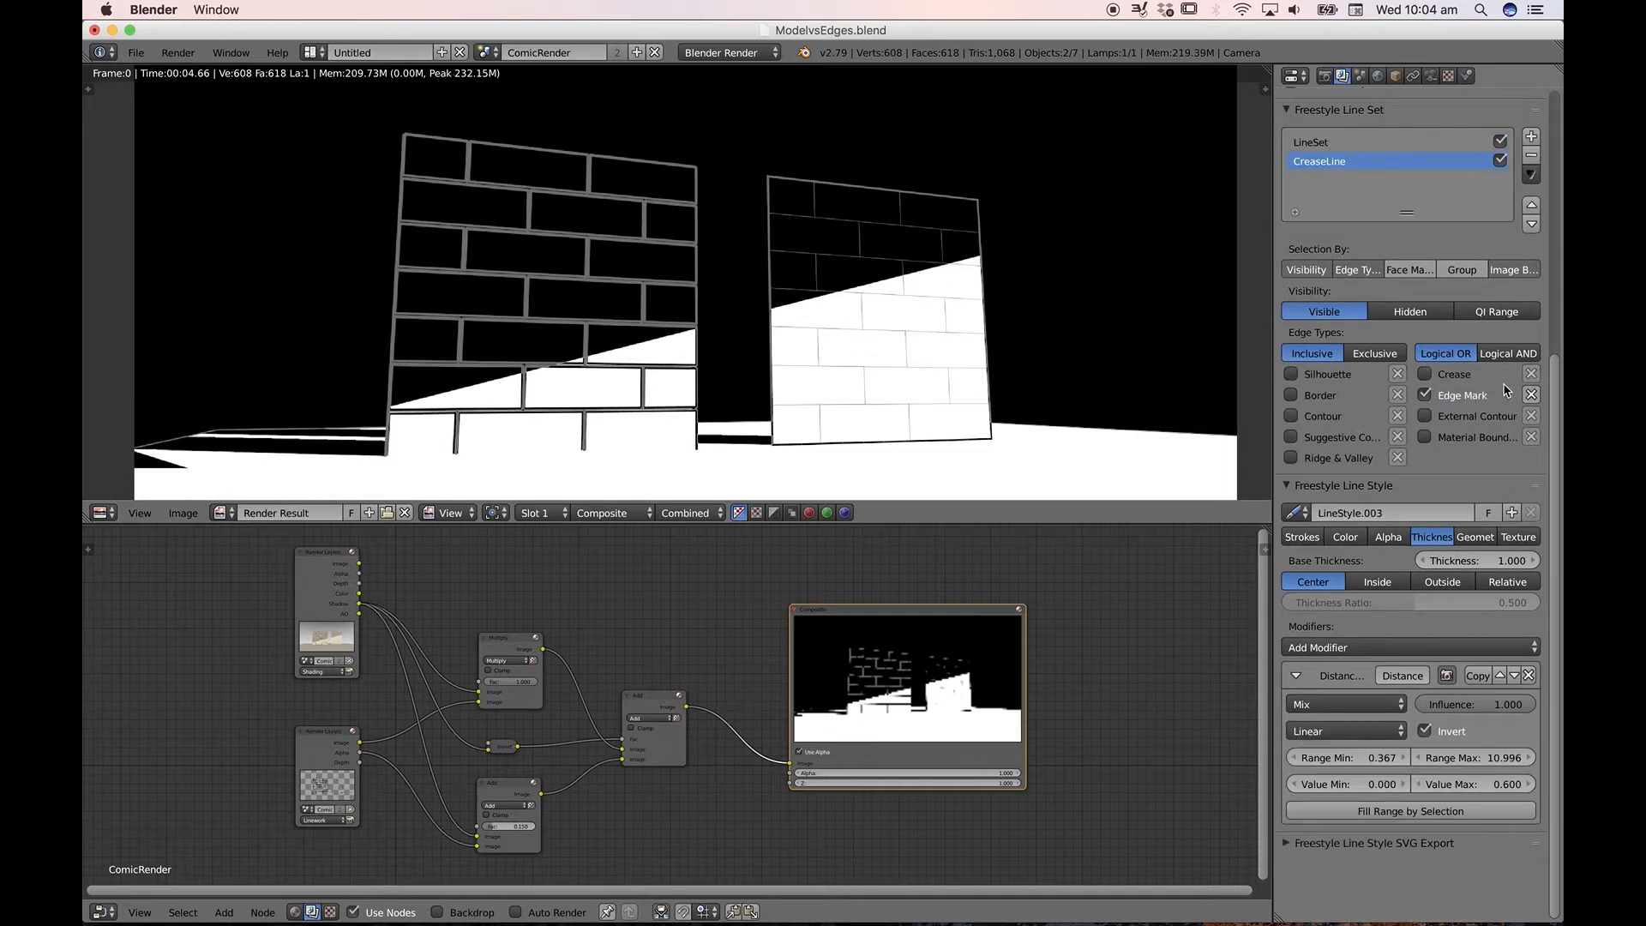
{"action": "mouse_move", "coordinate": [1478, 396]}
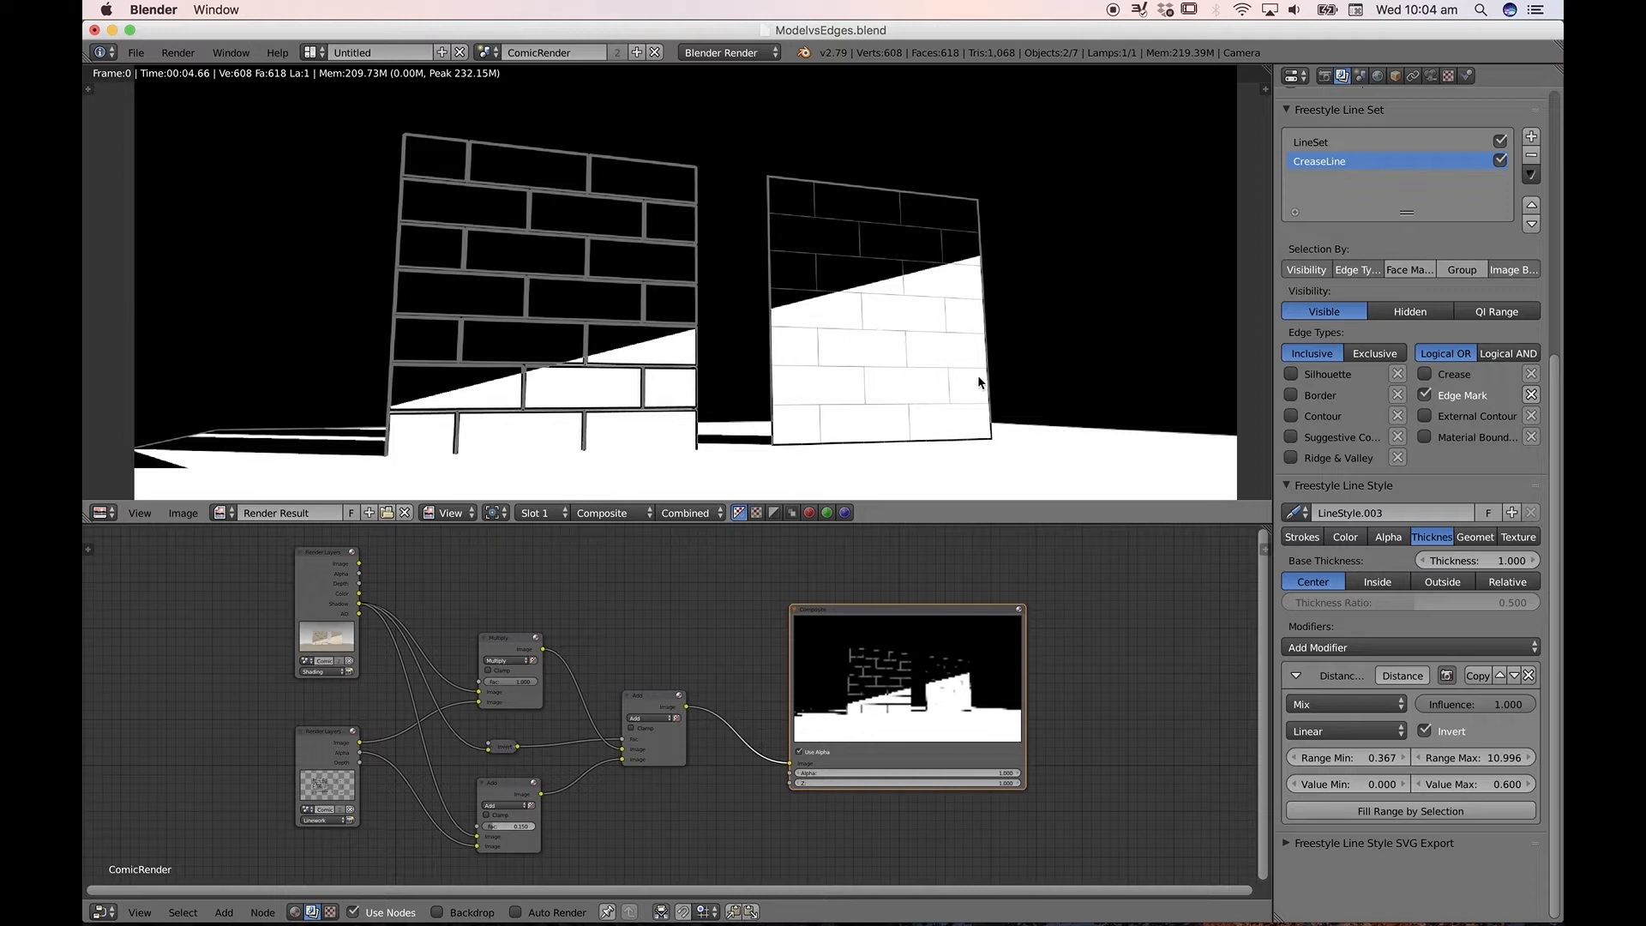
{"action": "mouse_move", "coordinate": [830, 234]}
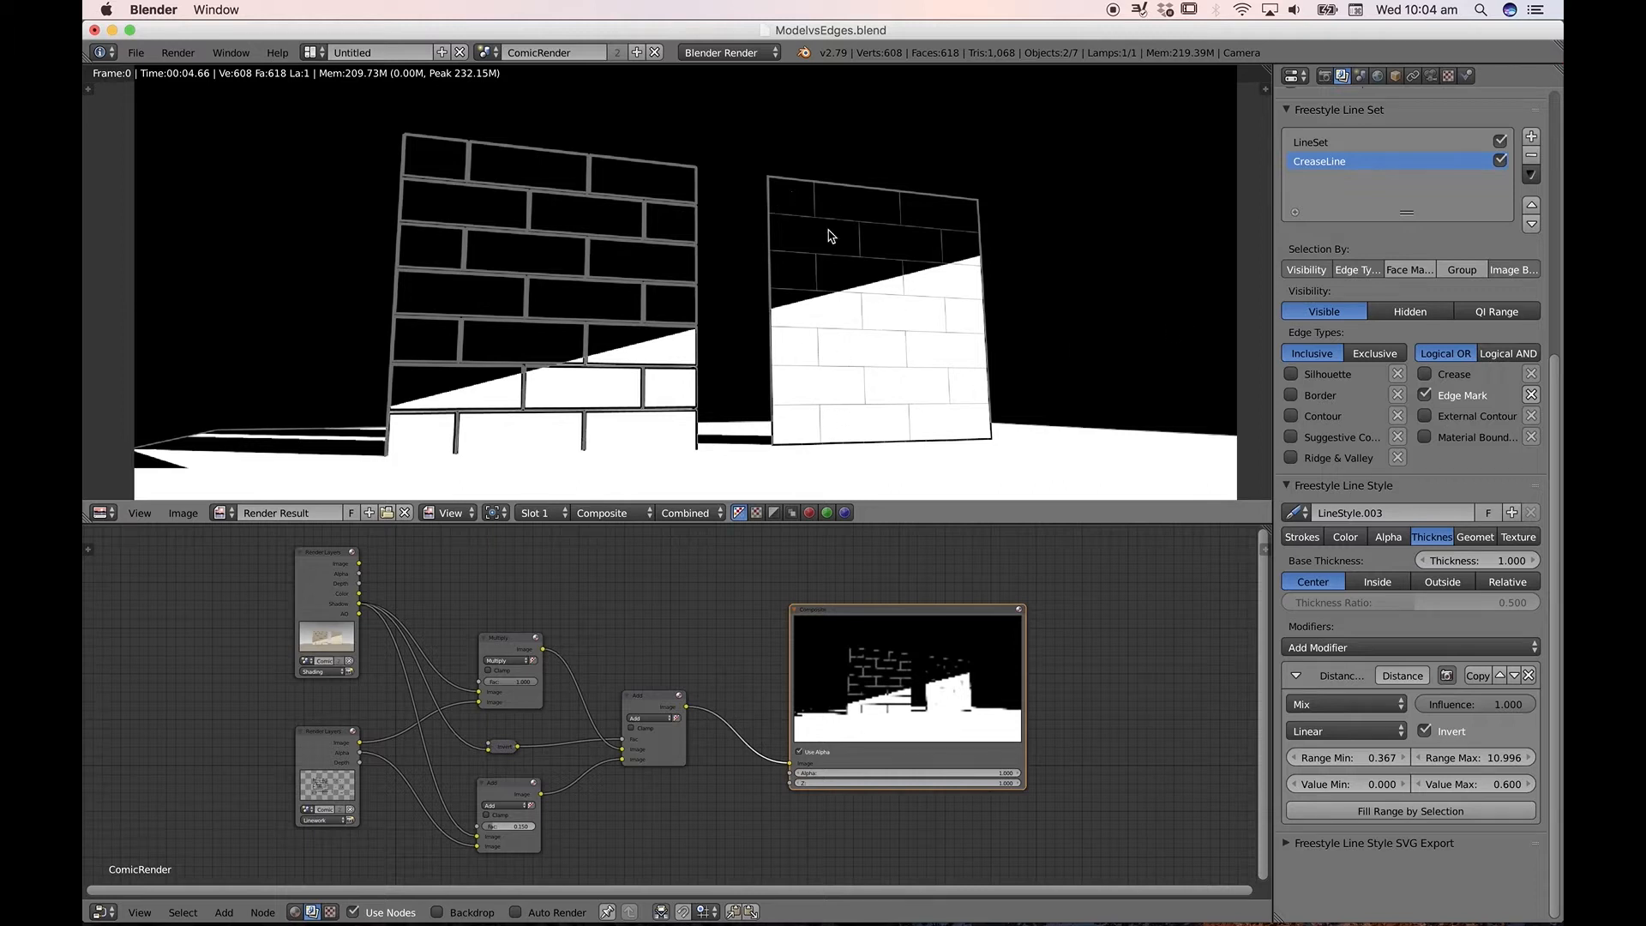
{"action": "mouse_move", "coordinate": [602, 177]}
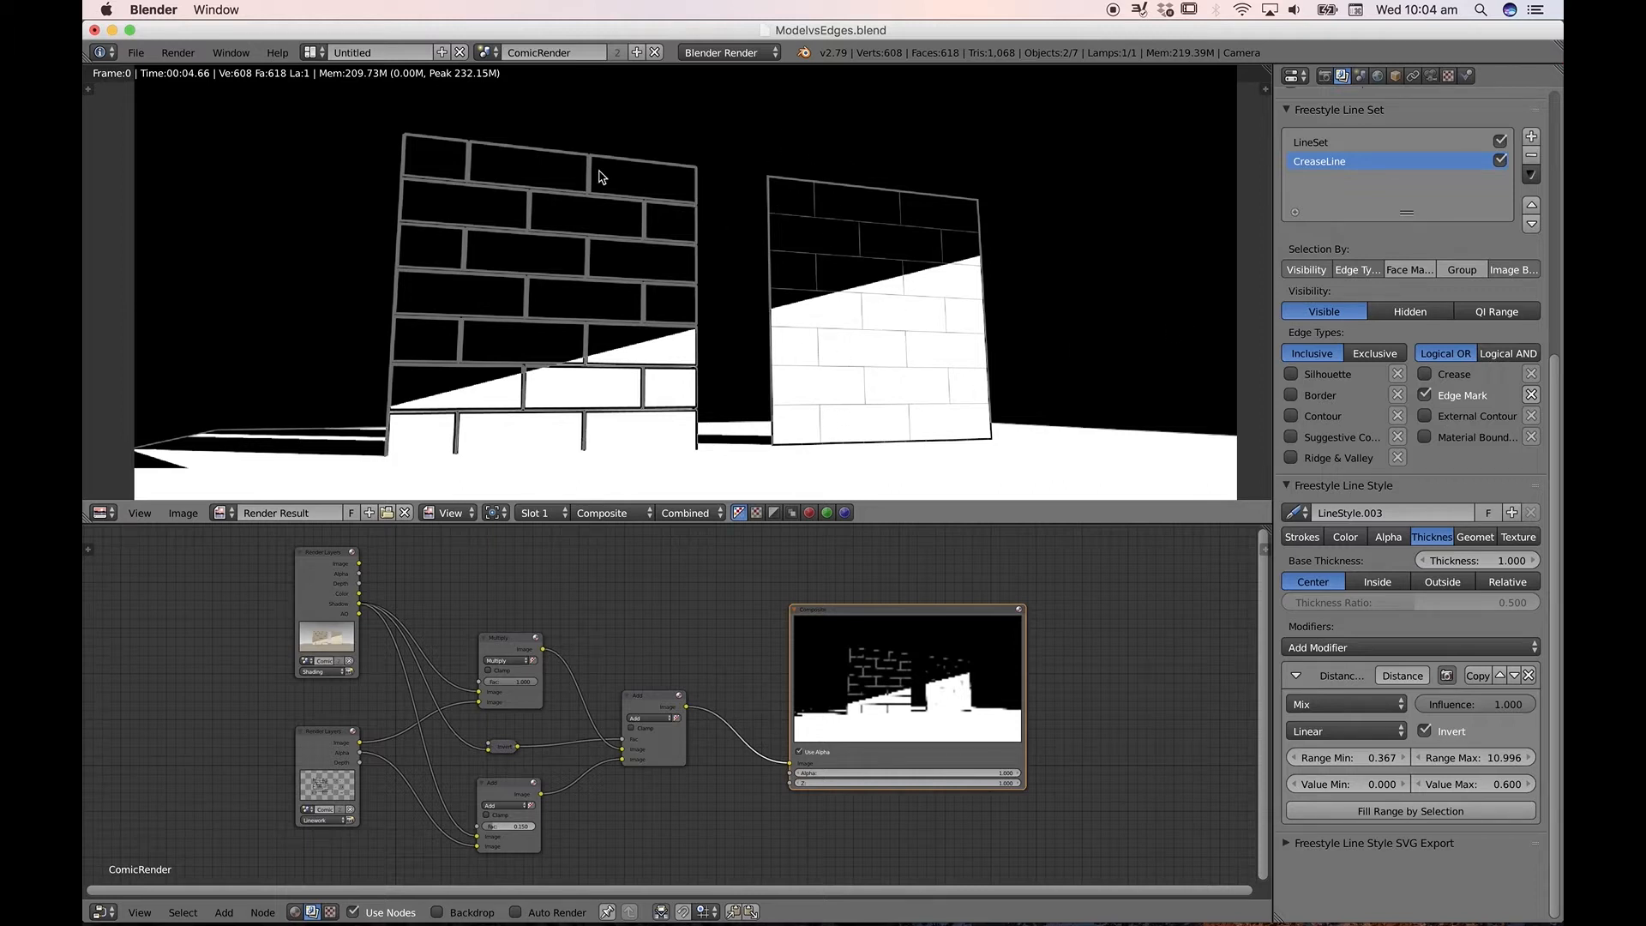
{"action": "mouse_move", "coordinate": [1348, 208]}
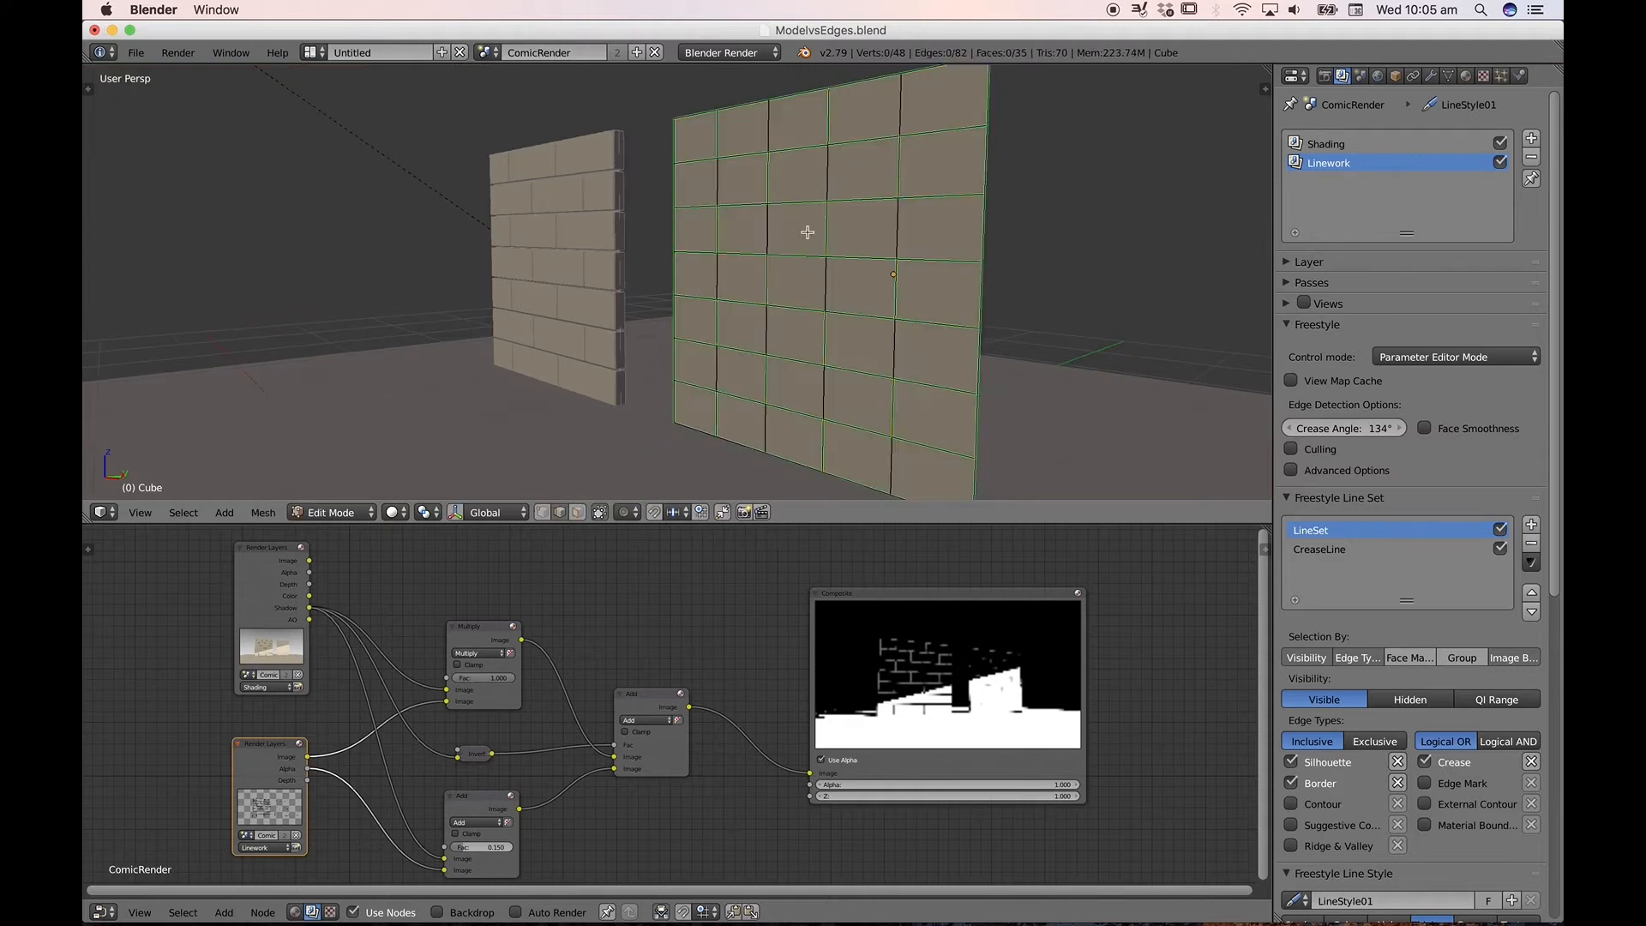
{"action": "mouse_move", "coordinate": [835, 134]}
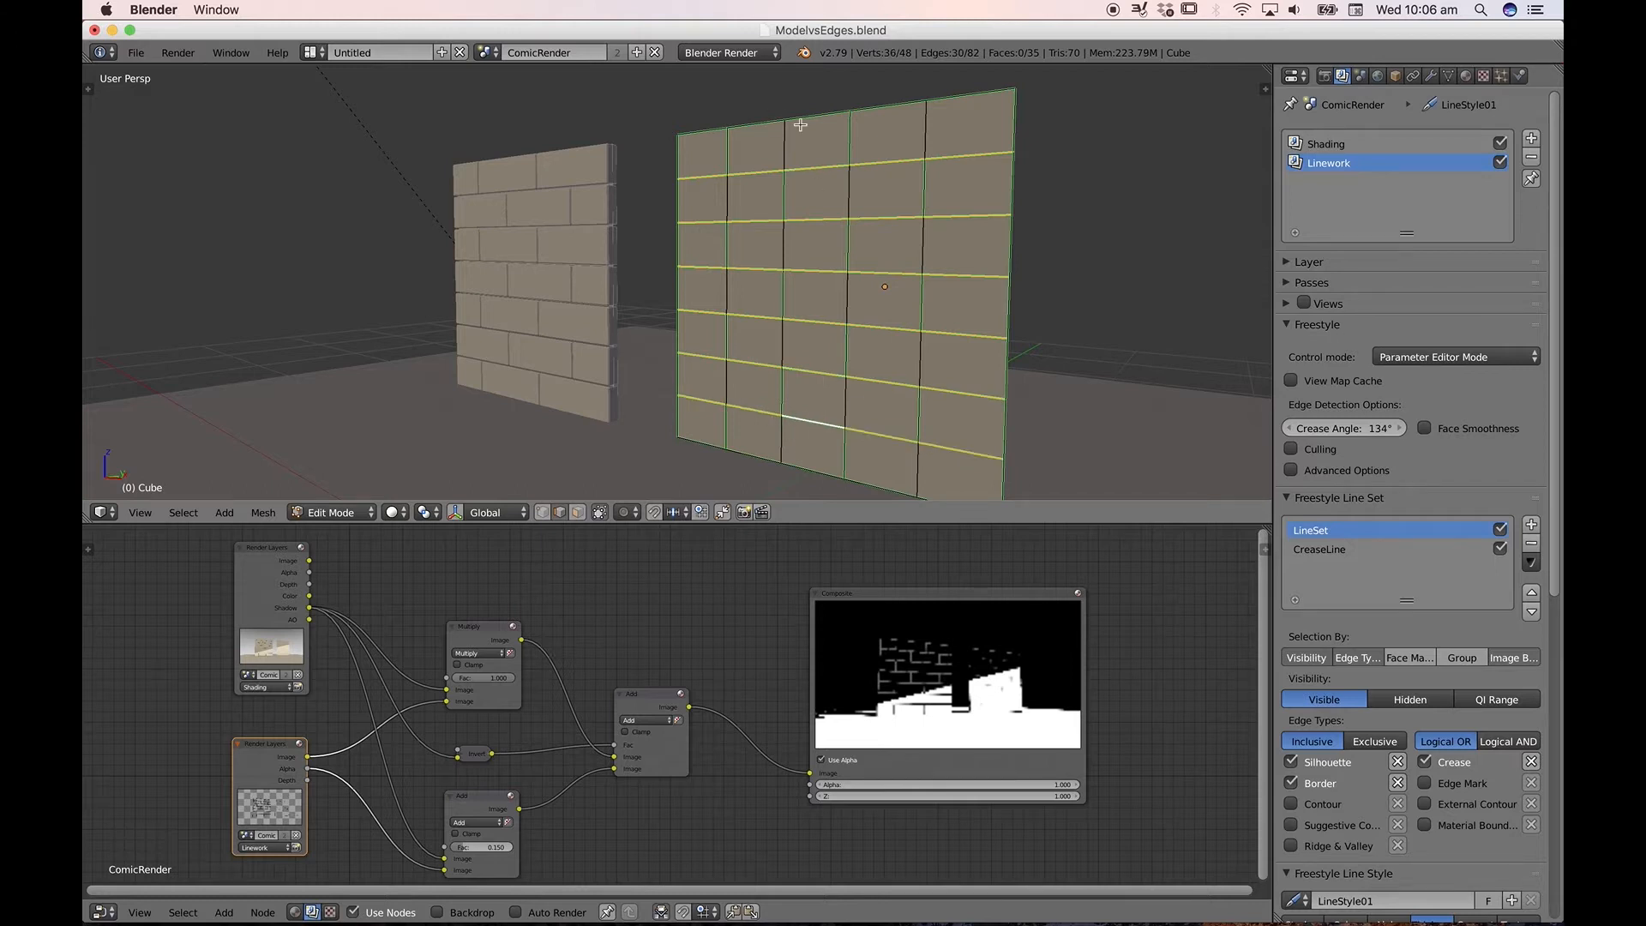
{"action": "key", "text": "ctrl+e"}
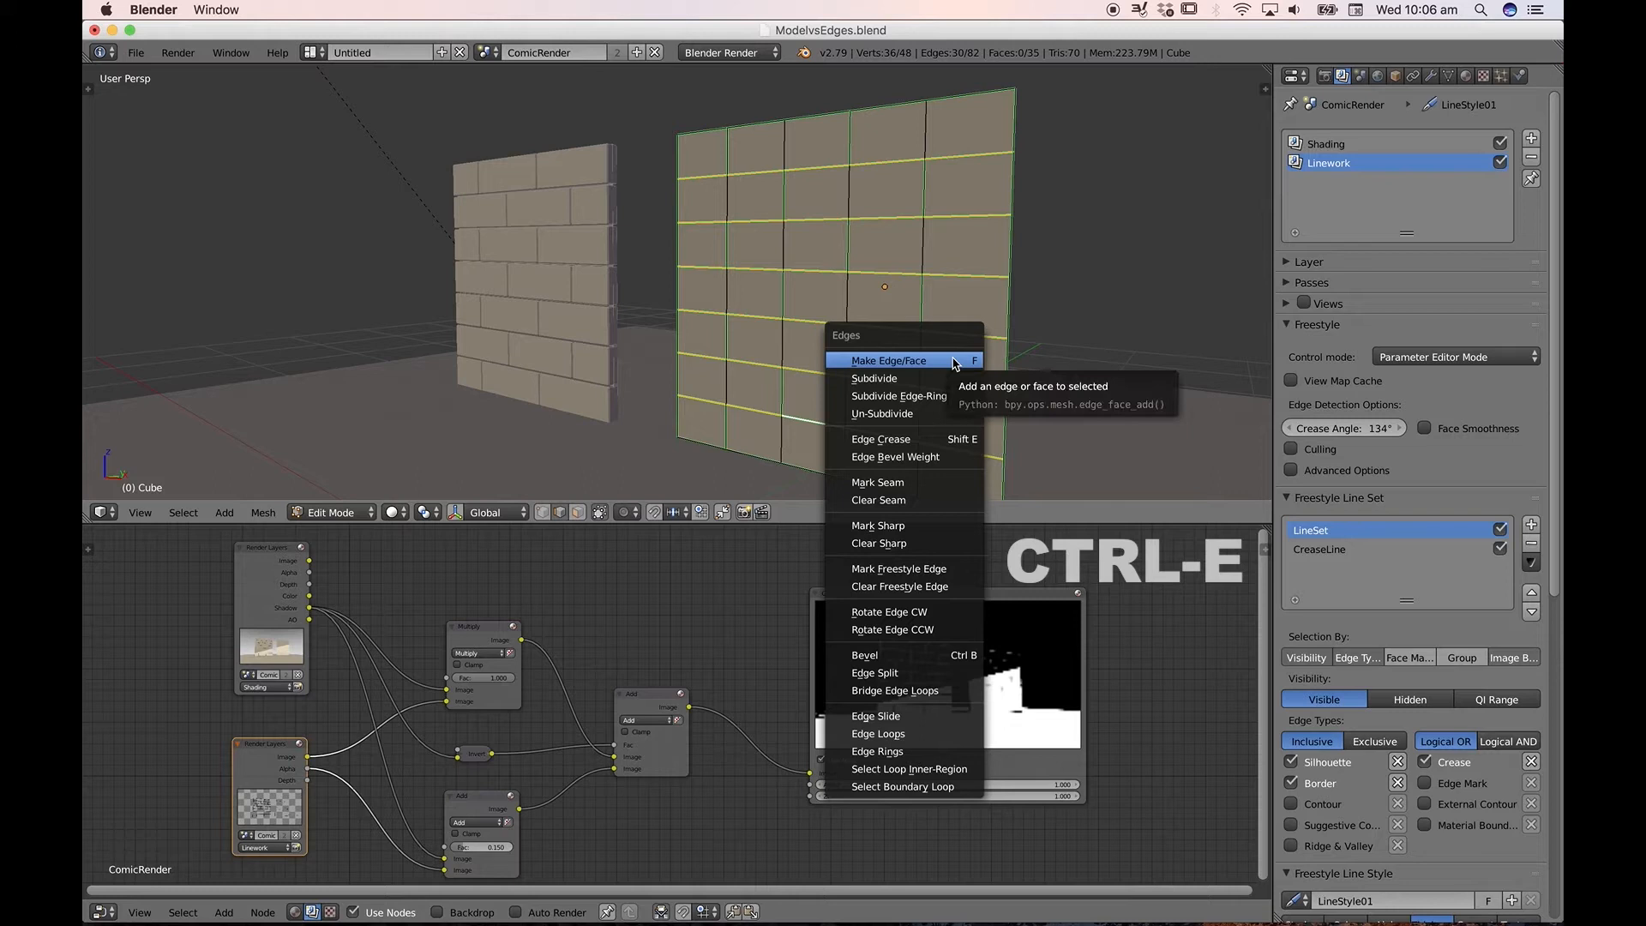
{"action": "mouse_move", "coordinate": [899, 586]}
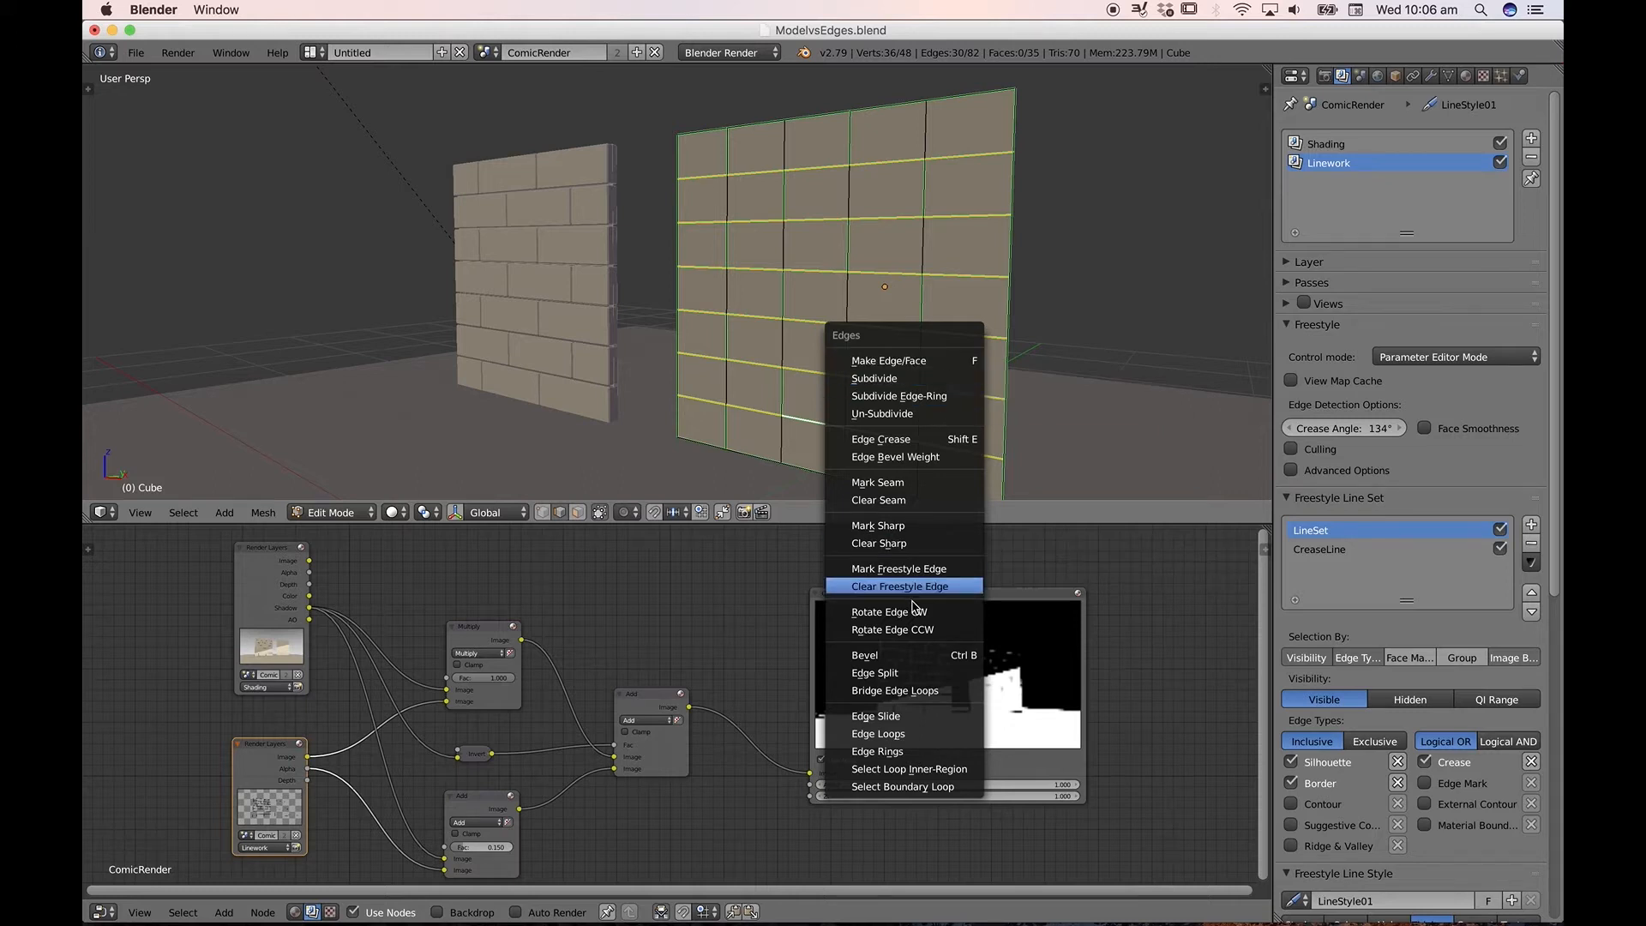
{"action": "mouse_move", "coordinate": [898, 567]}
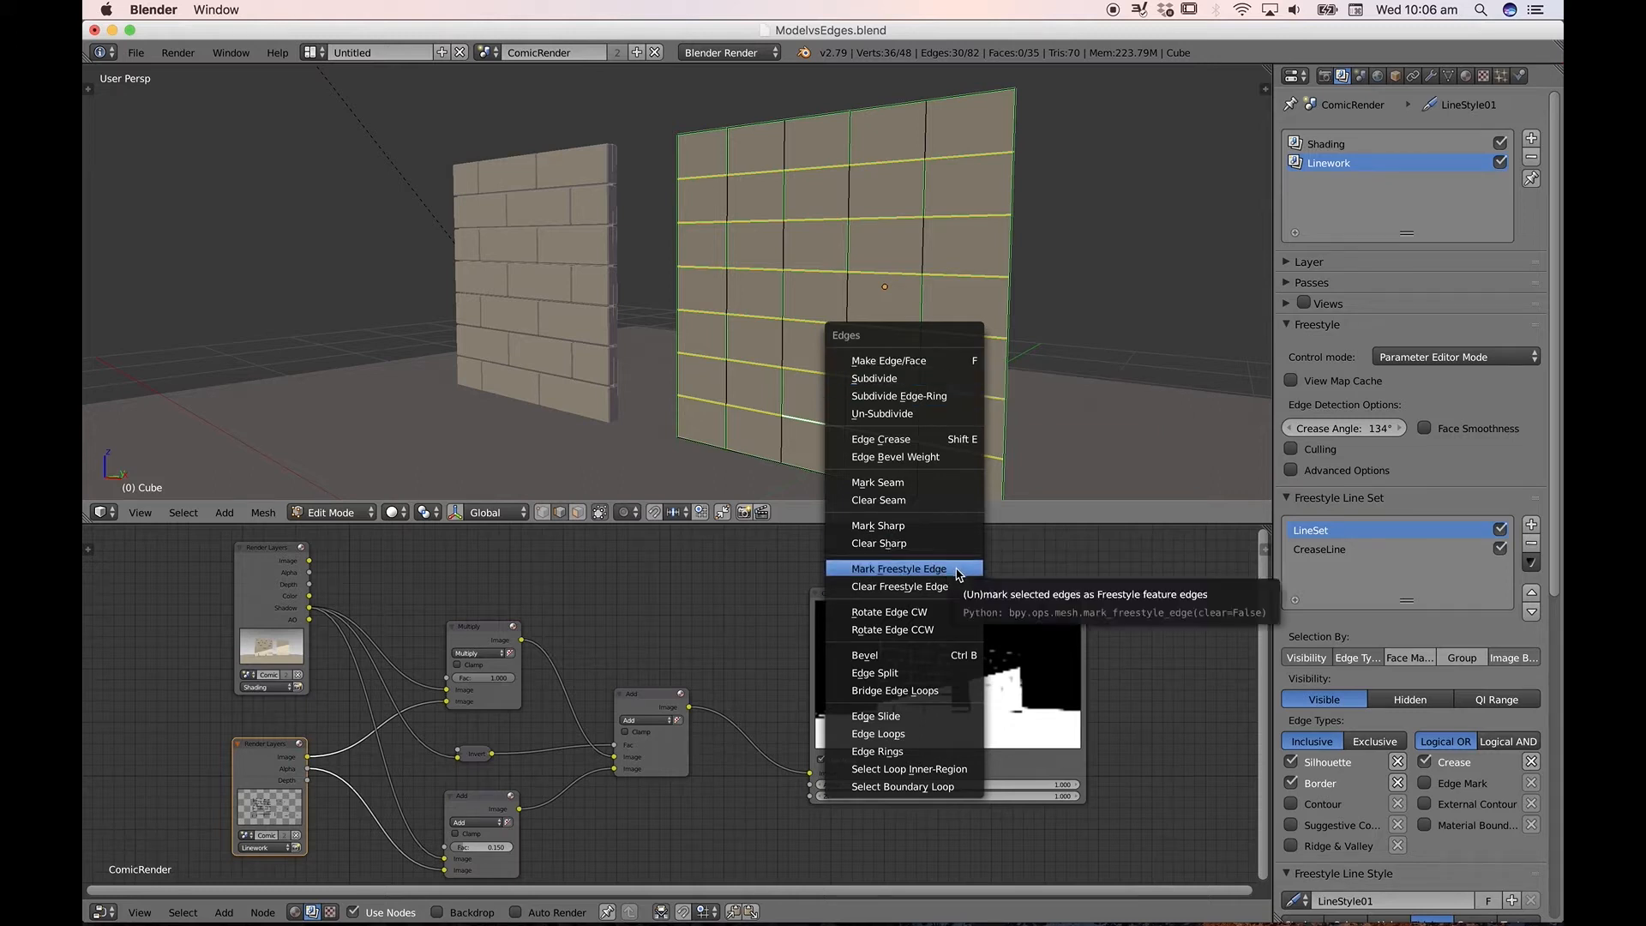
{"action": "left_click", "coordinate": [897, 567]}
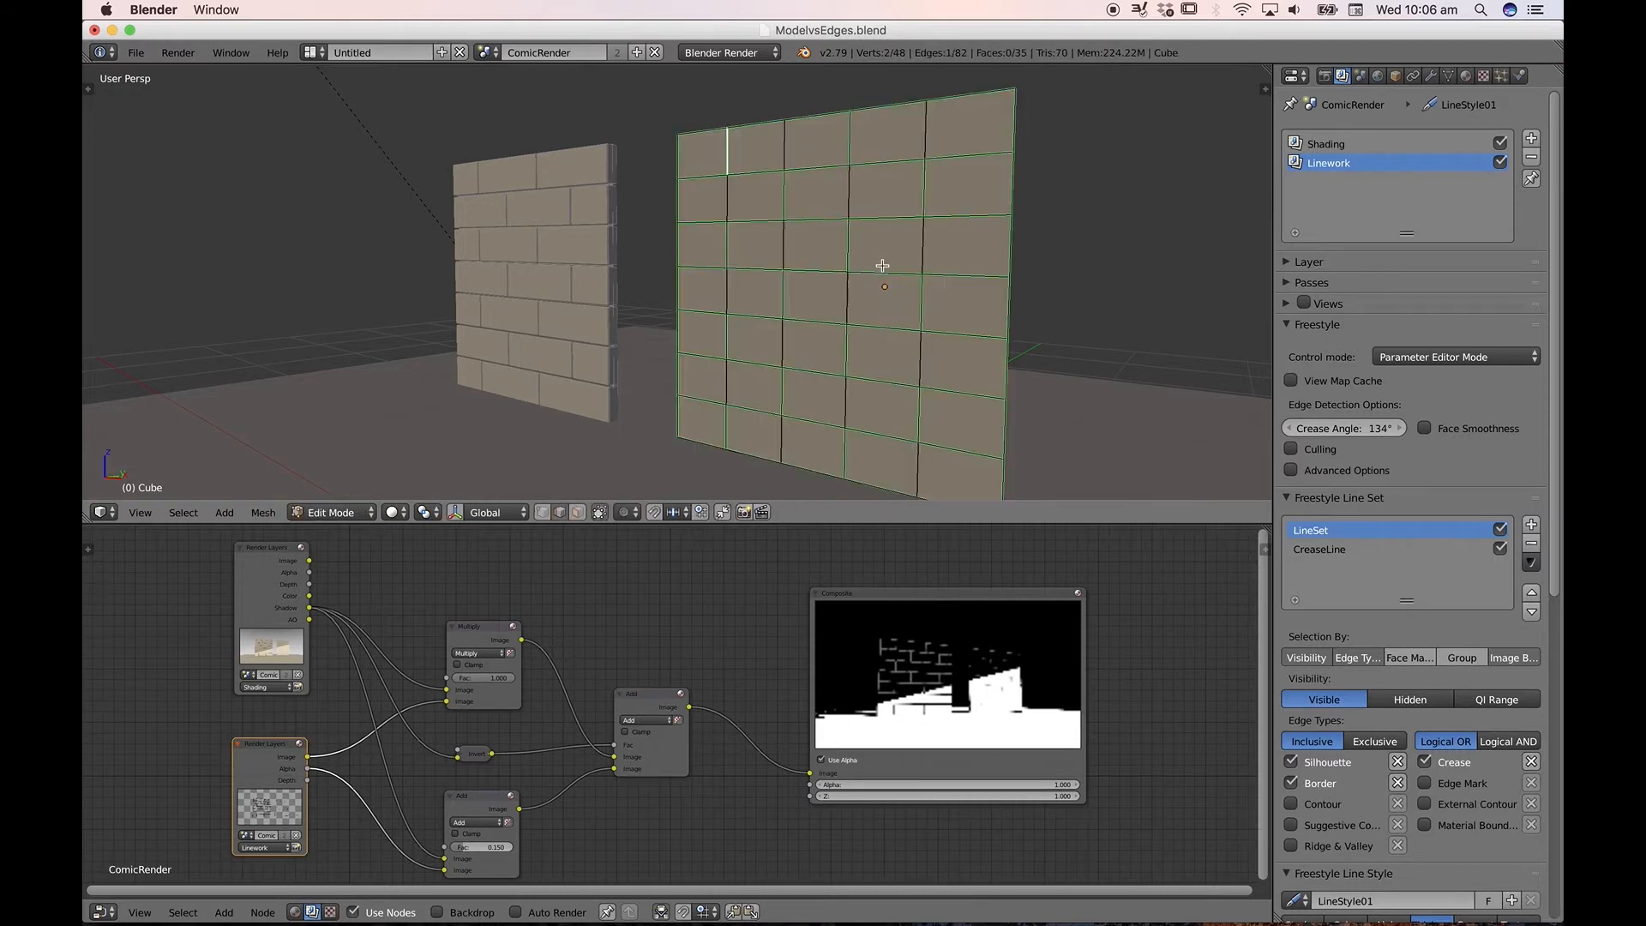
{"action": "key", "text": "a"}
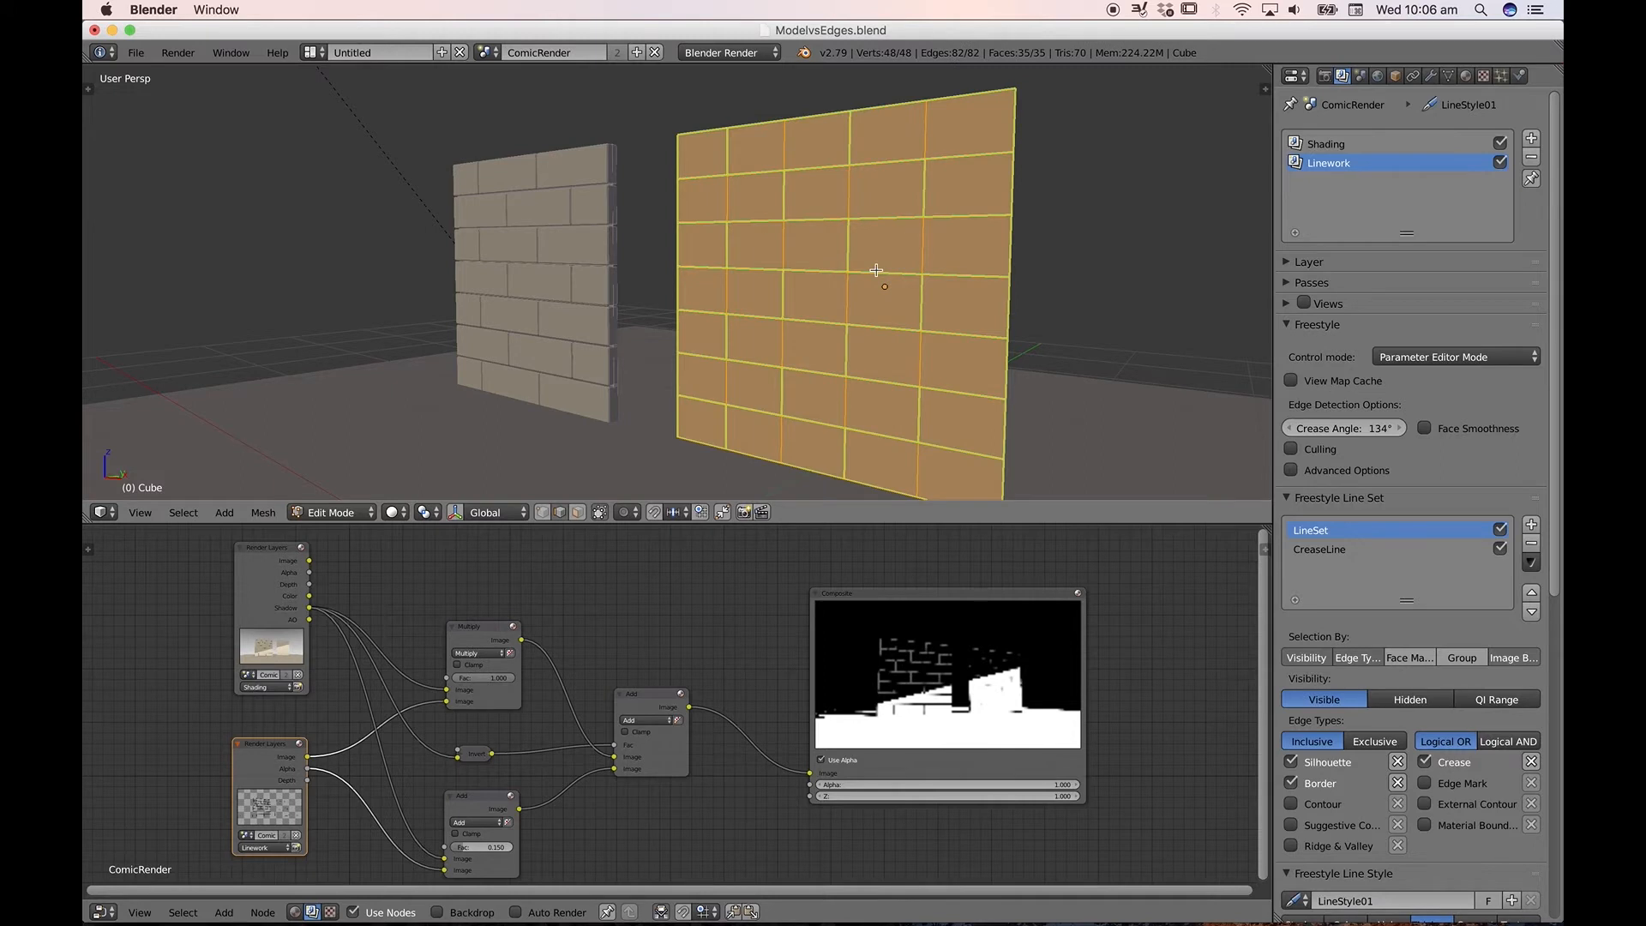
{"action": "key", "text": "w"}
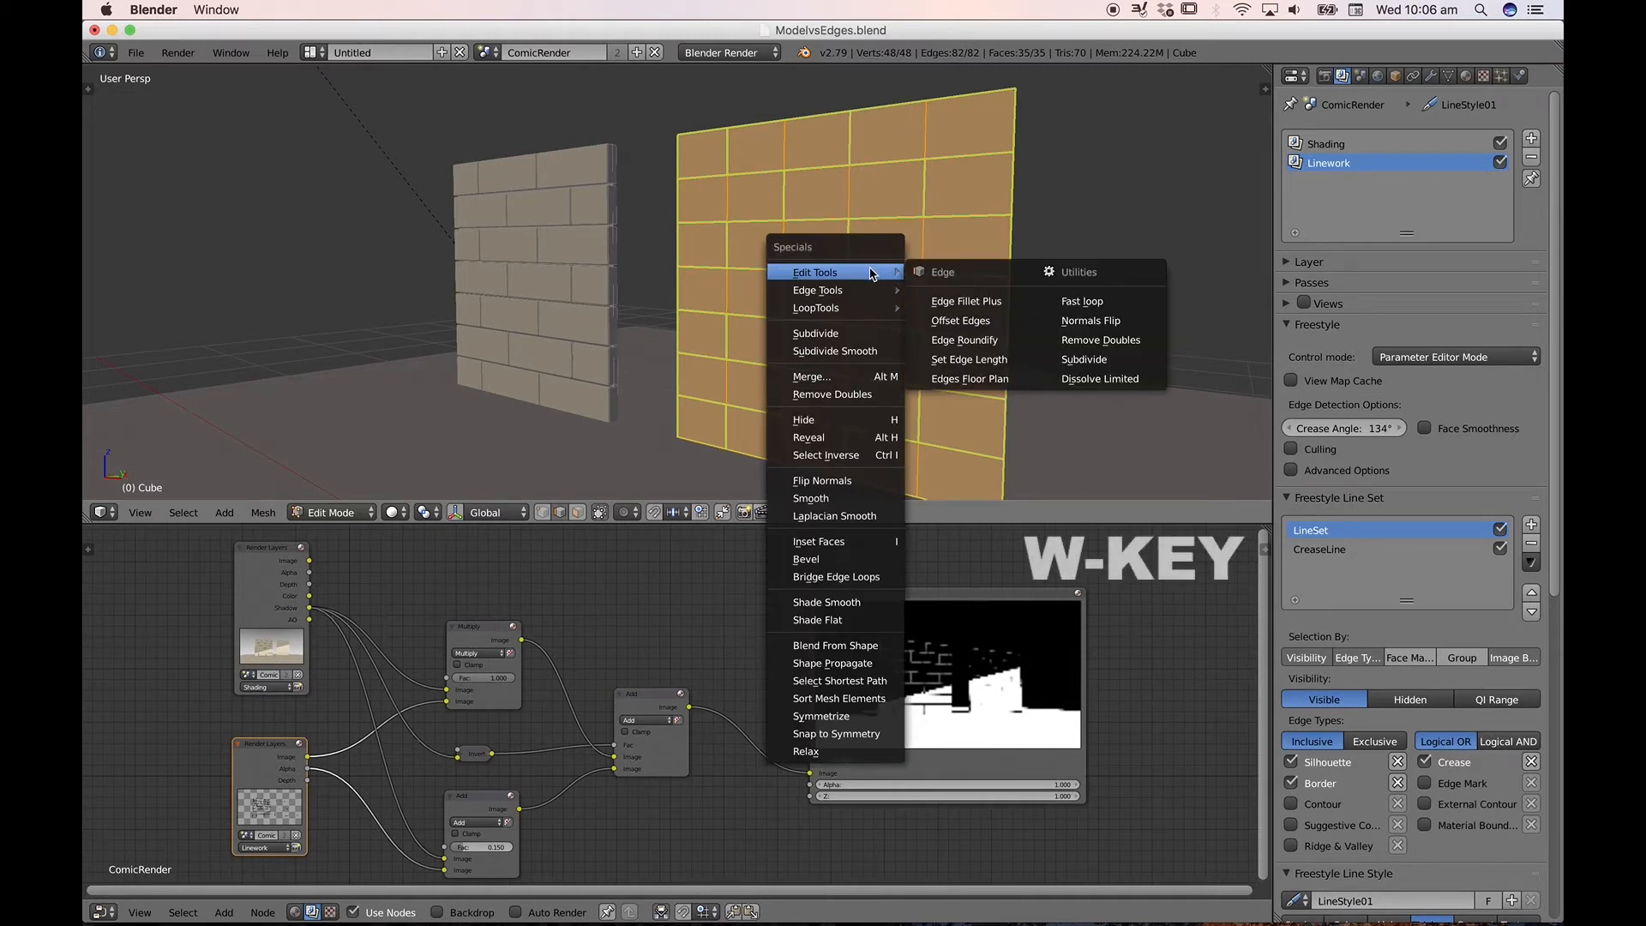
{"action": "mouse_move", "coordinate": [830, 418]}
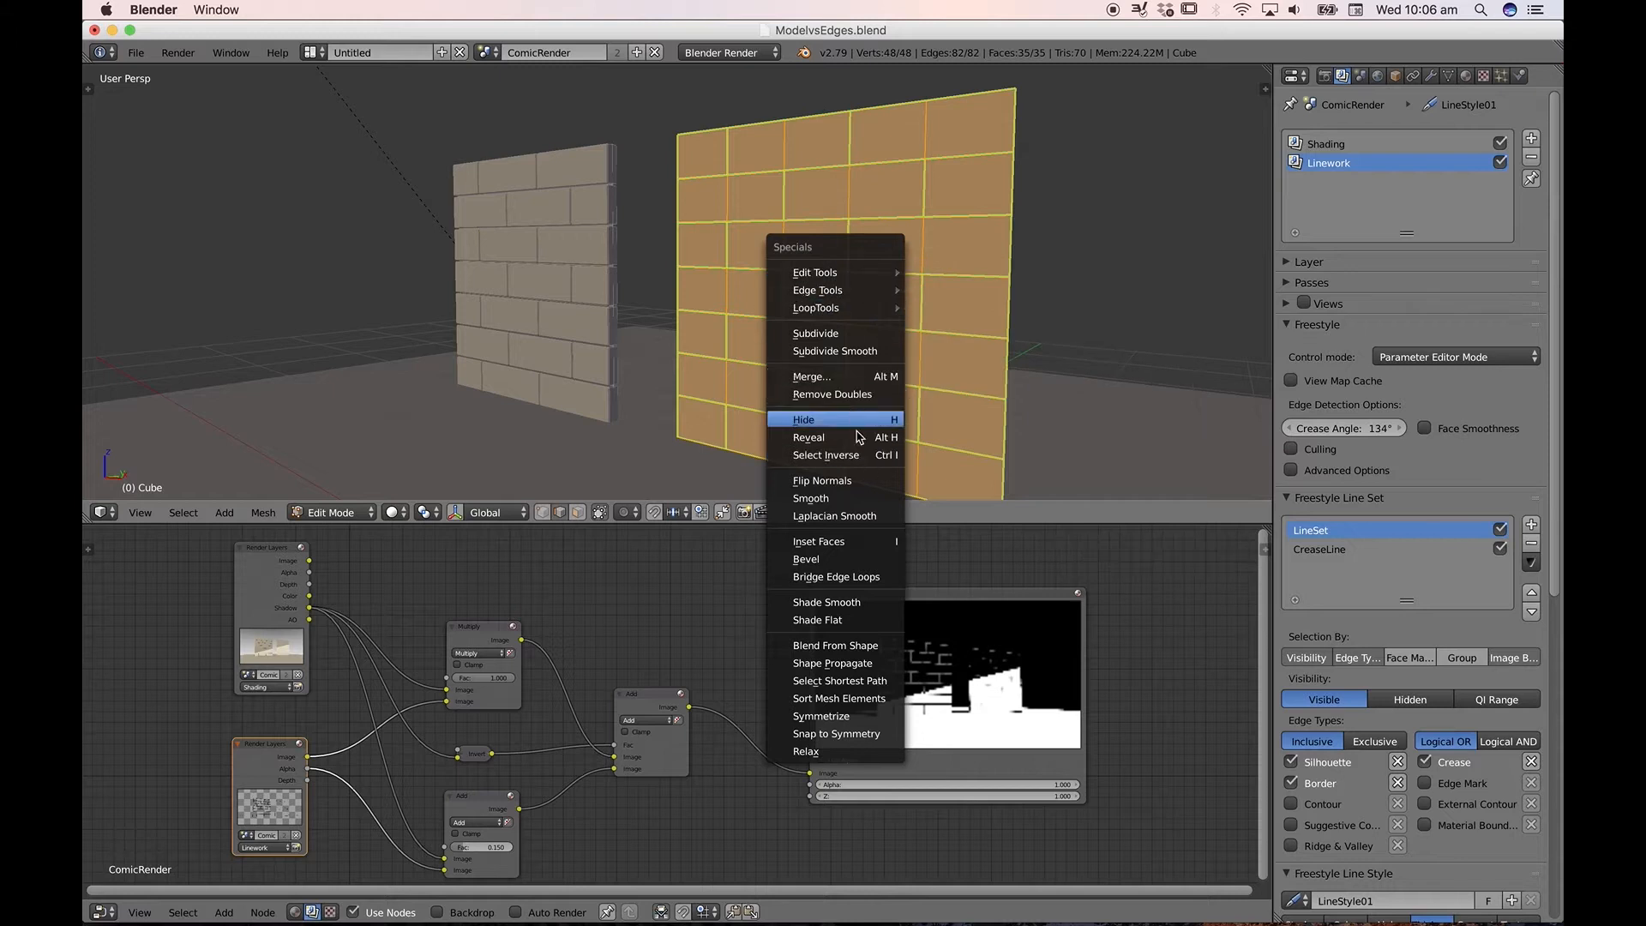
{"action": "mouse_move", "coordinate": [816, 333]}
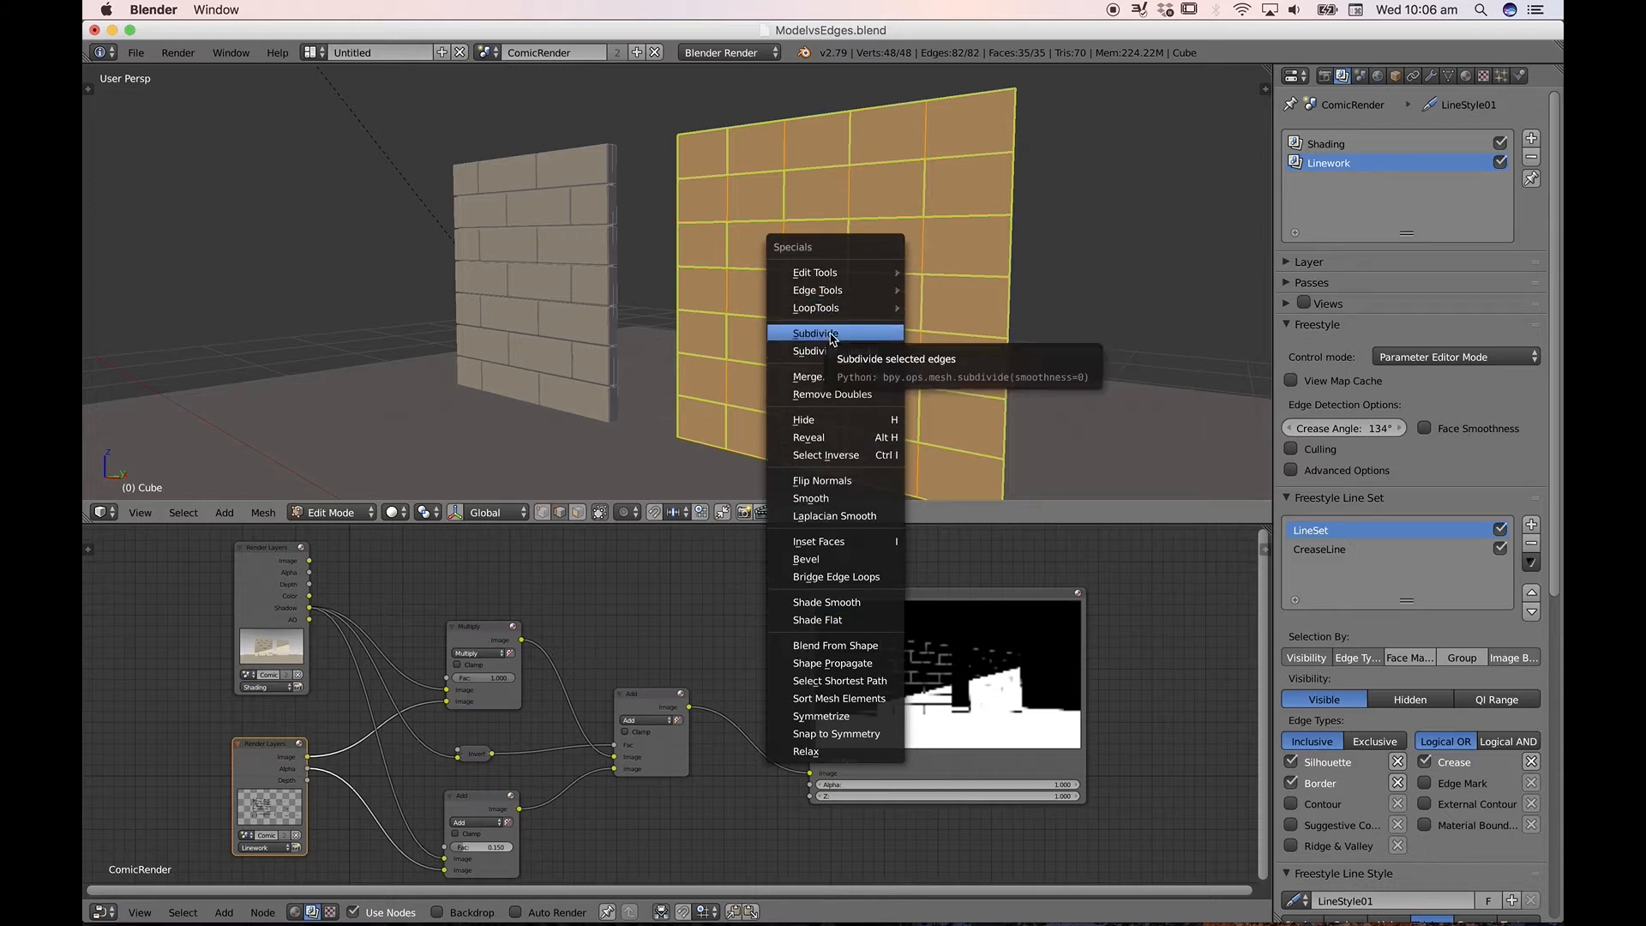
{"action": "left_click", "coordinate": [816, 333]}
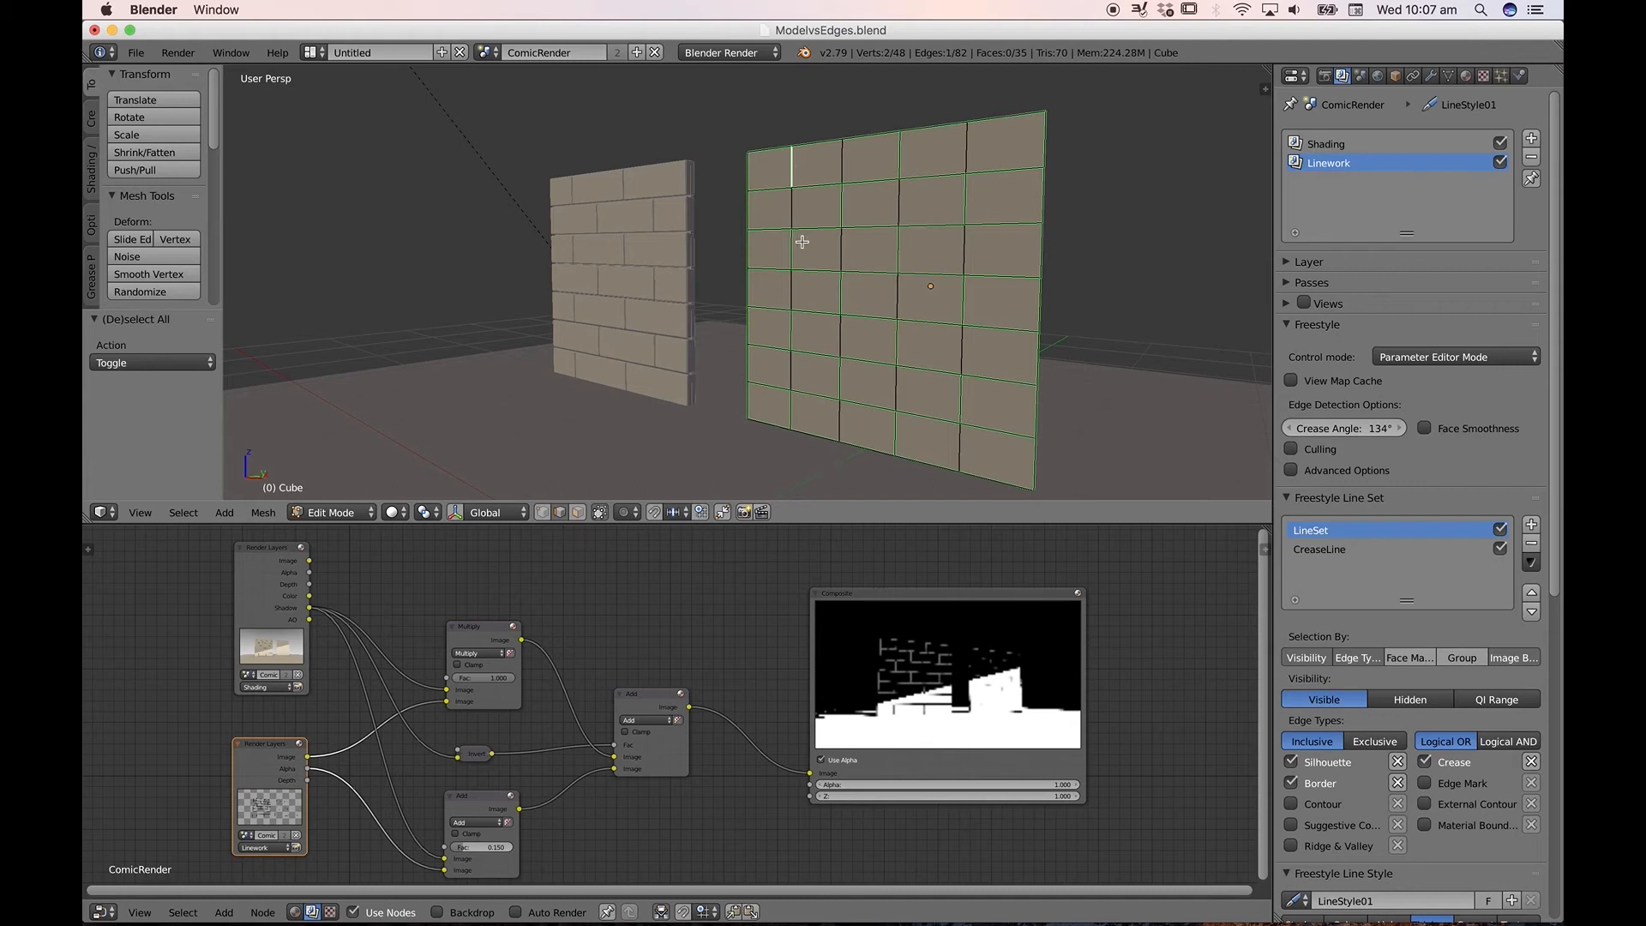
- Mark the selected plane grid edges as Freestyle edges
{"action": "left_click", "coordinate": [790, 386]}
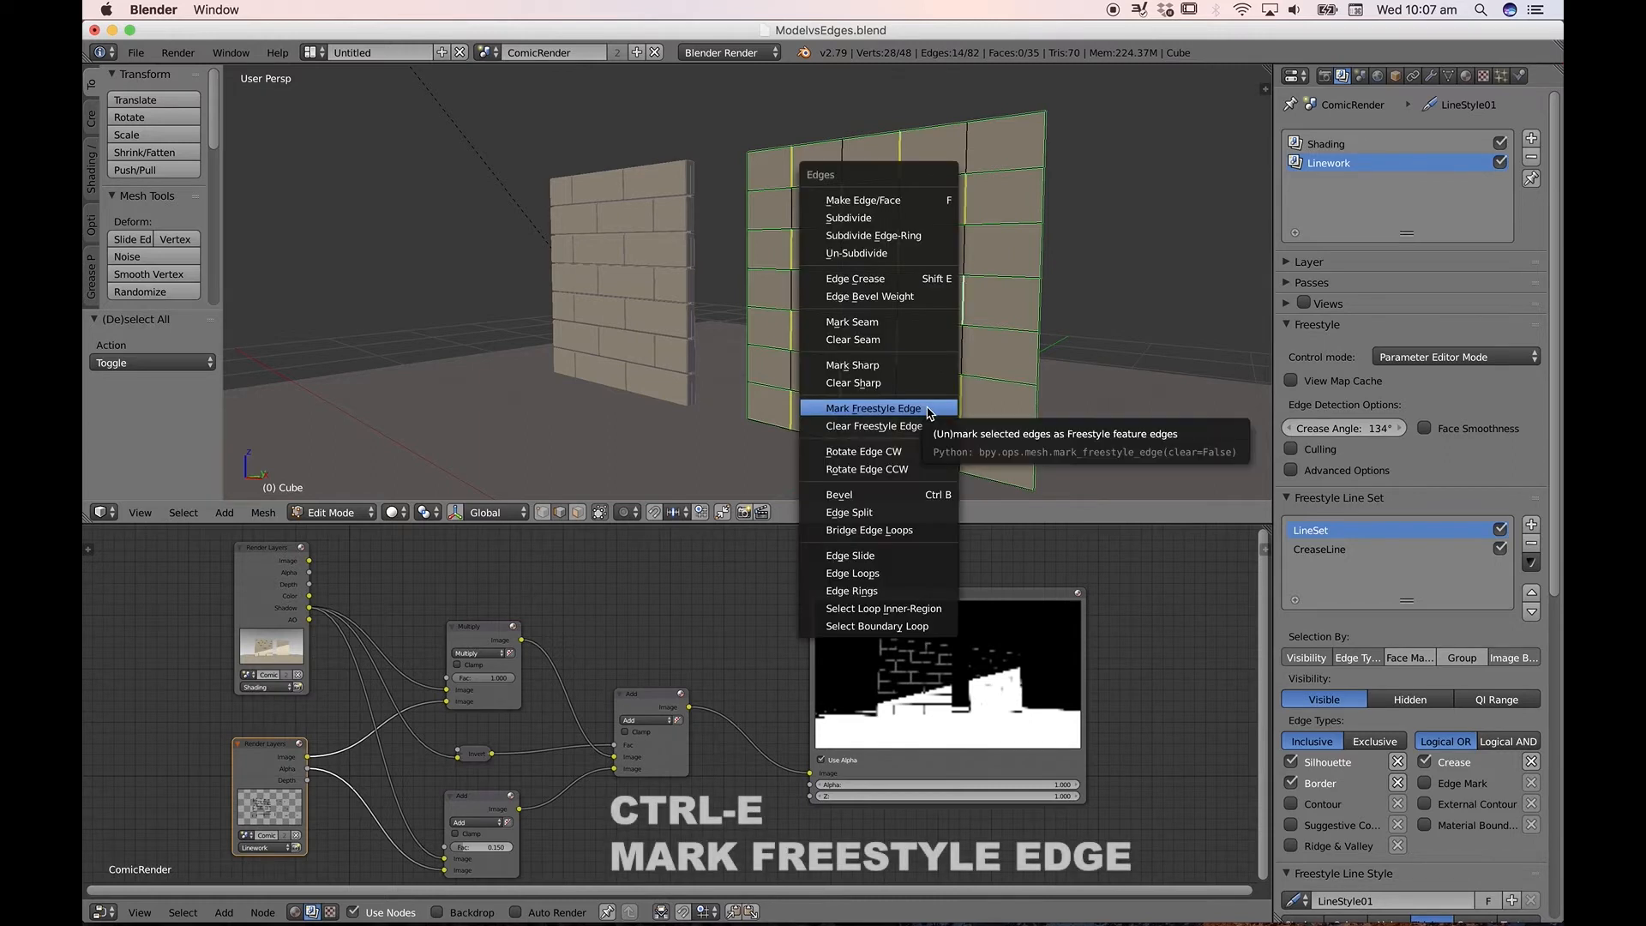
{"action": "mouse_move", "coordinate": [897, 410]}
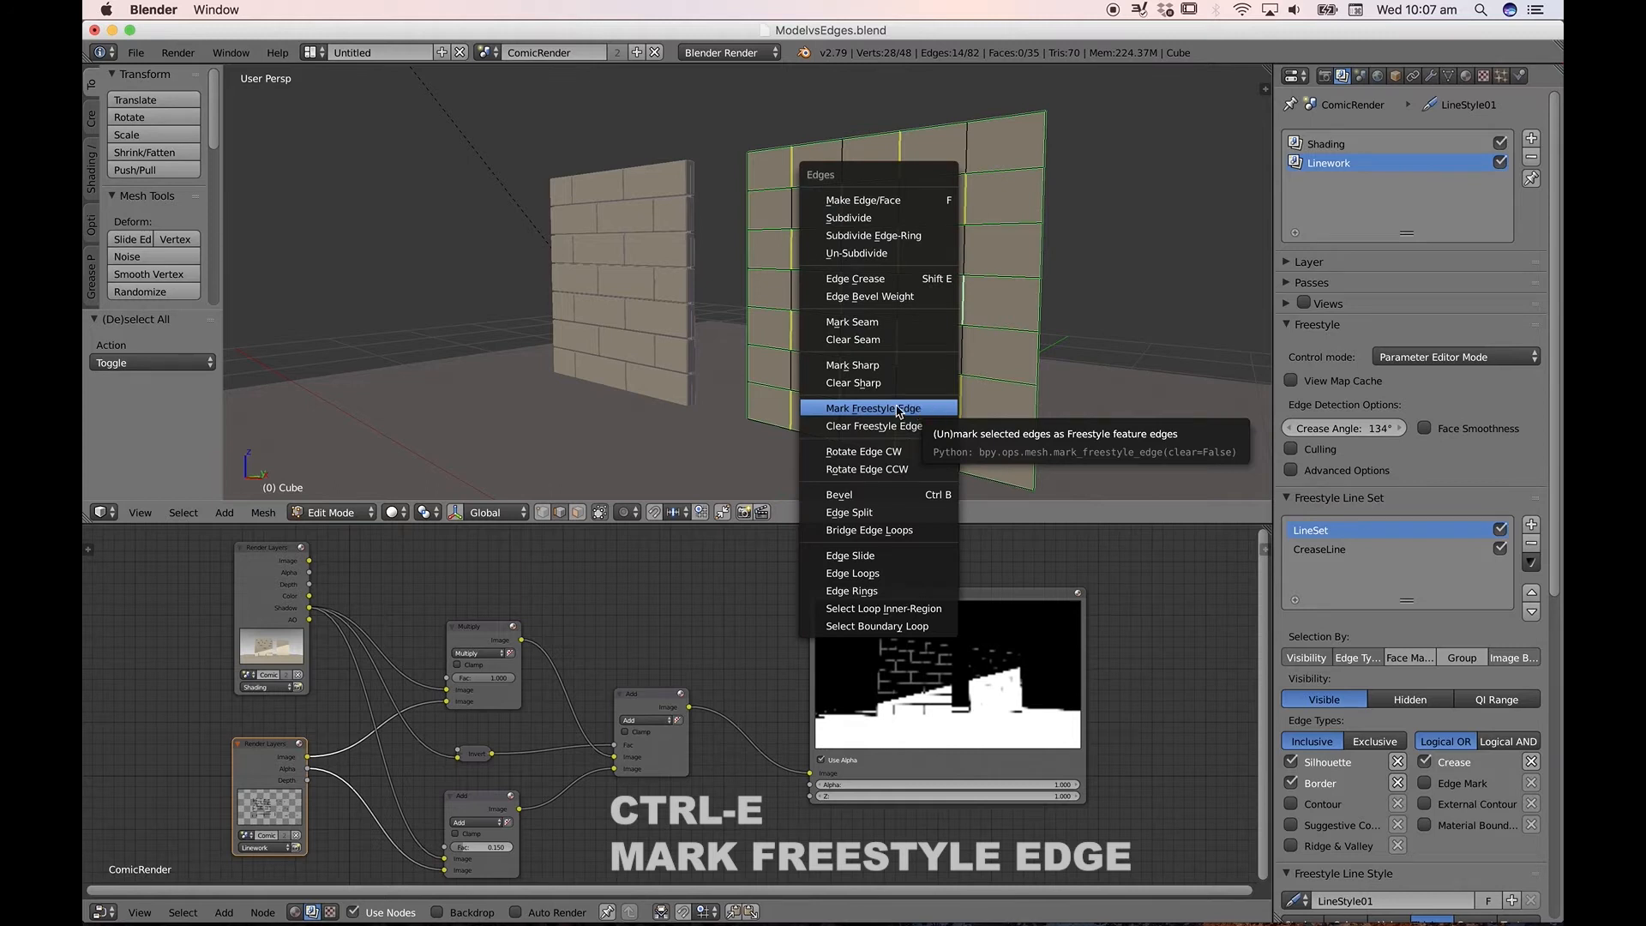
{"action": "left_click", "coordinate": [871, 409]}
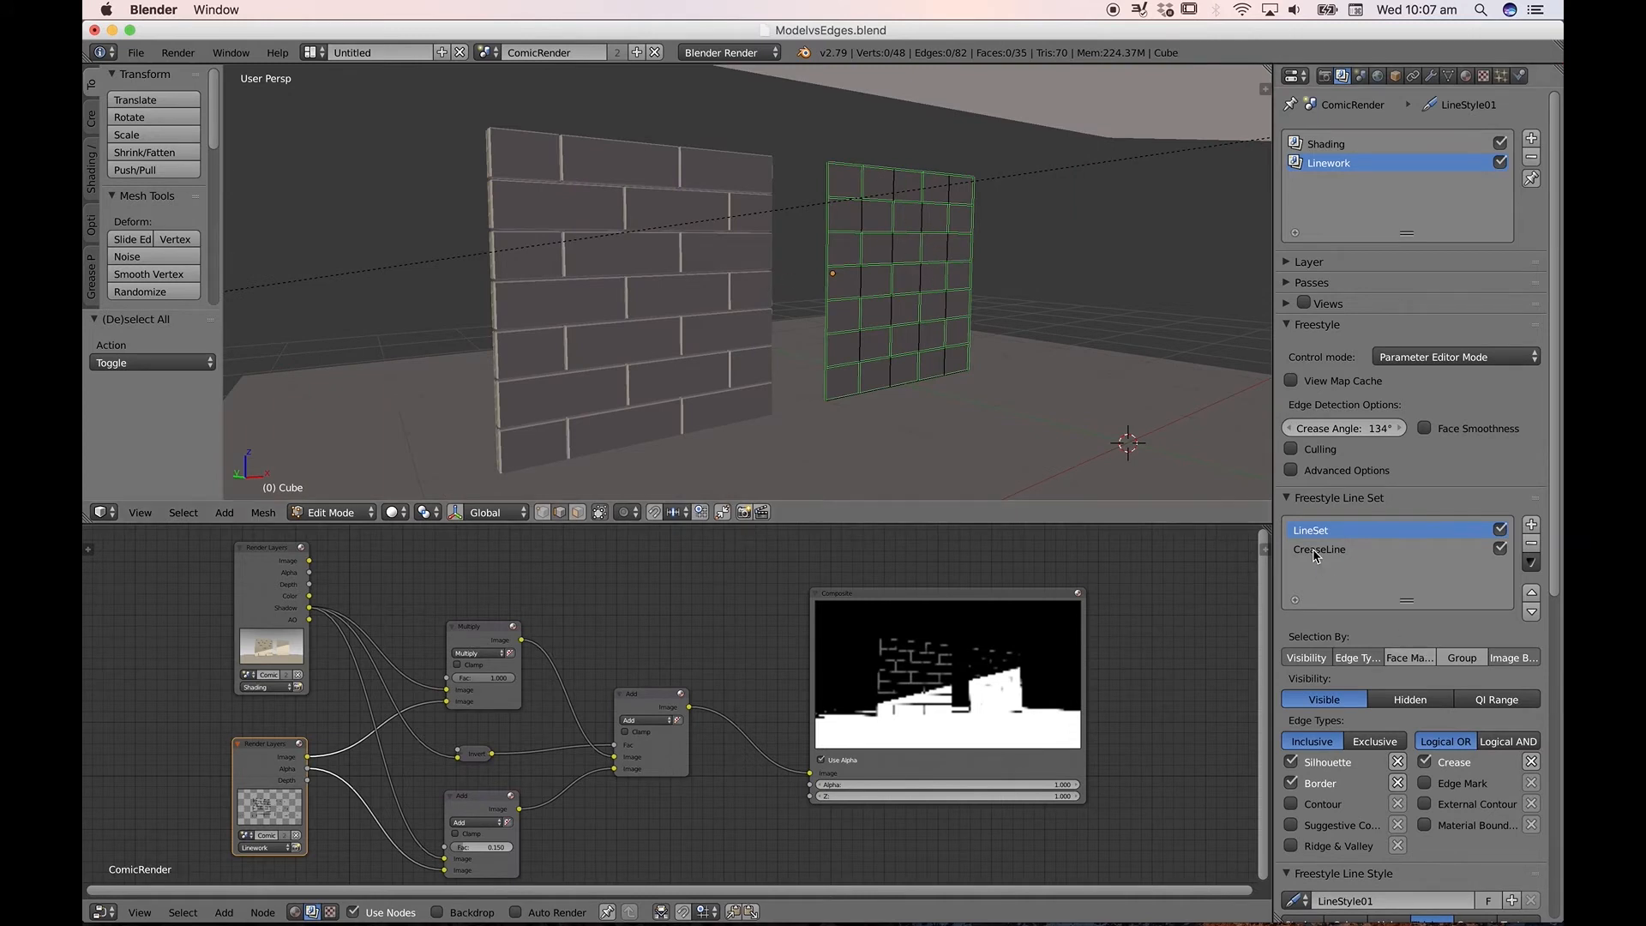
- Enable Edge Mark selection on the CreaseLine line set so it draws the marked edges
{"action": "left_click", "coordinate": [1345, 549]}
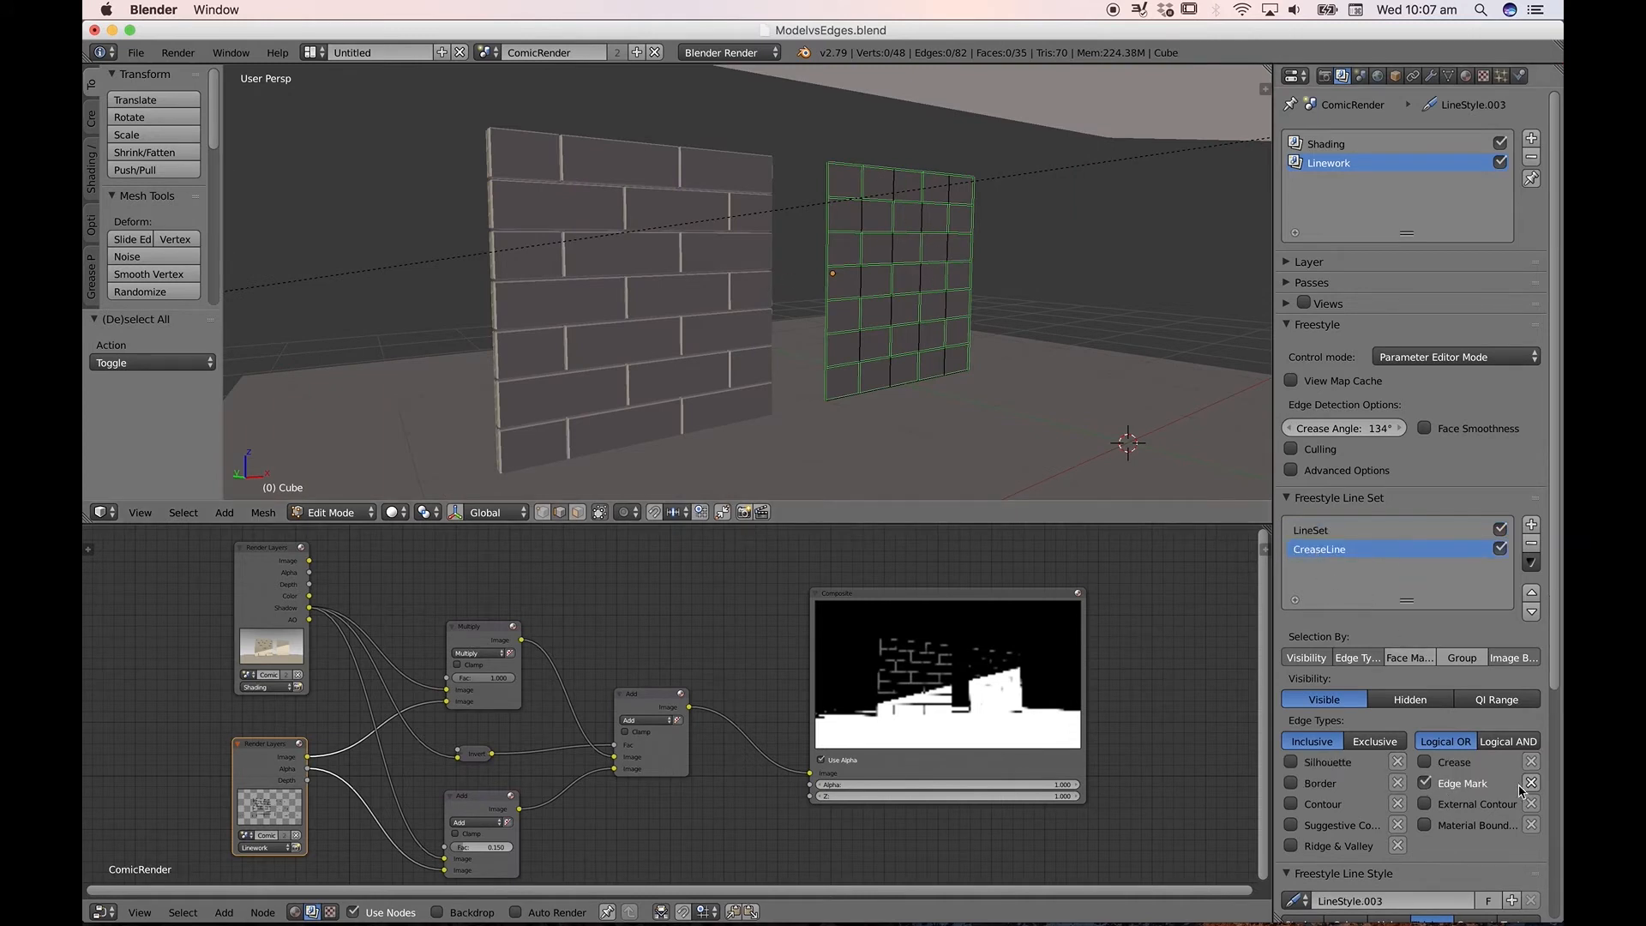
{"action": "left_click", "coordinate": [1344, 530]}
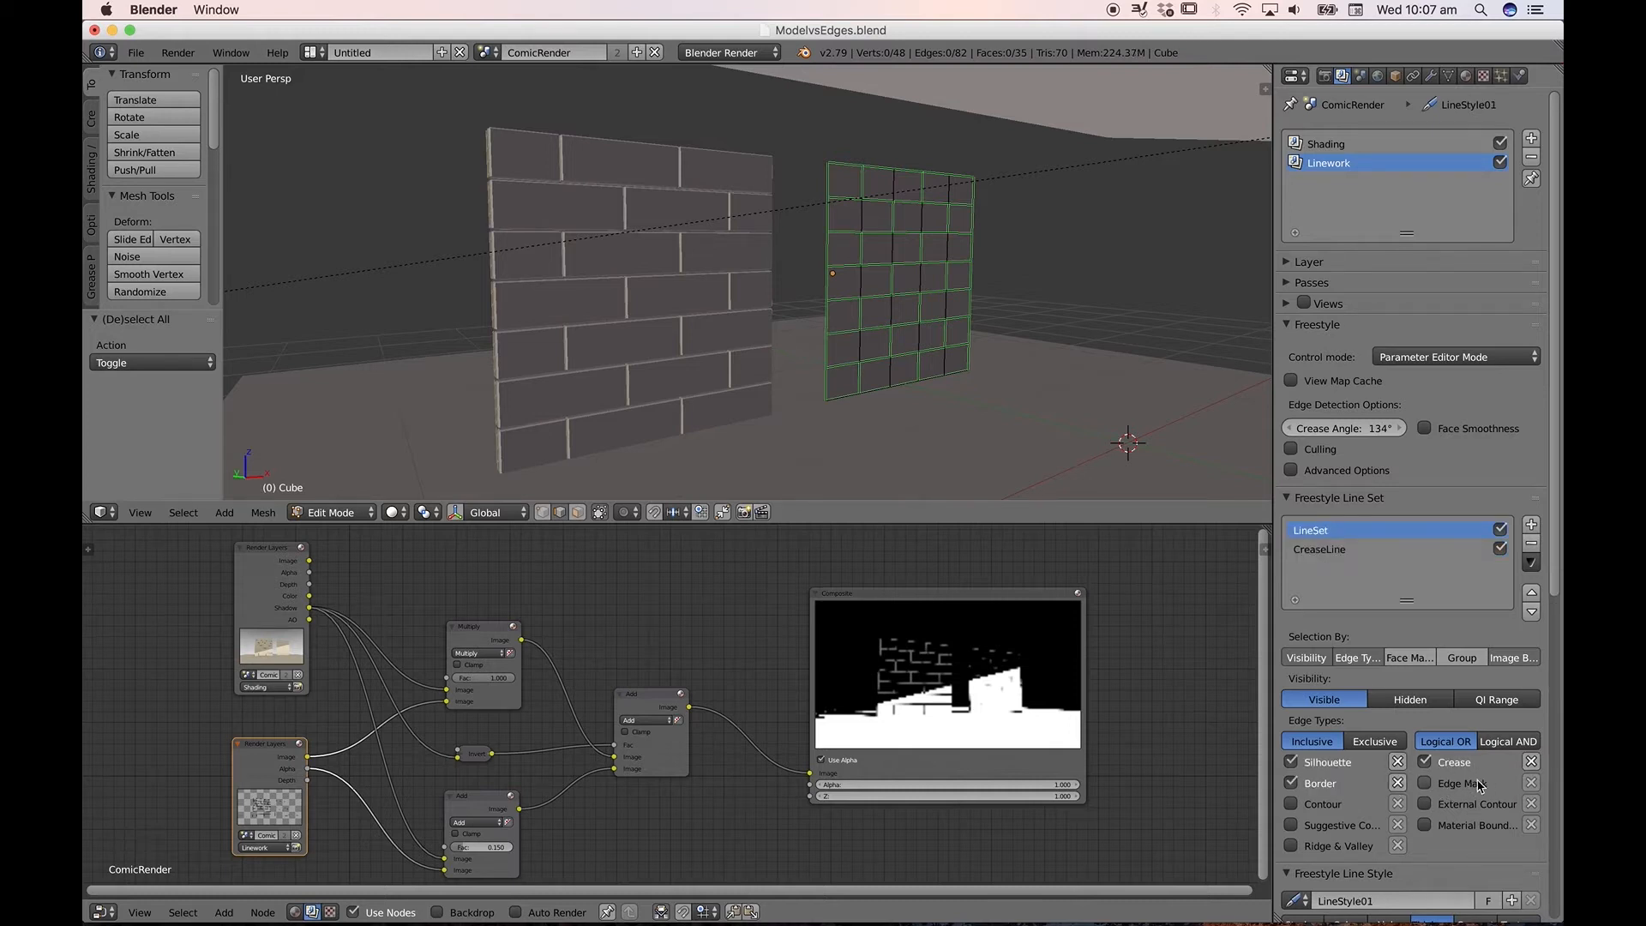
{"action": "mouse_move", "coordinate": [1464, 783]}
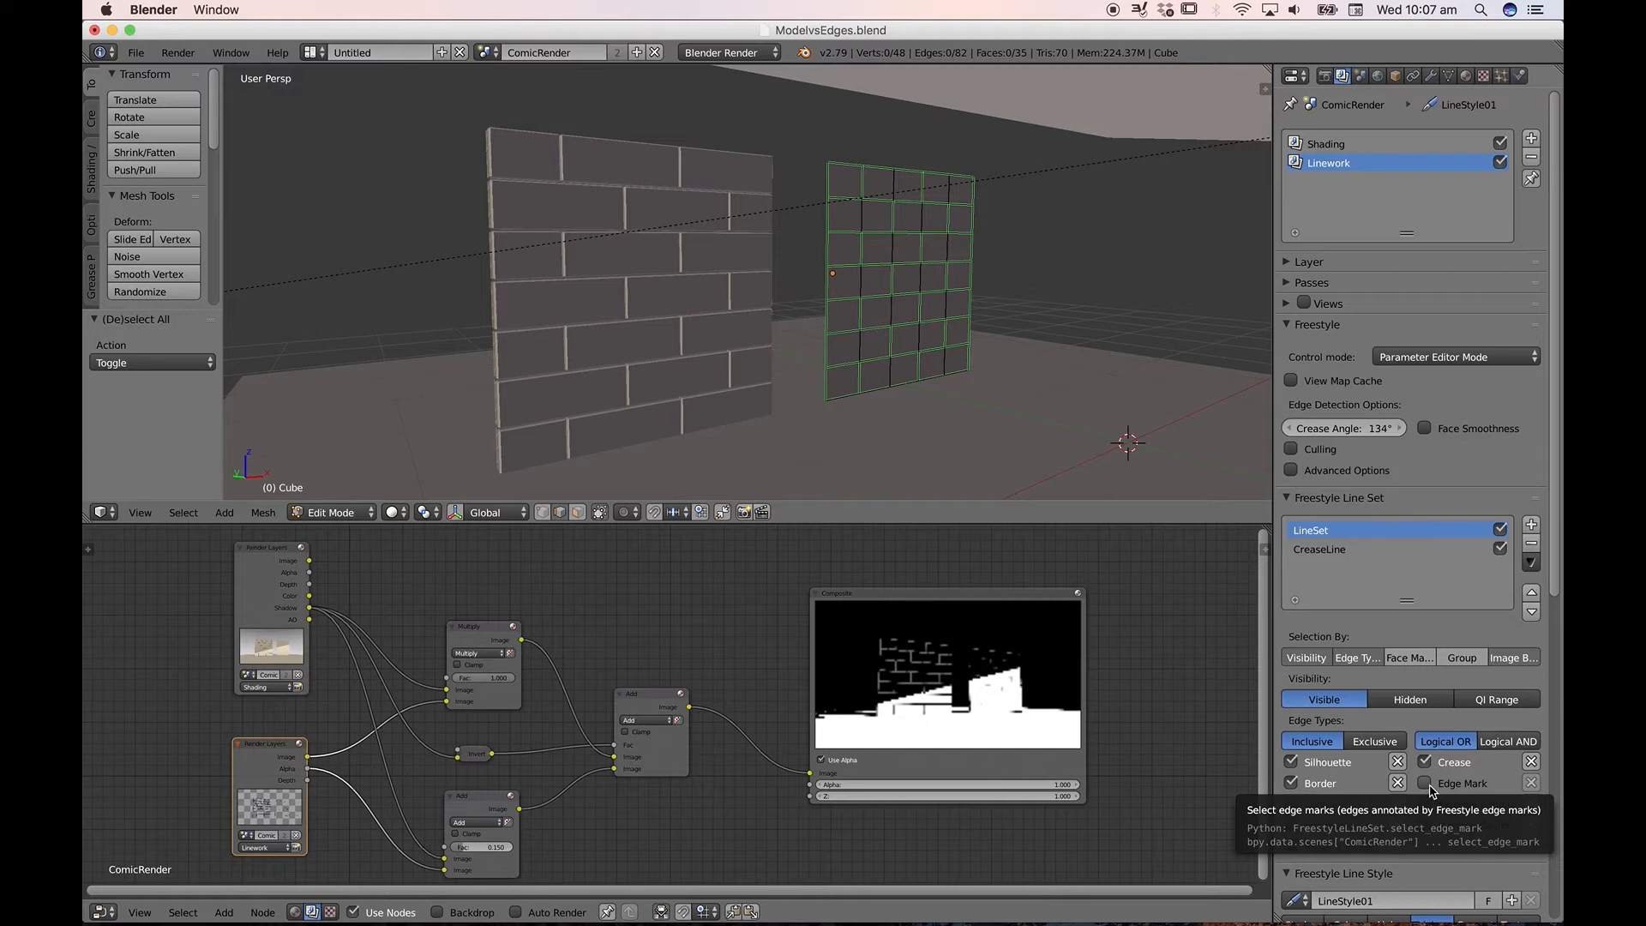
{"action": "left_click", "coordinate": [1365, 549]}
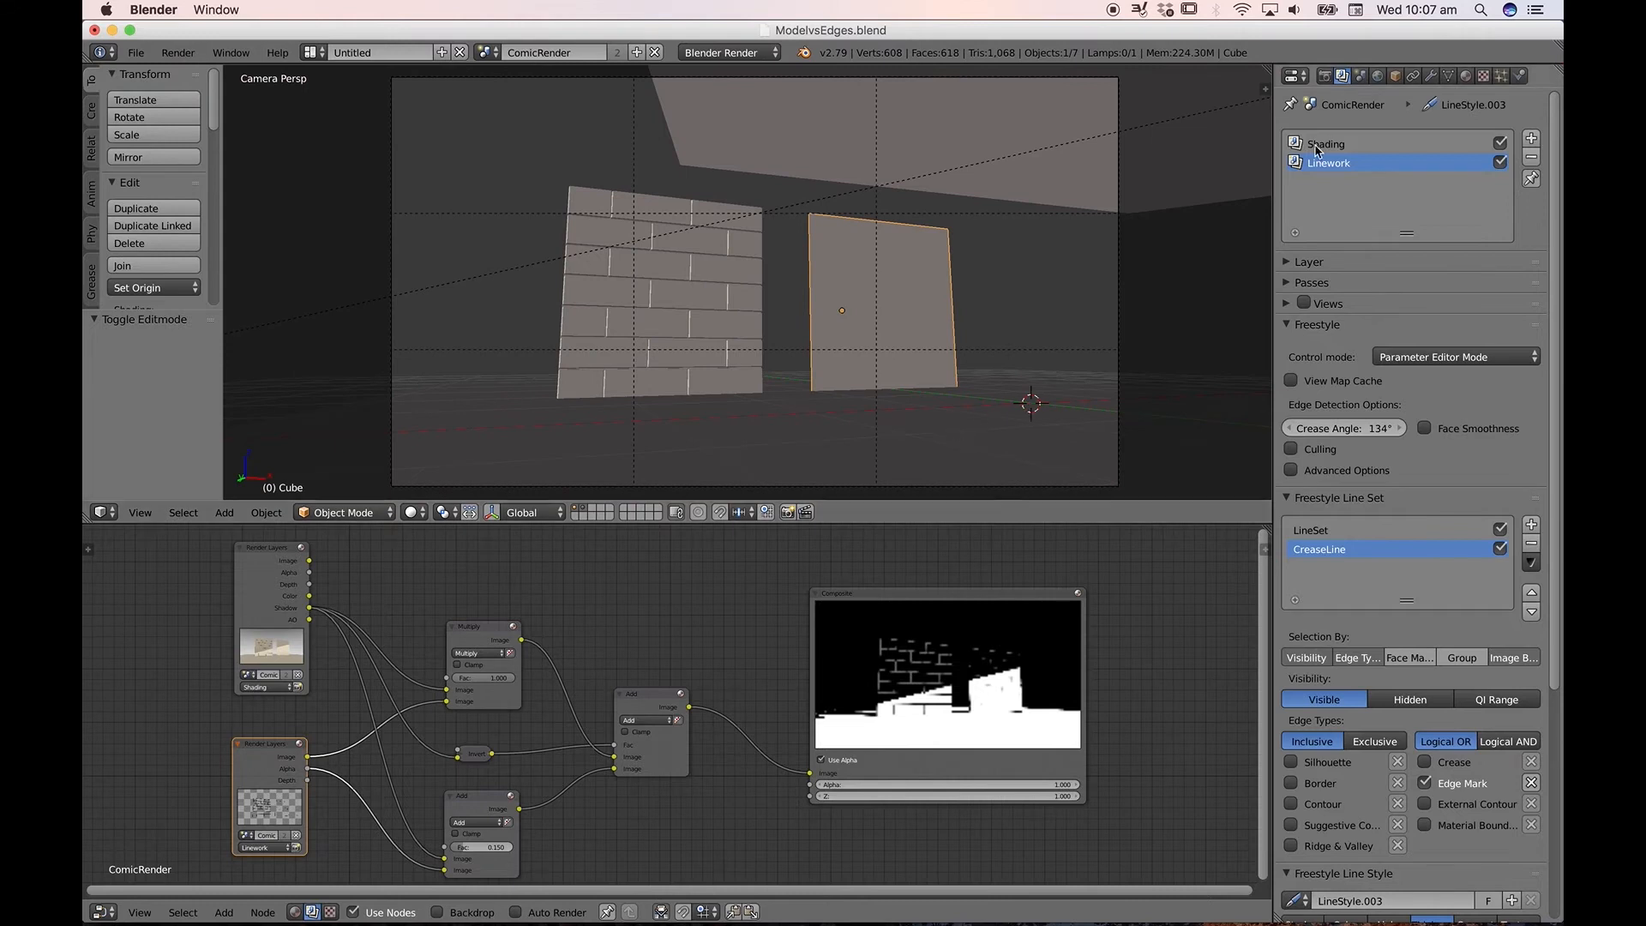
- Render the comic scene with F12 and review the line style thickness modifiers for the brick lines
{"action": "key", "text": "f12"}
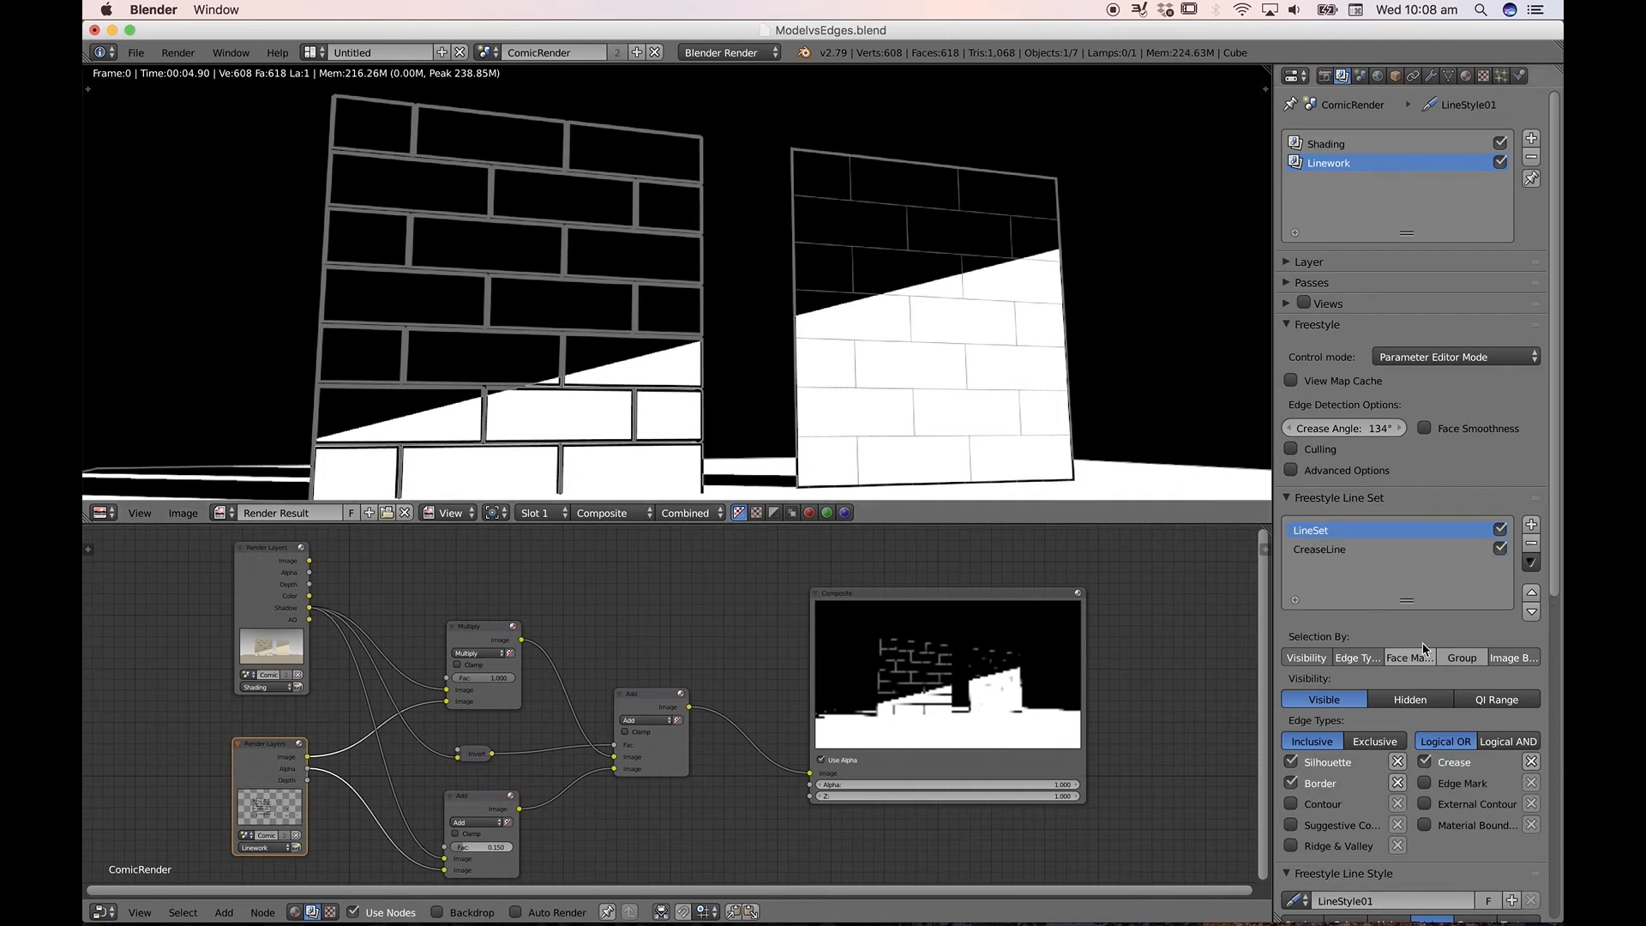
{"action": "scroll", "scroll_direction": "down", "scroll_amount": 3}
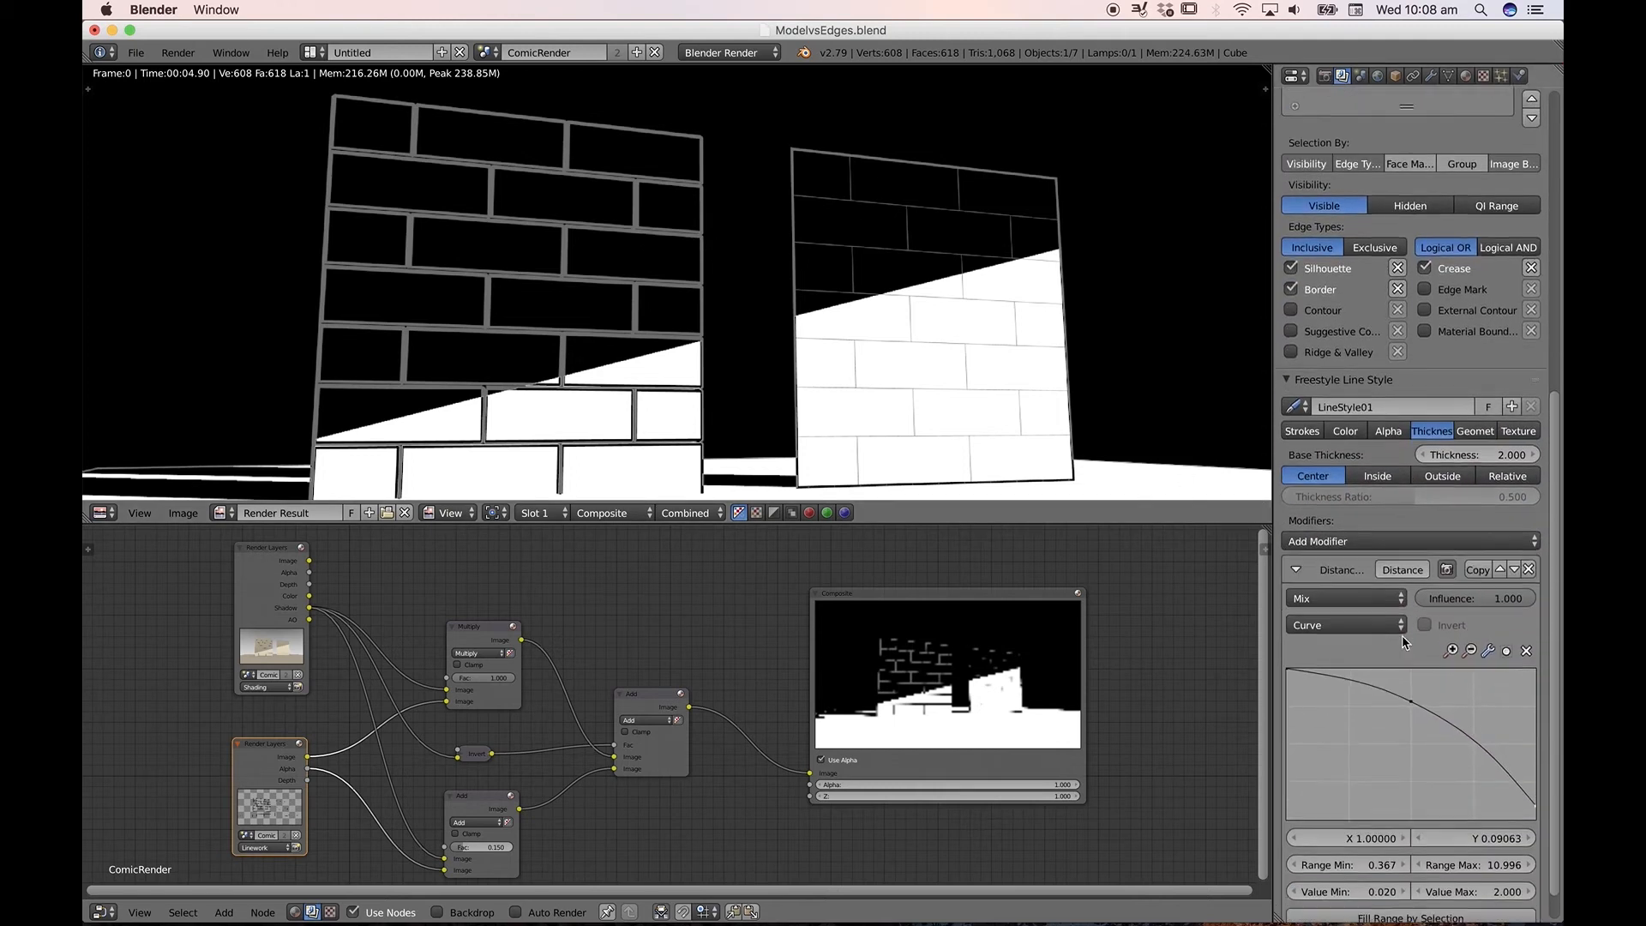
{"action": "scroll", "scroll_direction": "down", "scroll_amount": 3}
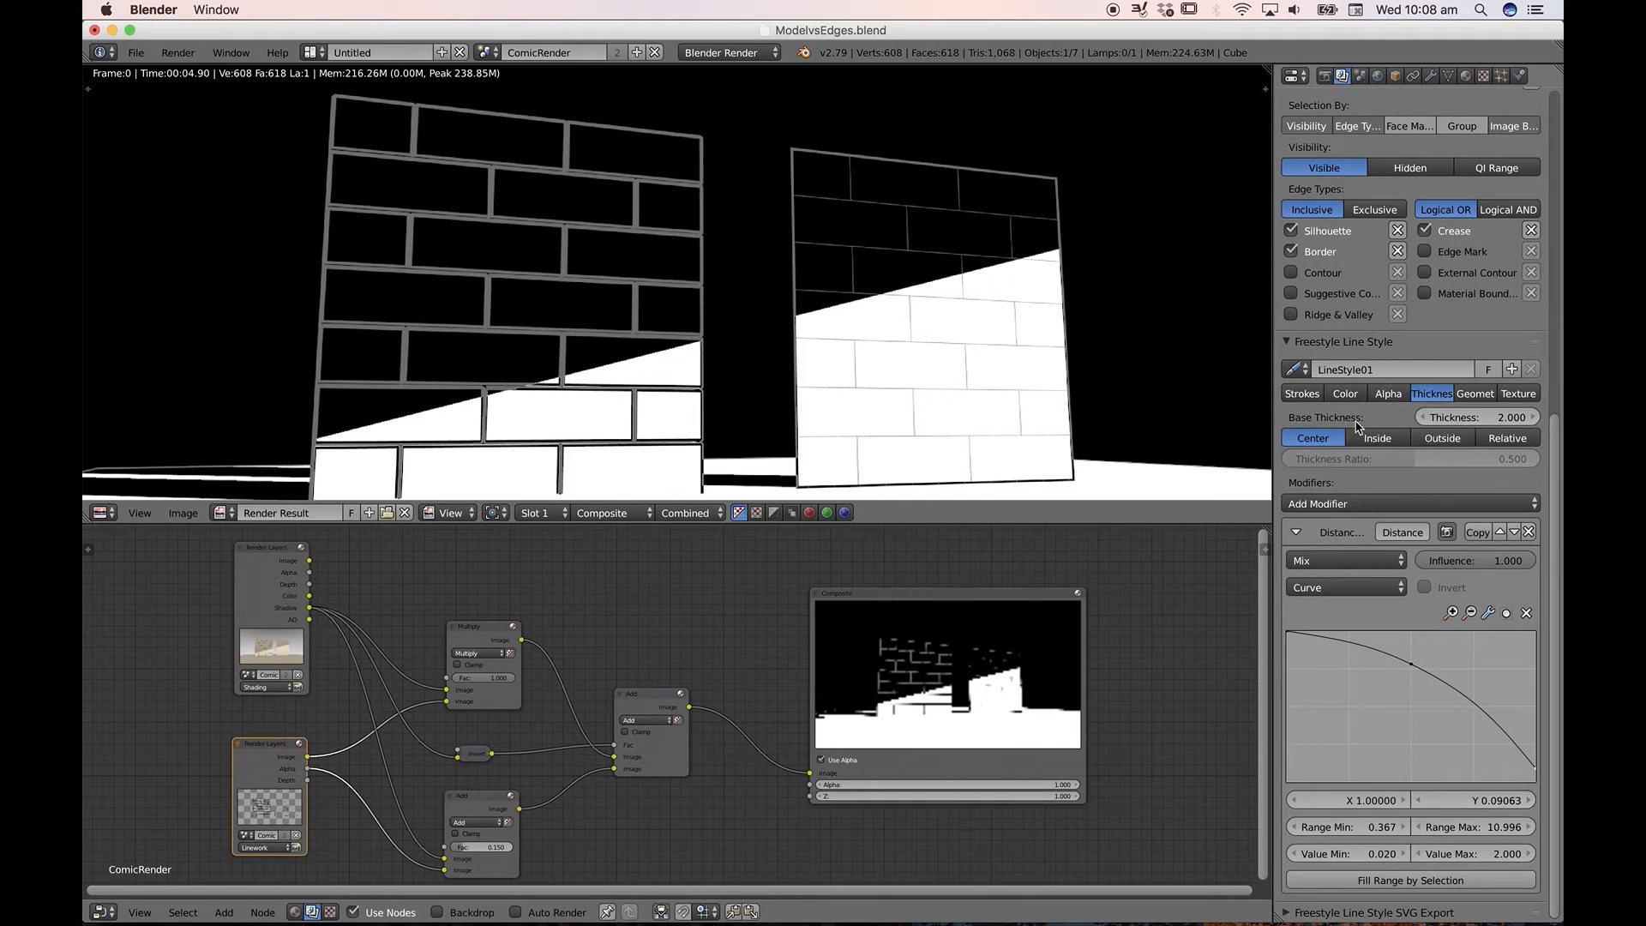
{"action": "mouse_move", "coordinate": [1480, 417]}
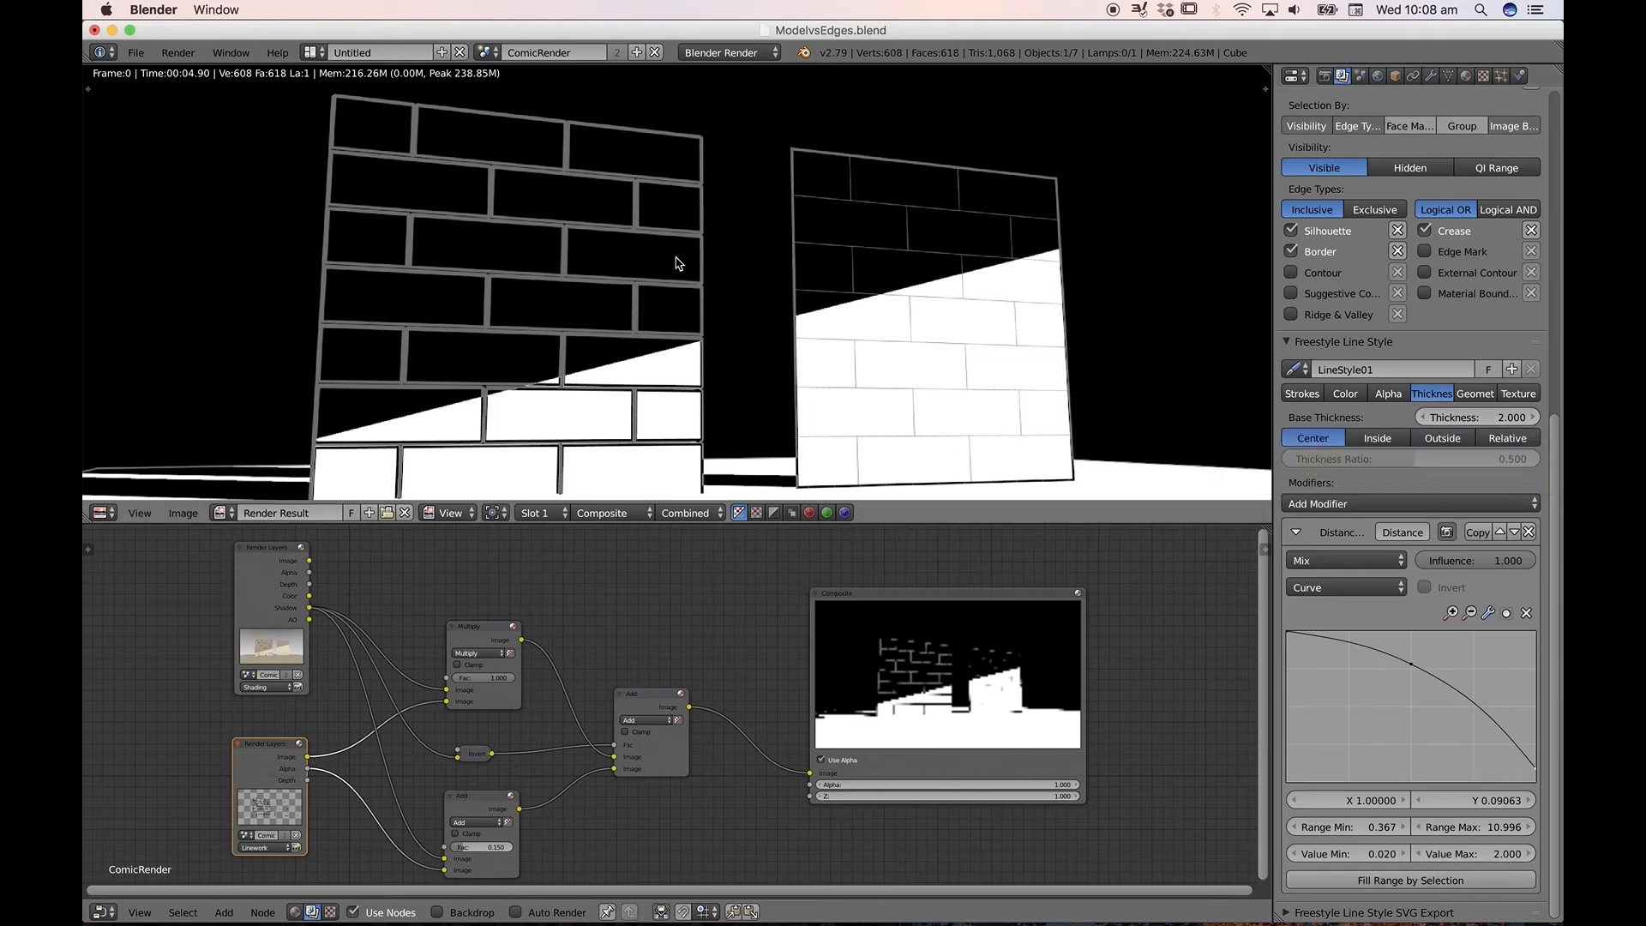
{"action": "mouse_move", "coordinate": [634, 213]}
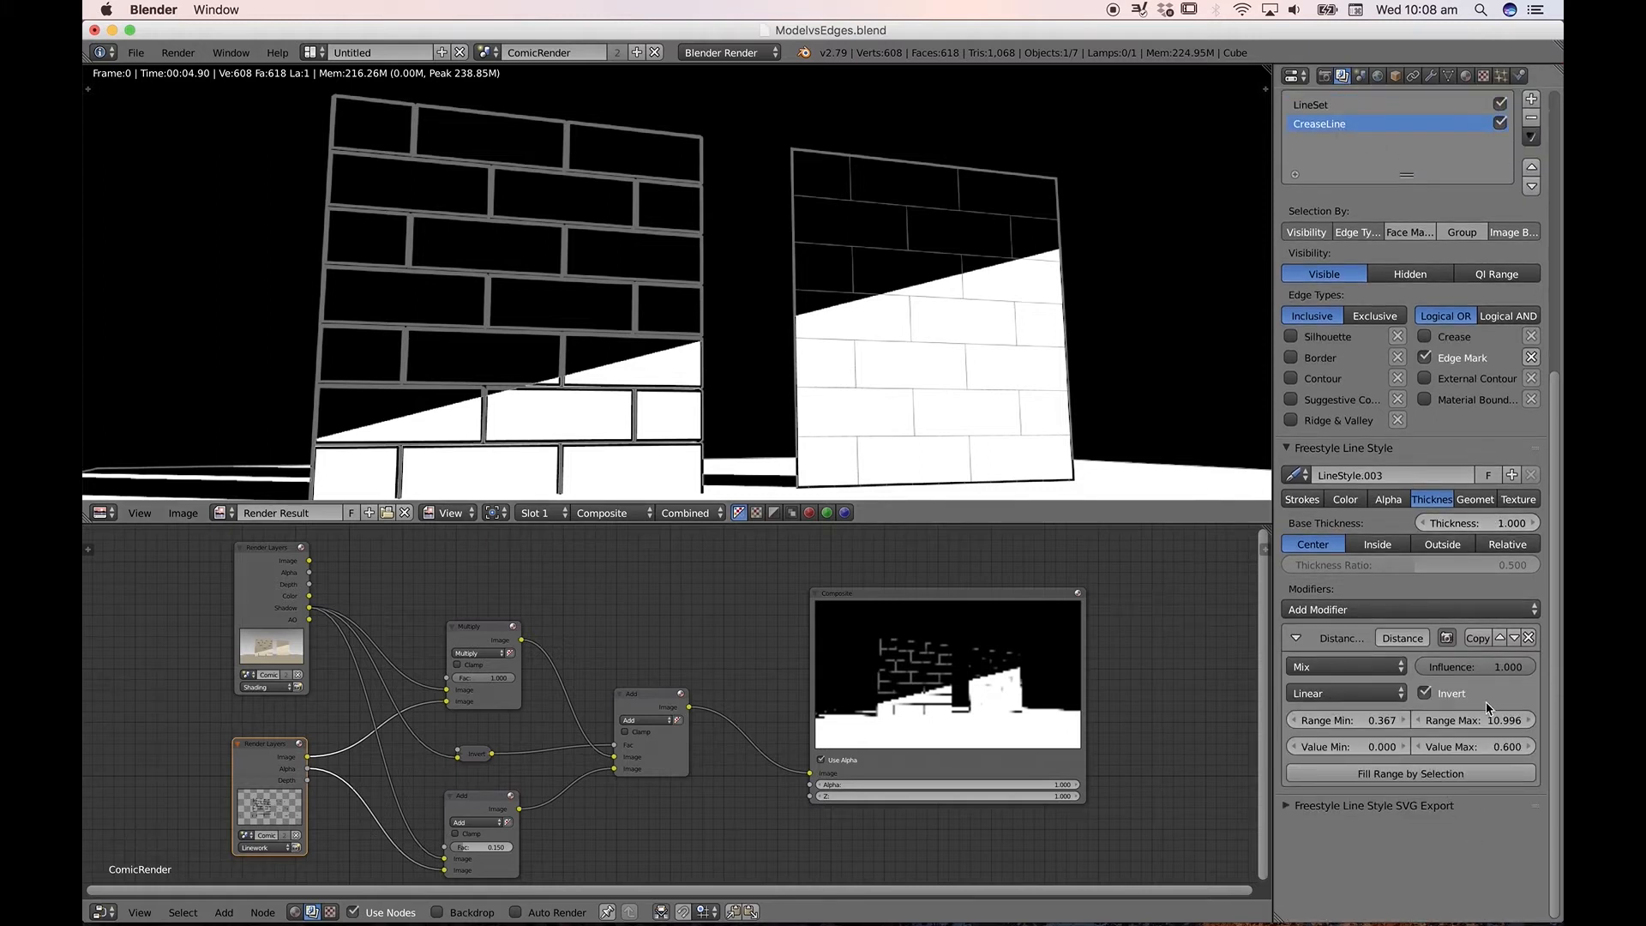
{"action": "mouse_move", "coordinate": [1480, 523]}
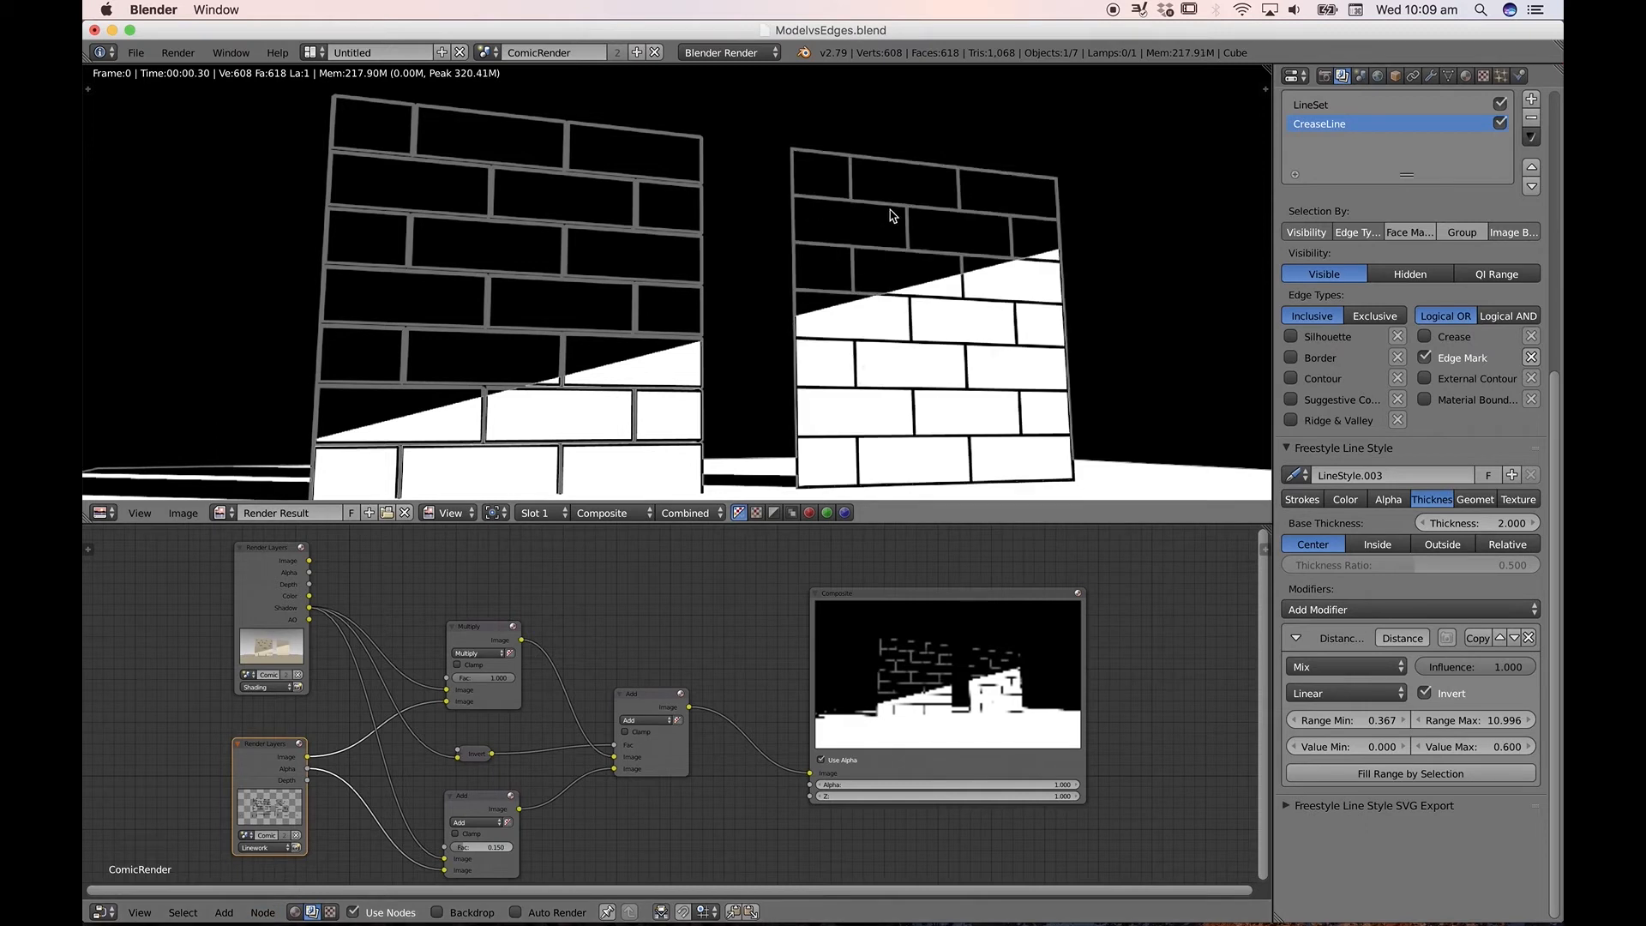
{"action": "mouse_move", "coordinate": [1059, 461]}
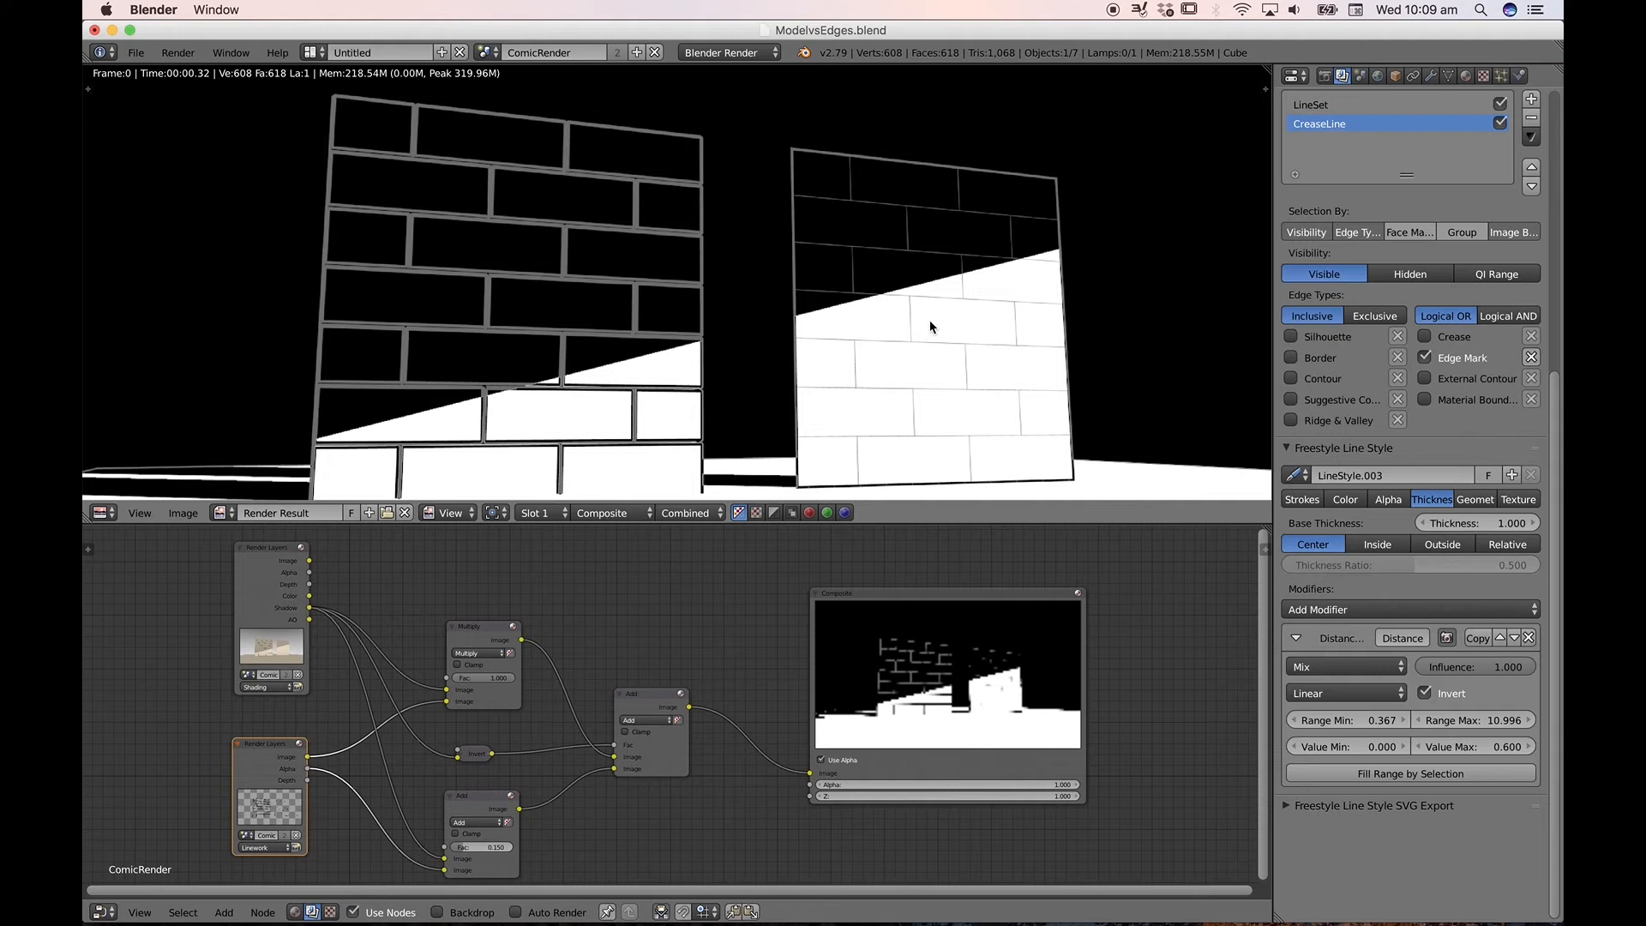
{"action": "mouse_move", "coordinate": [502, 422]}
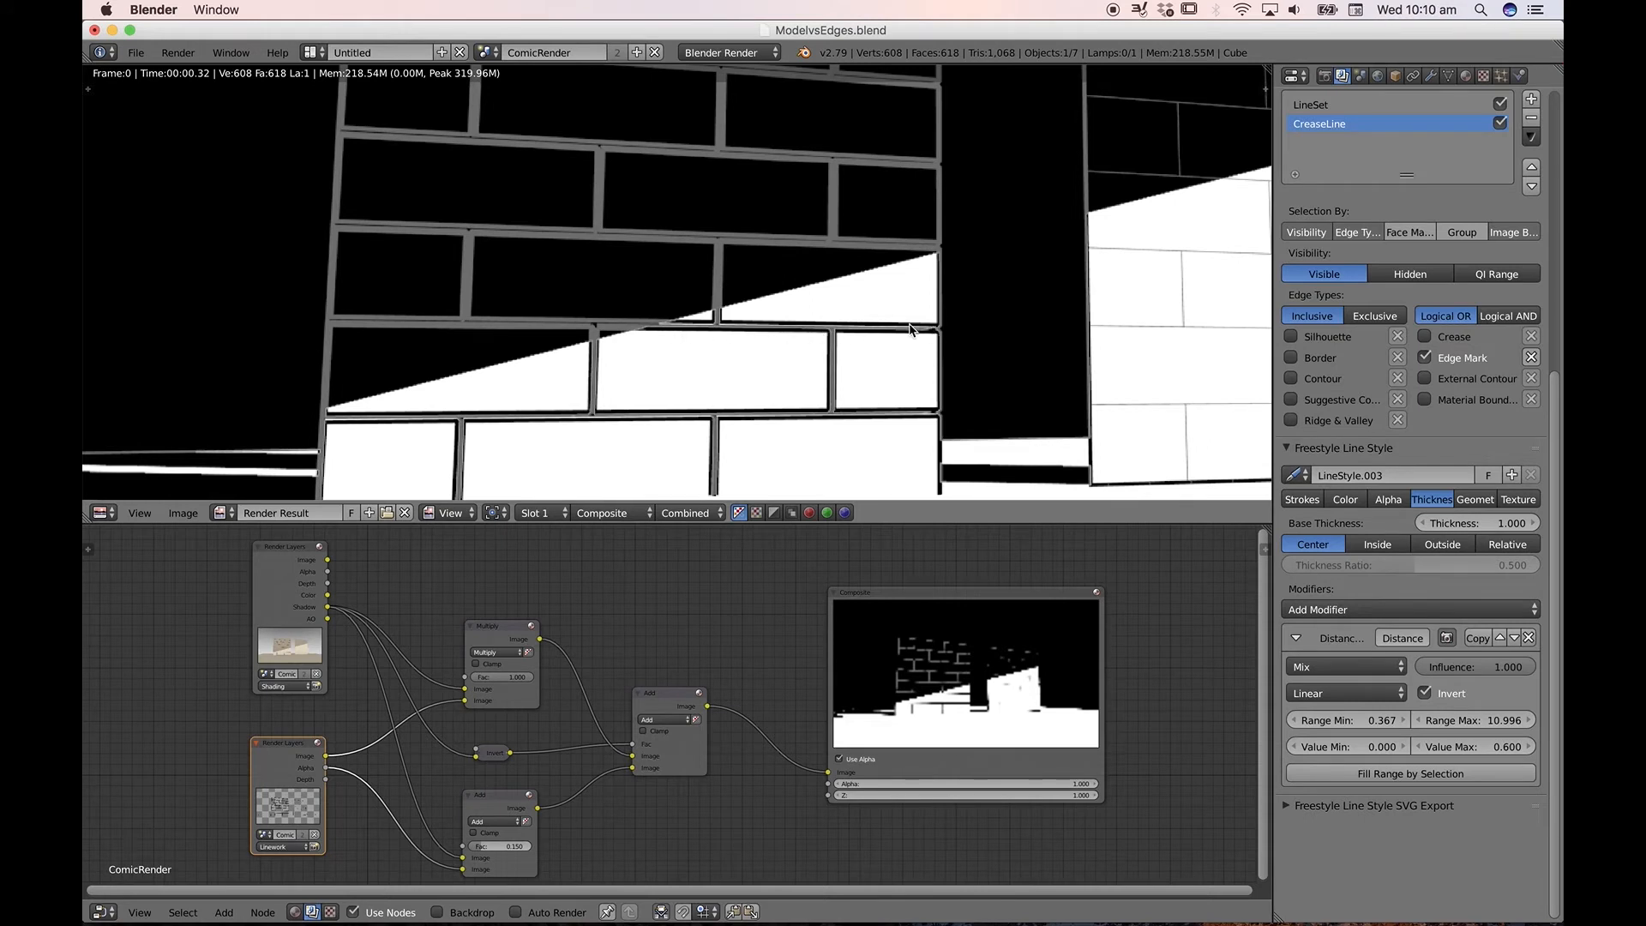
{"action": "mouse_move", "coordinate": [1034, 321]}
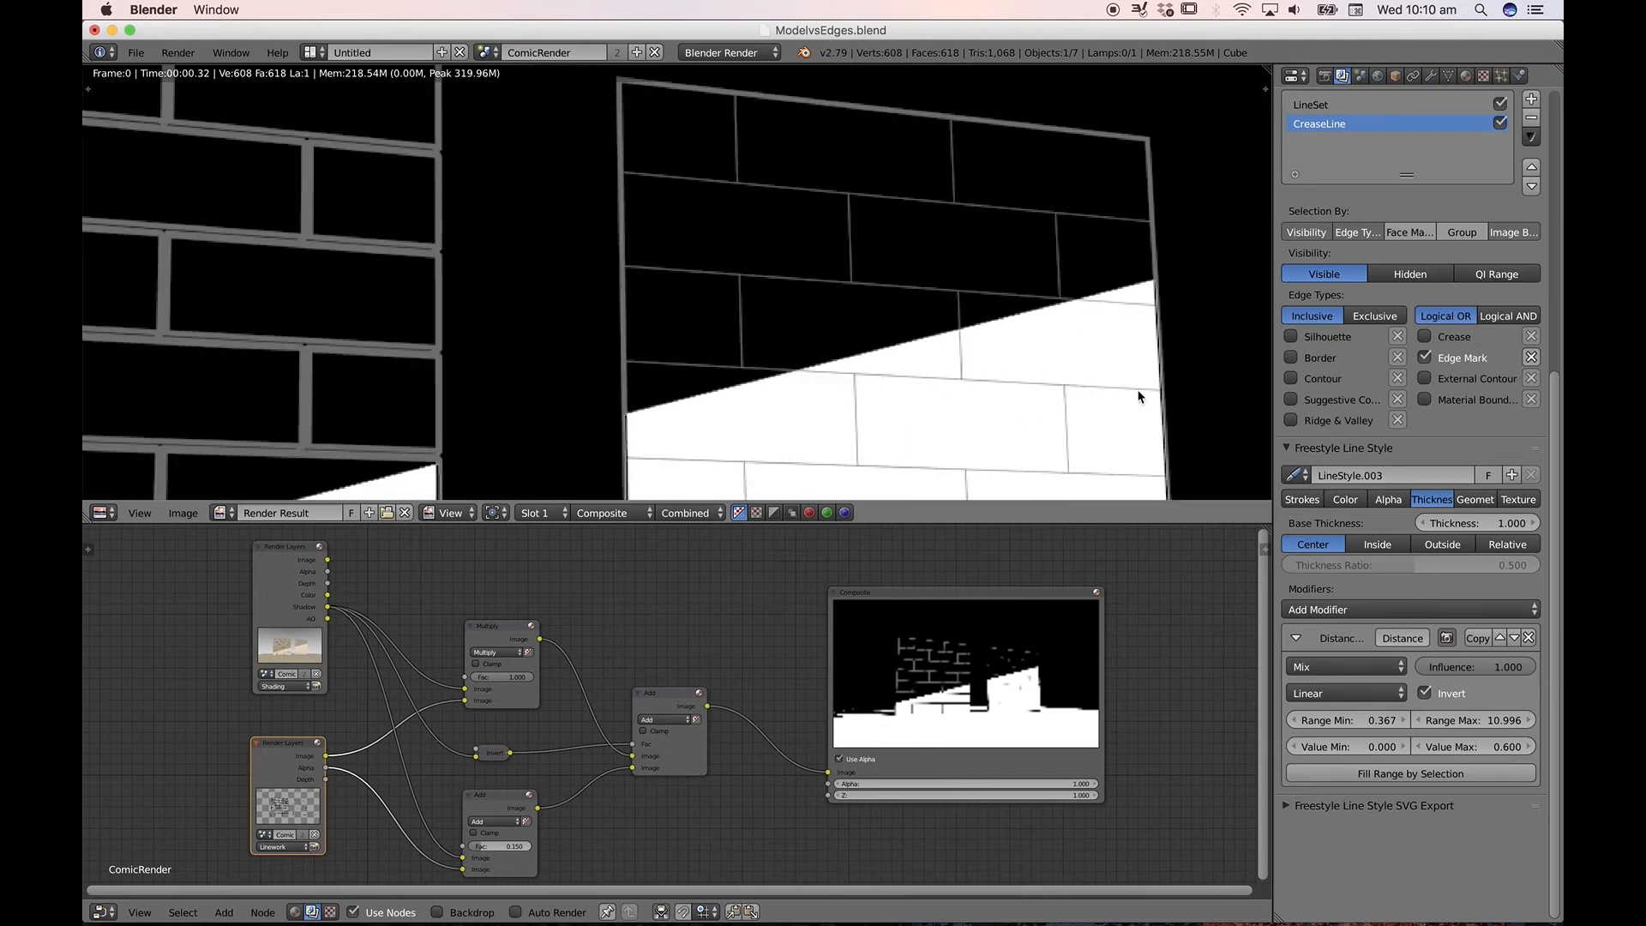
{"action": "mouse_move", "coordinate": [749, 379]}
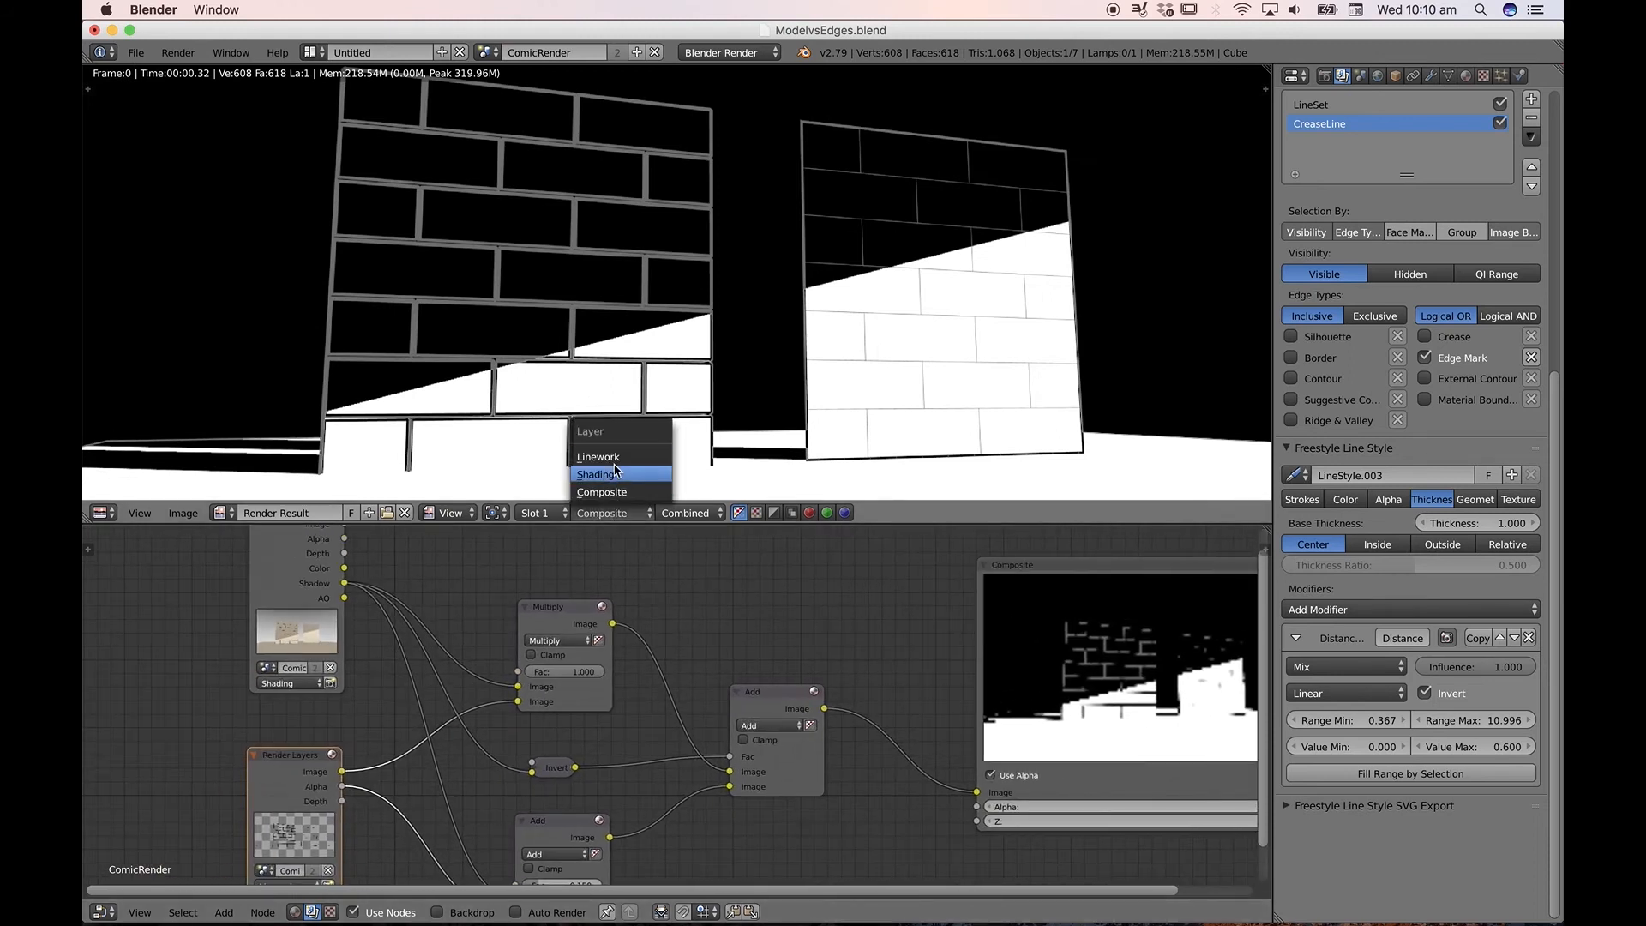
- Switch the render result to the Shading layer's Shadow pass
{"action": "left_click", "coordinate": [597, 473]}
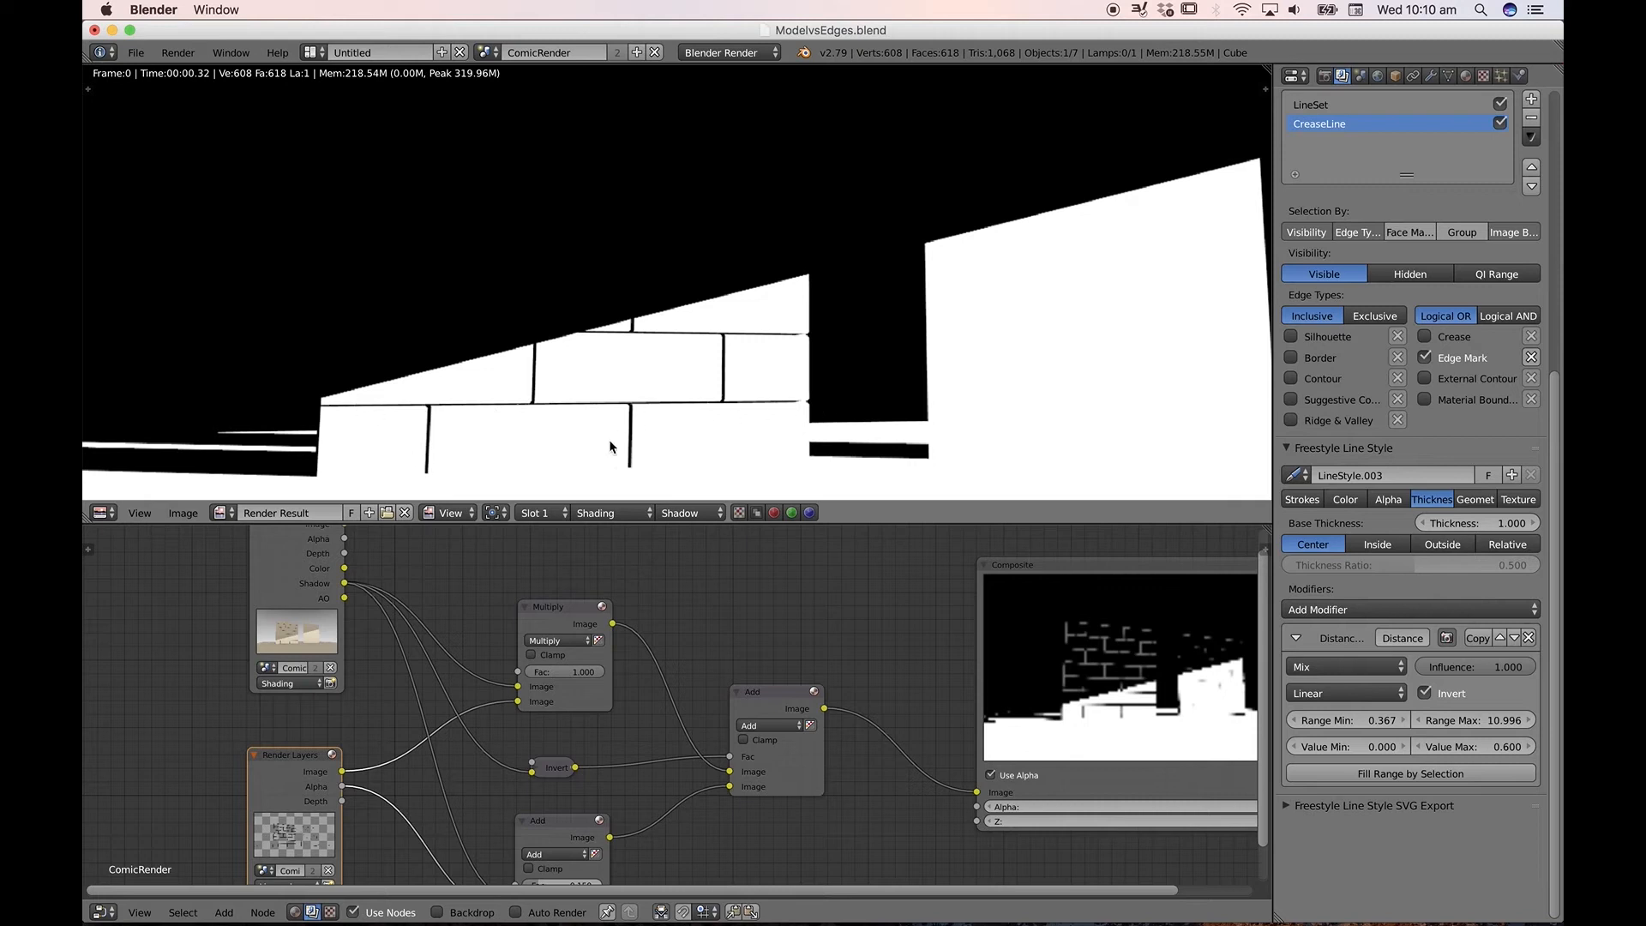
{"action": "mouse_move", "coordinate": [730, 349]}
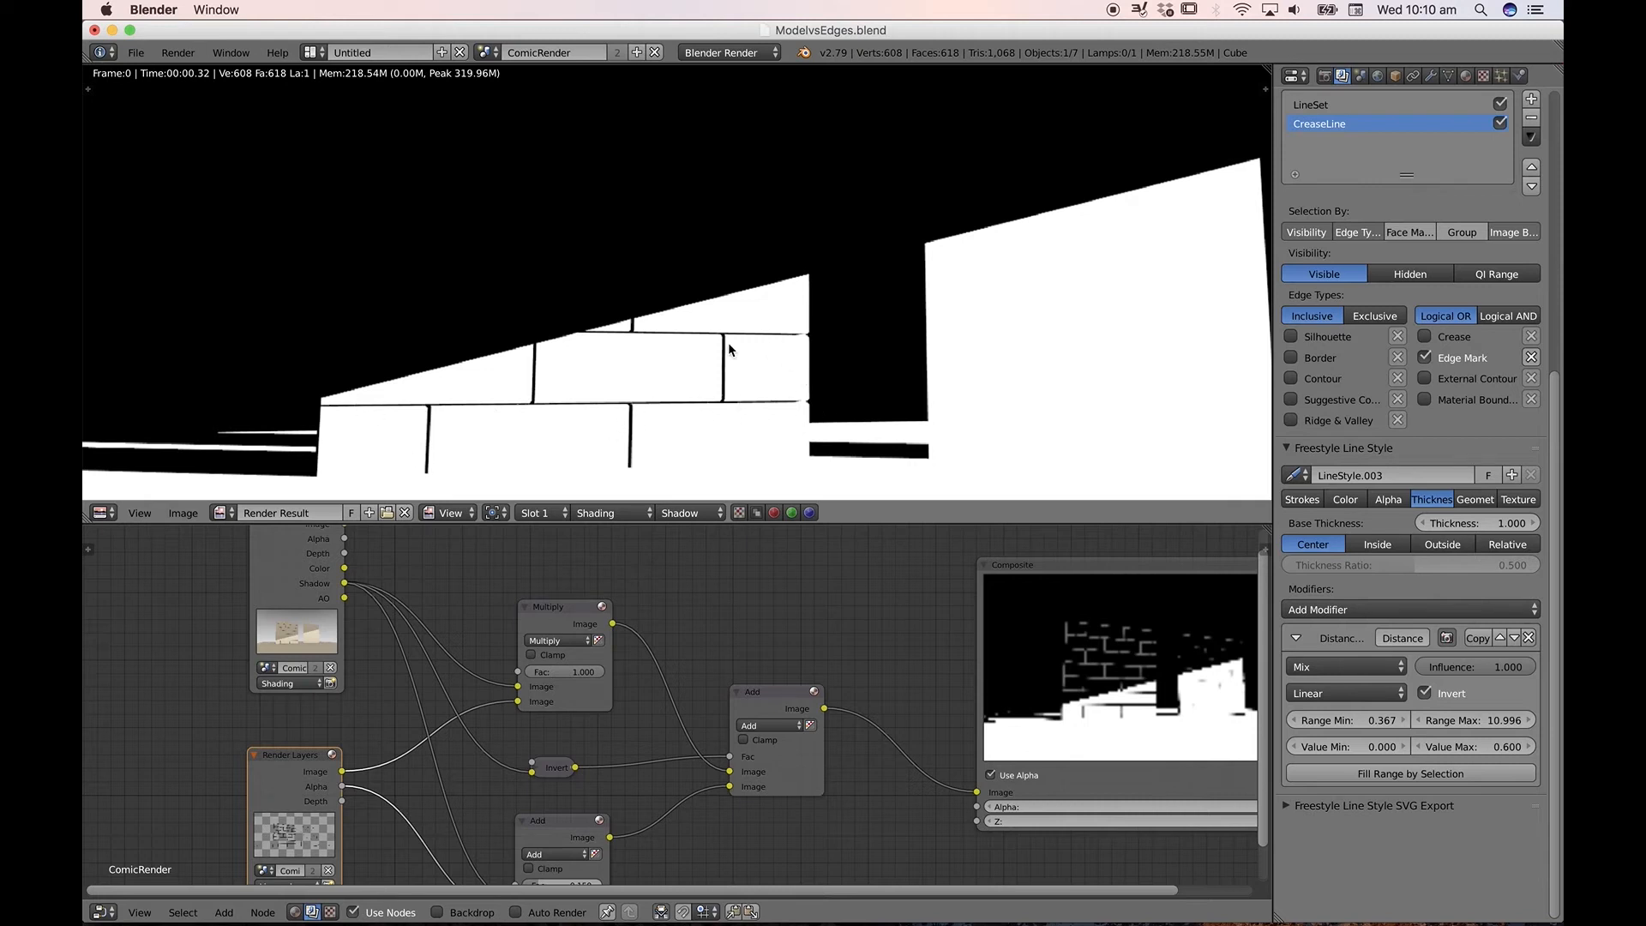
{"action": "mouse_move", "coordinate": [517, 400]}
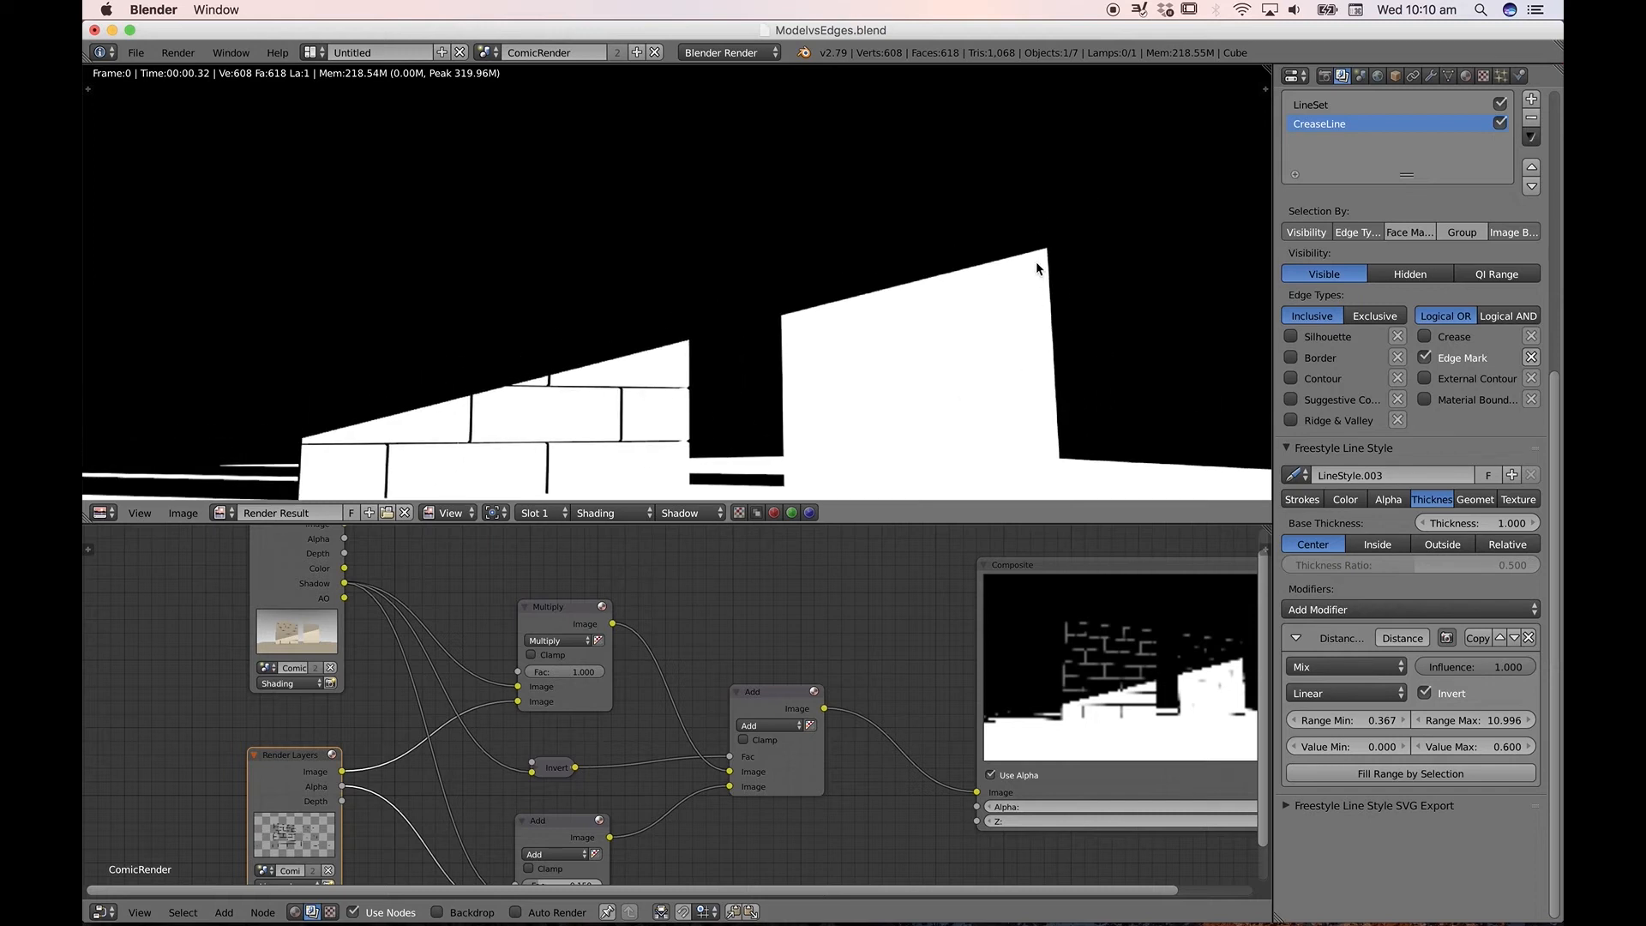
{"action": "mouse_move", "coordinate": [836, 269]}
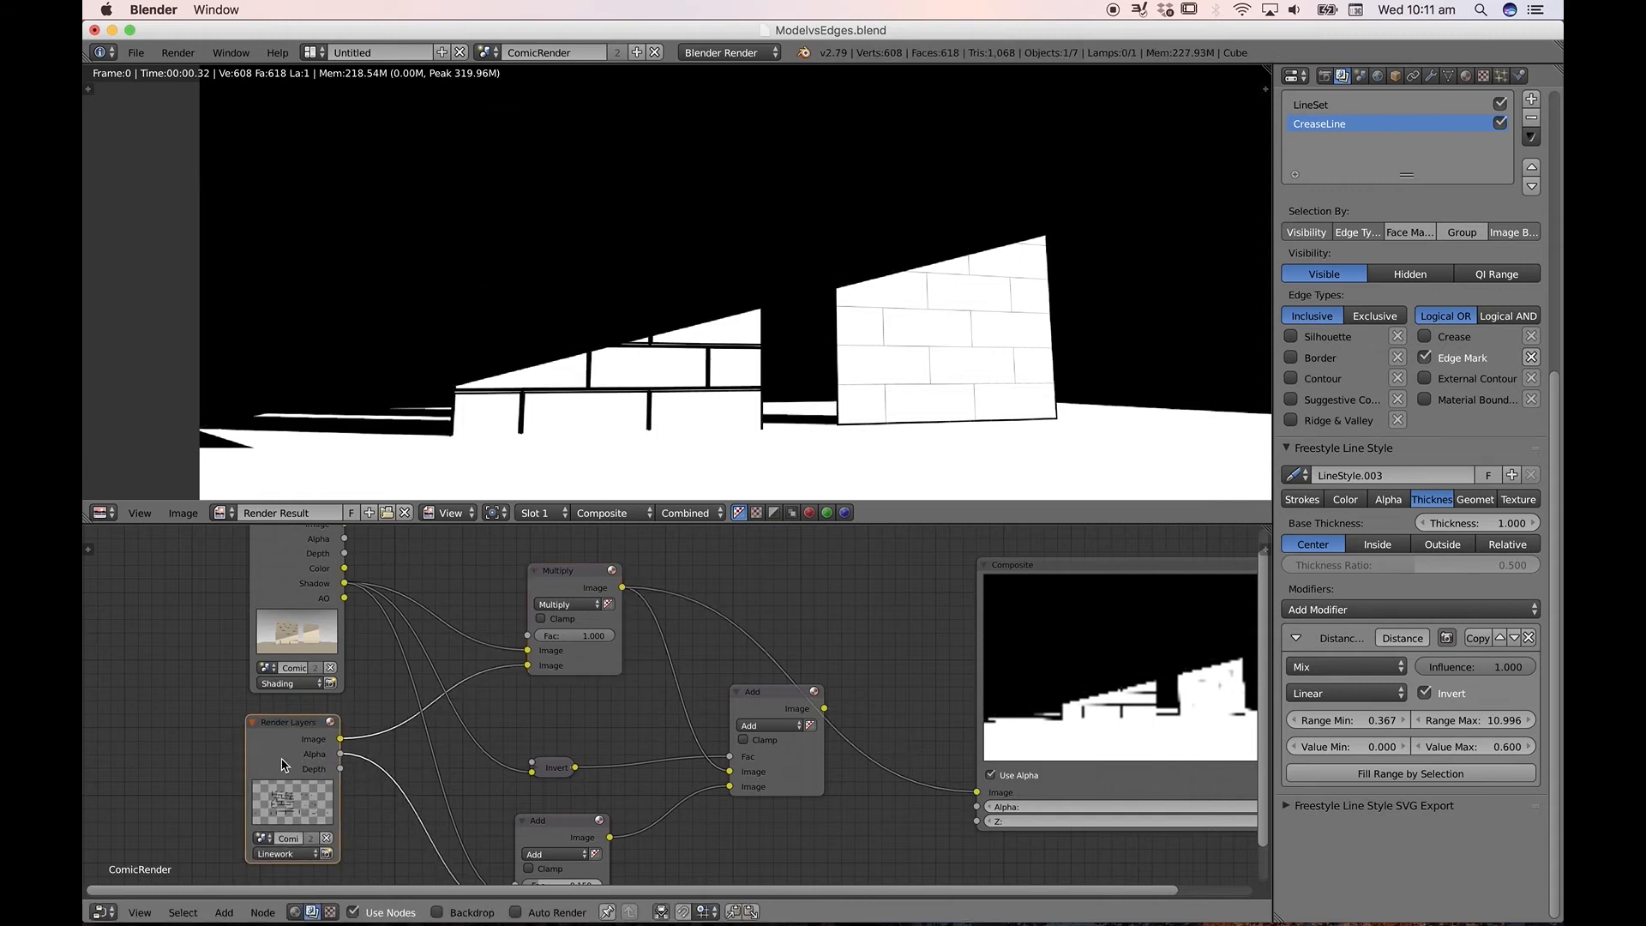
{"action": "mouse_move", "coordinate": [664, 355]}
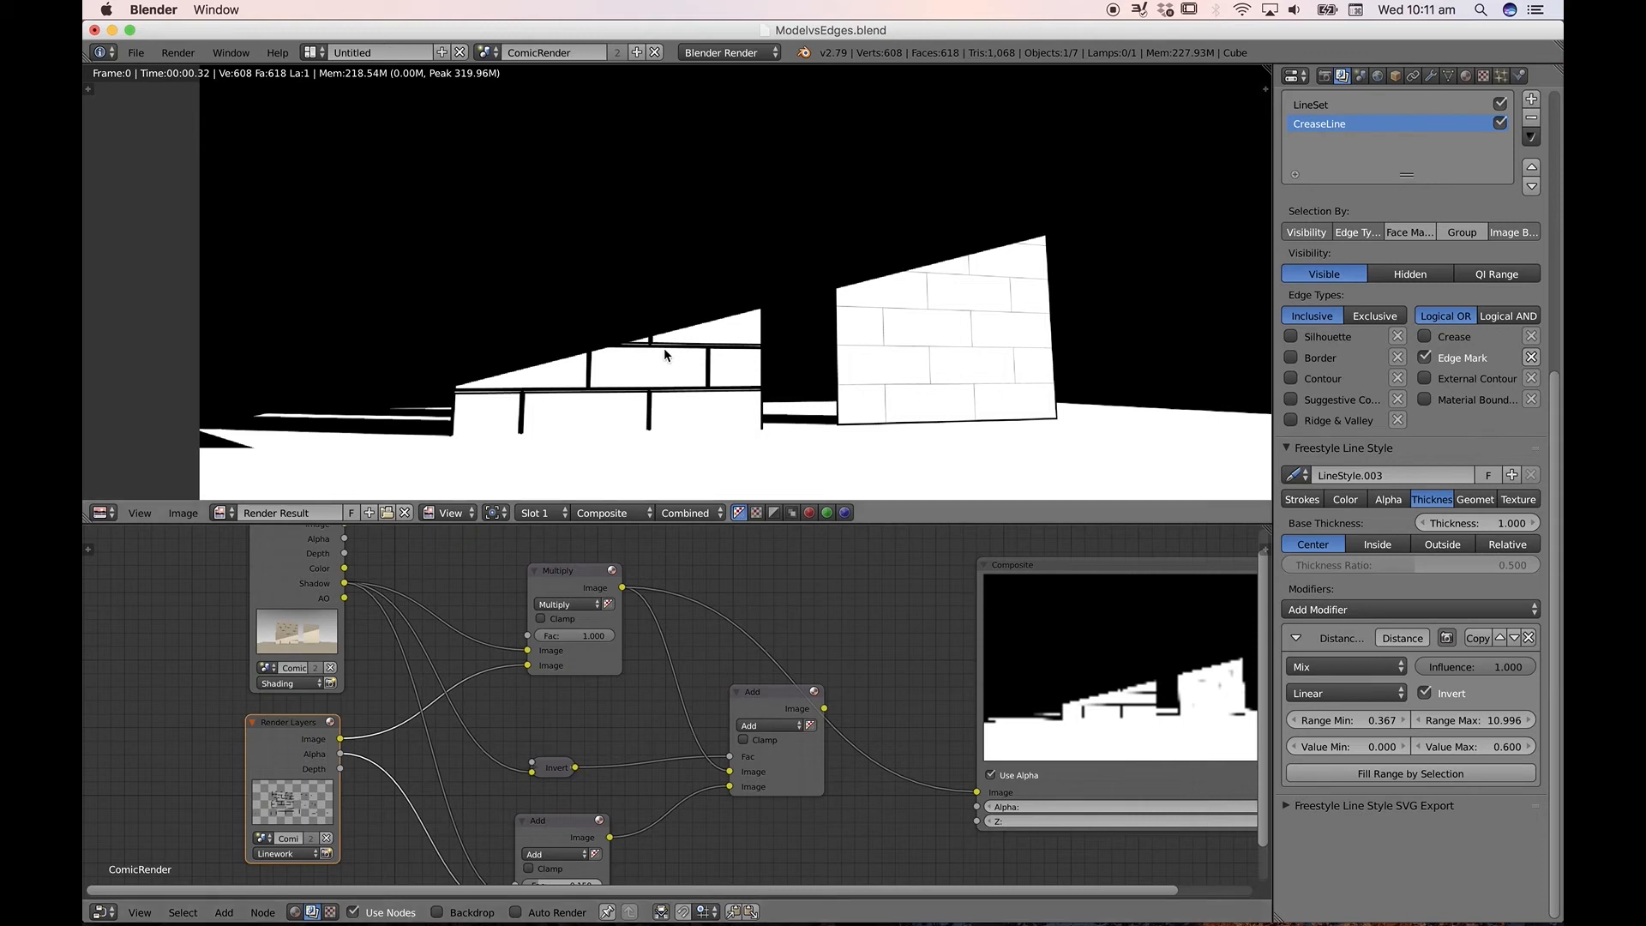
{"action": "mouse_move", "coordinate": [1058, 118]}
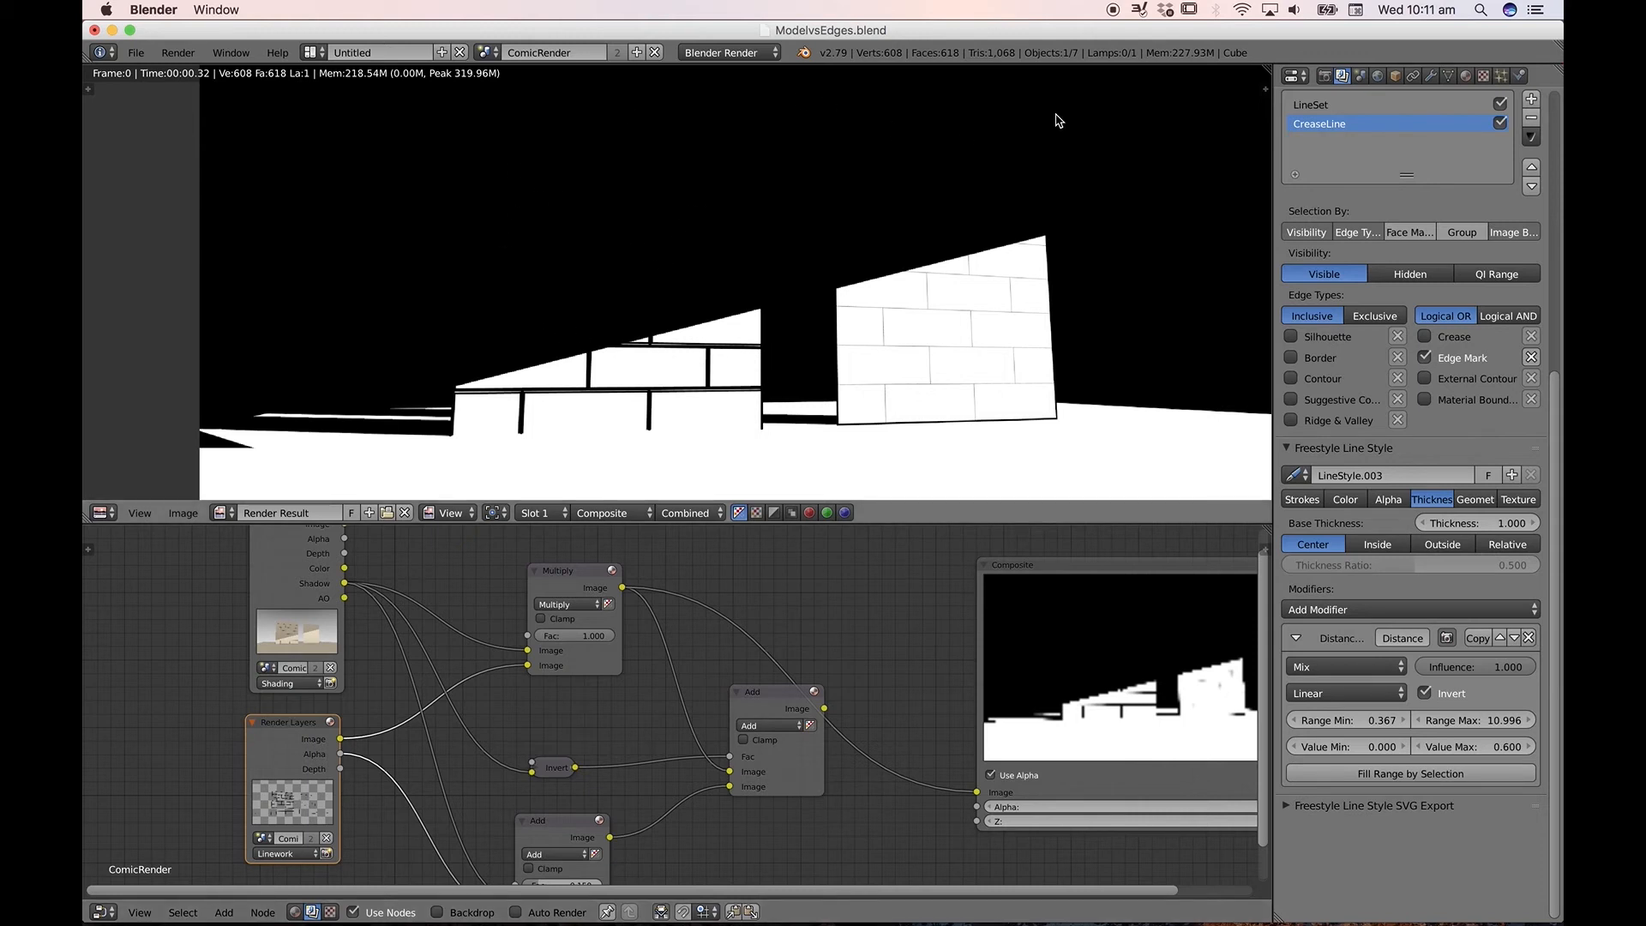
{"action": "mouse_move", "coordinate": [545, 295]}
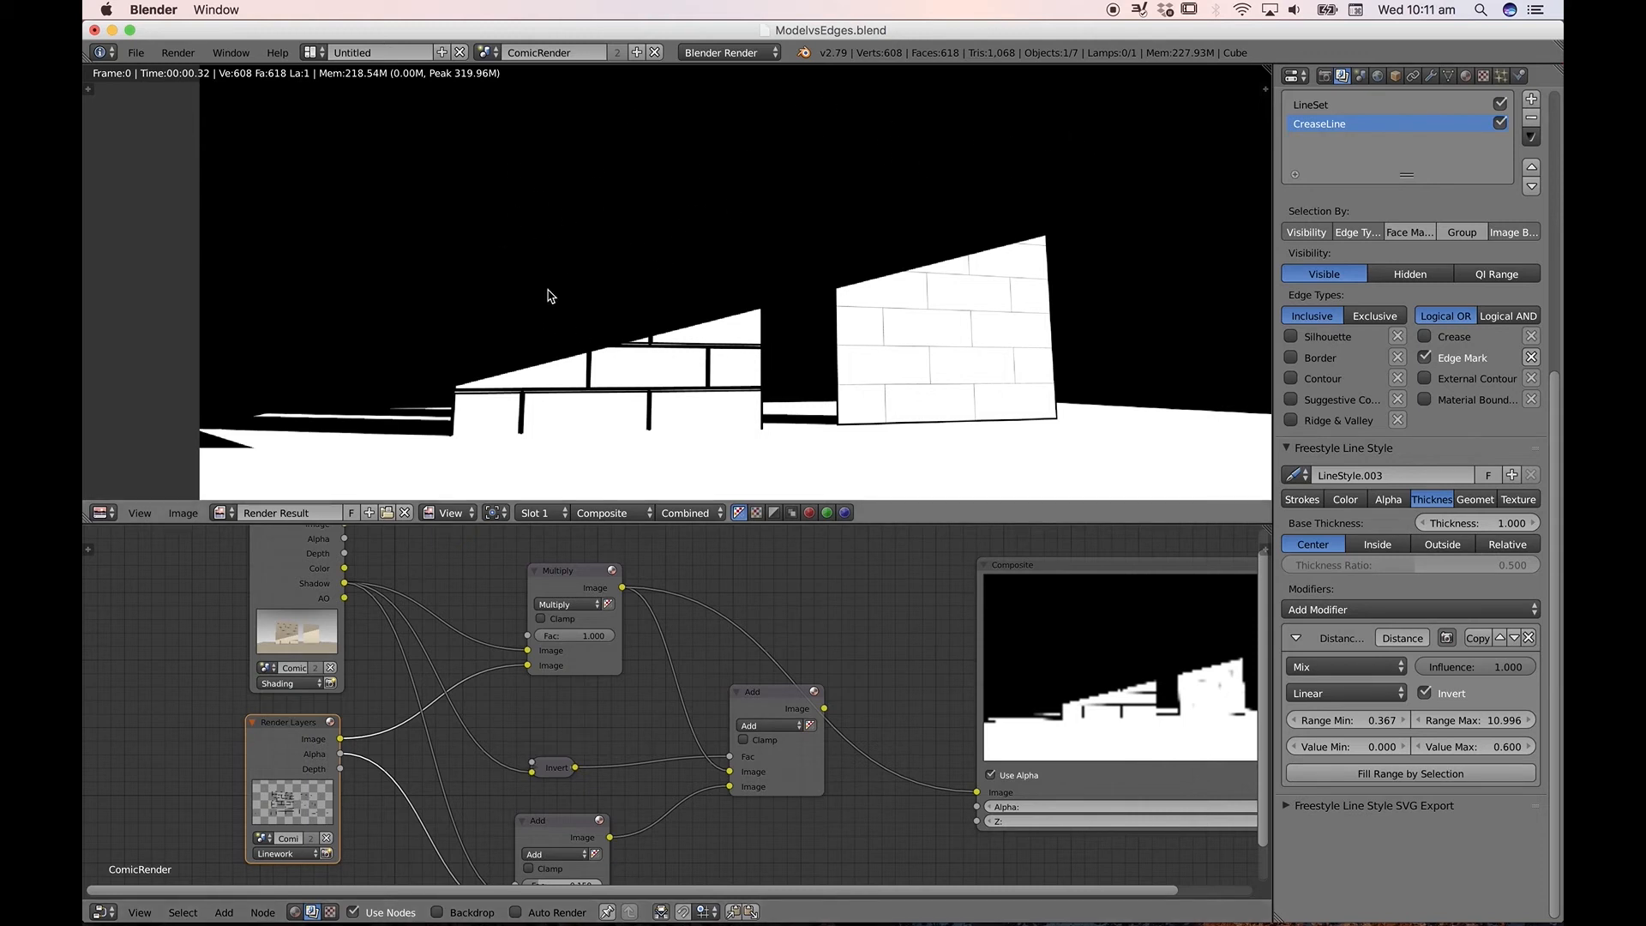
{"action": "mouse_move", "coordinate": [690, 228]}
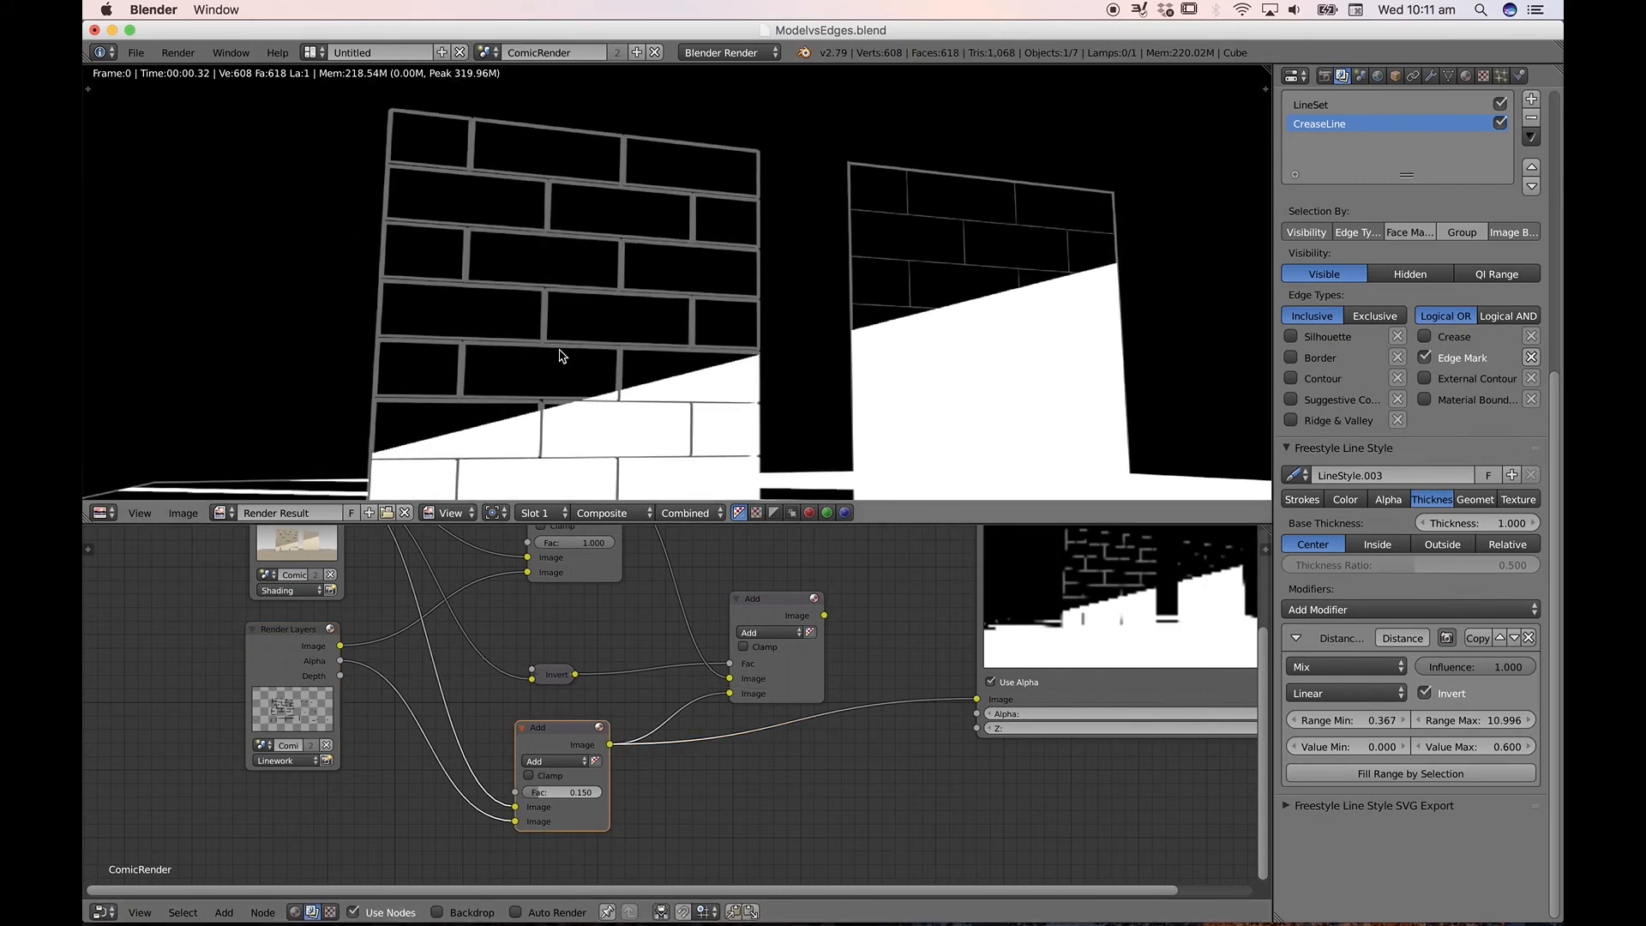
{"action": "mouse_move", "coordinate": [400, 214]}
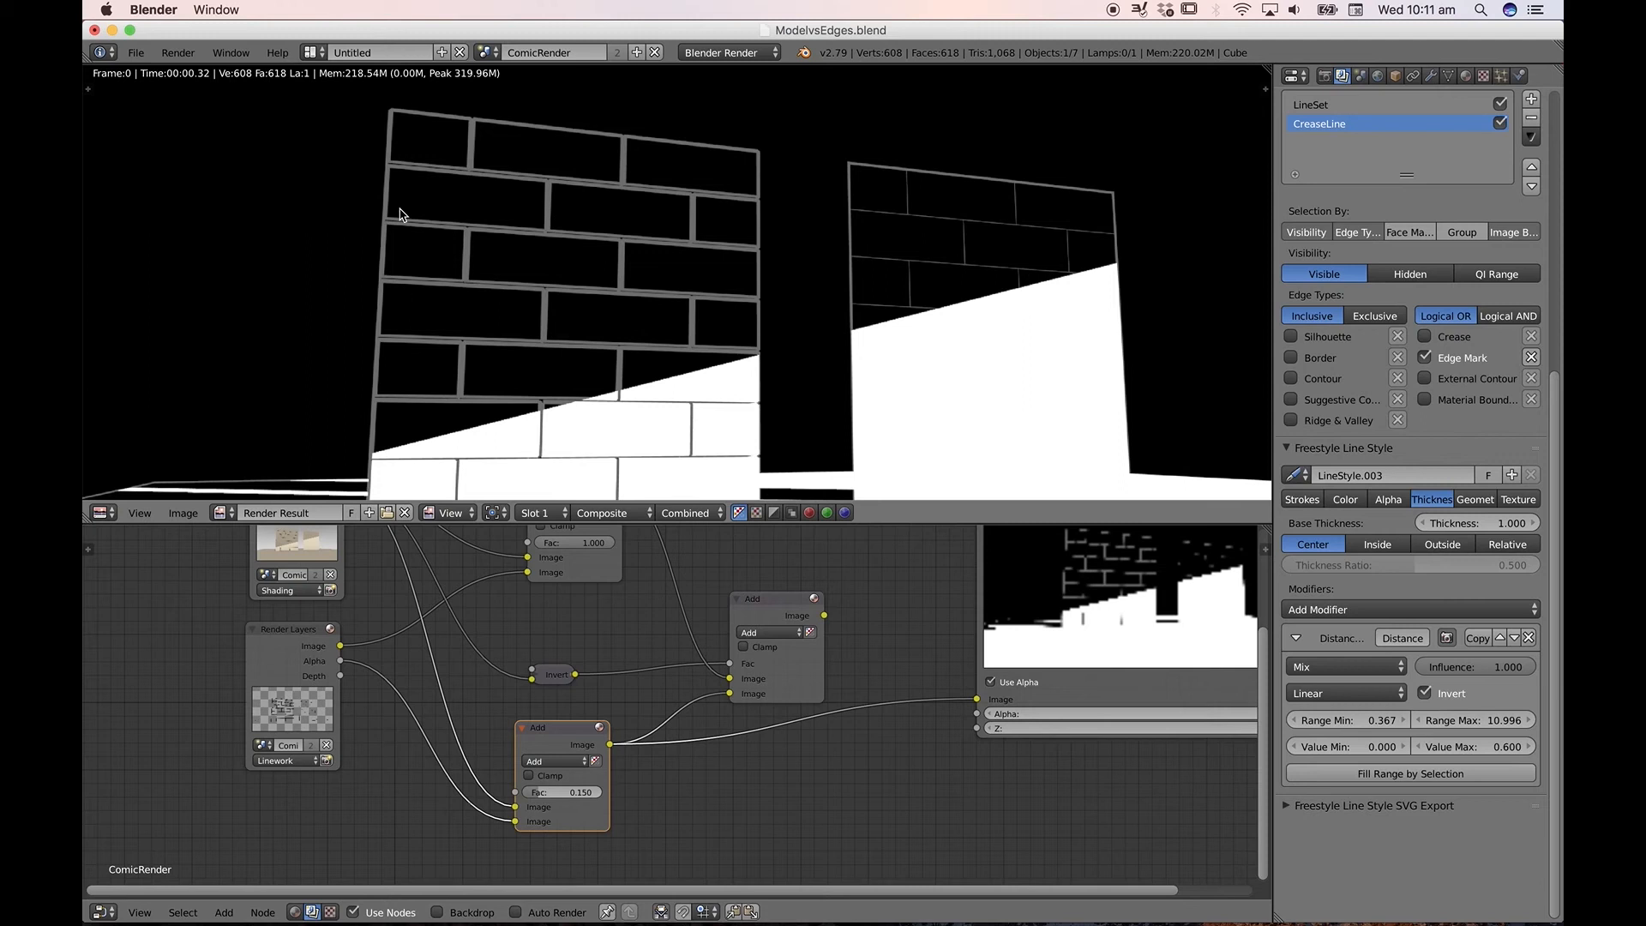
{"action": "mouse_move", "coordinate": [897, 223]}
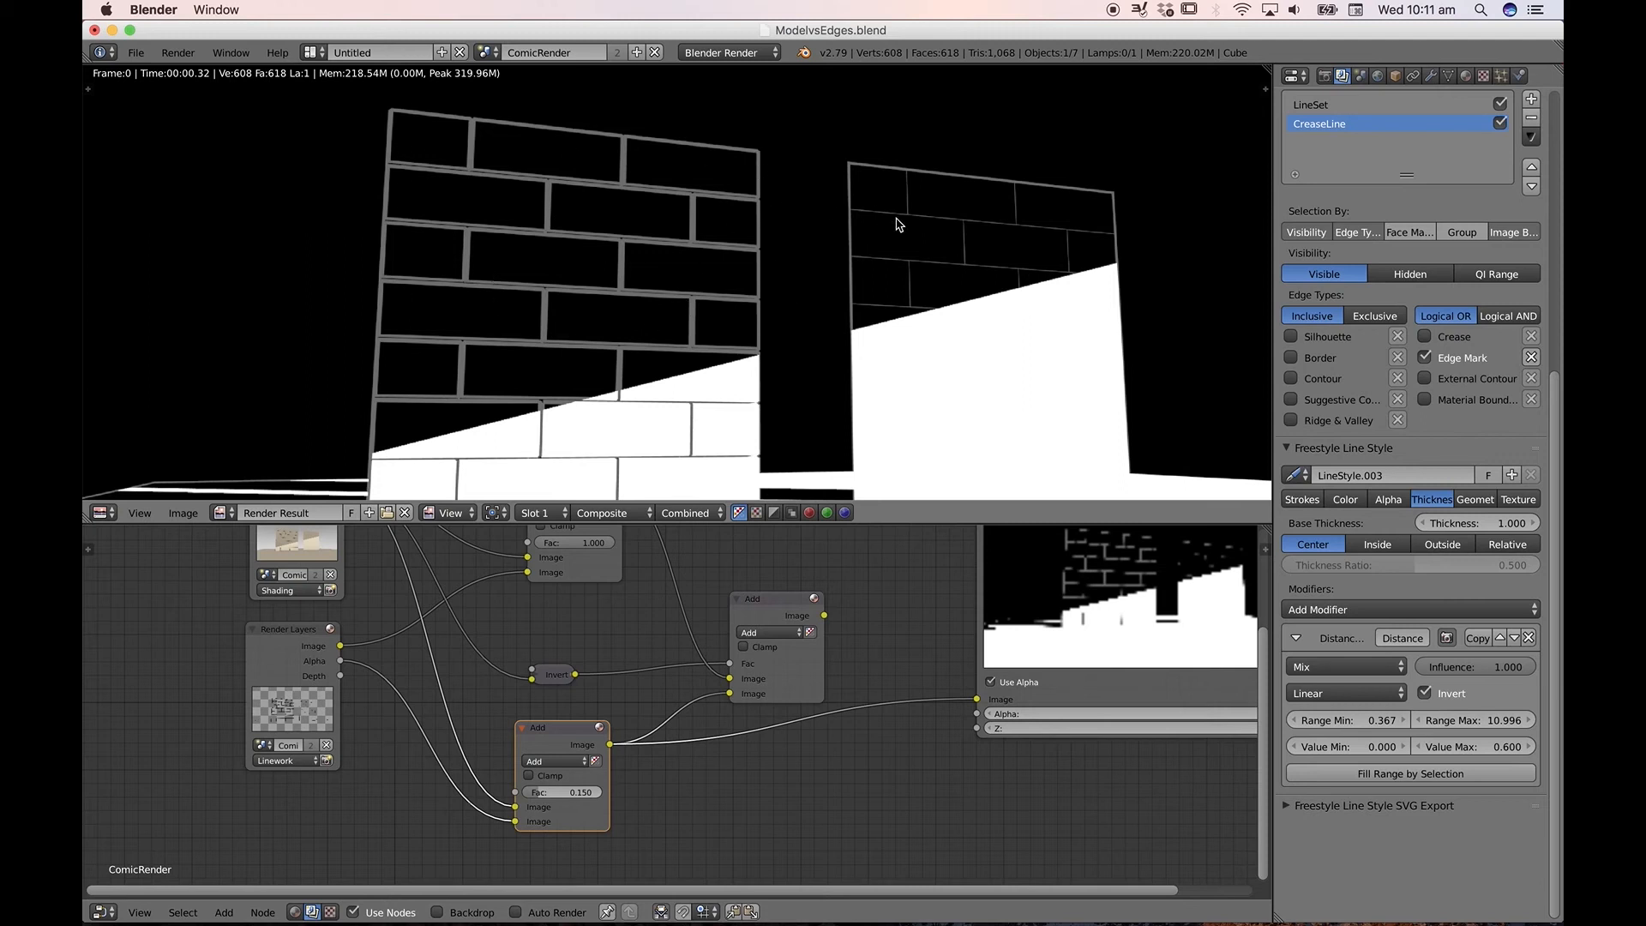
{"action": "mouse_move", "coordinate": [1064, 233]}
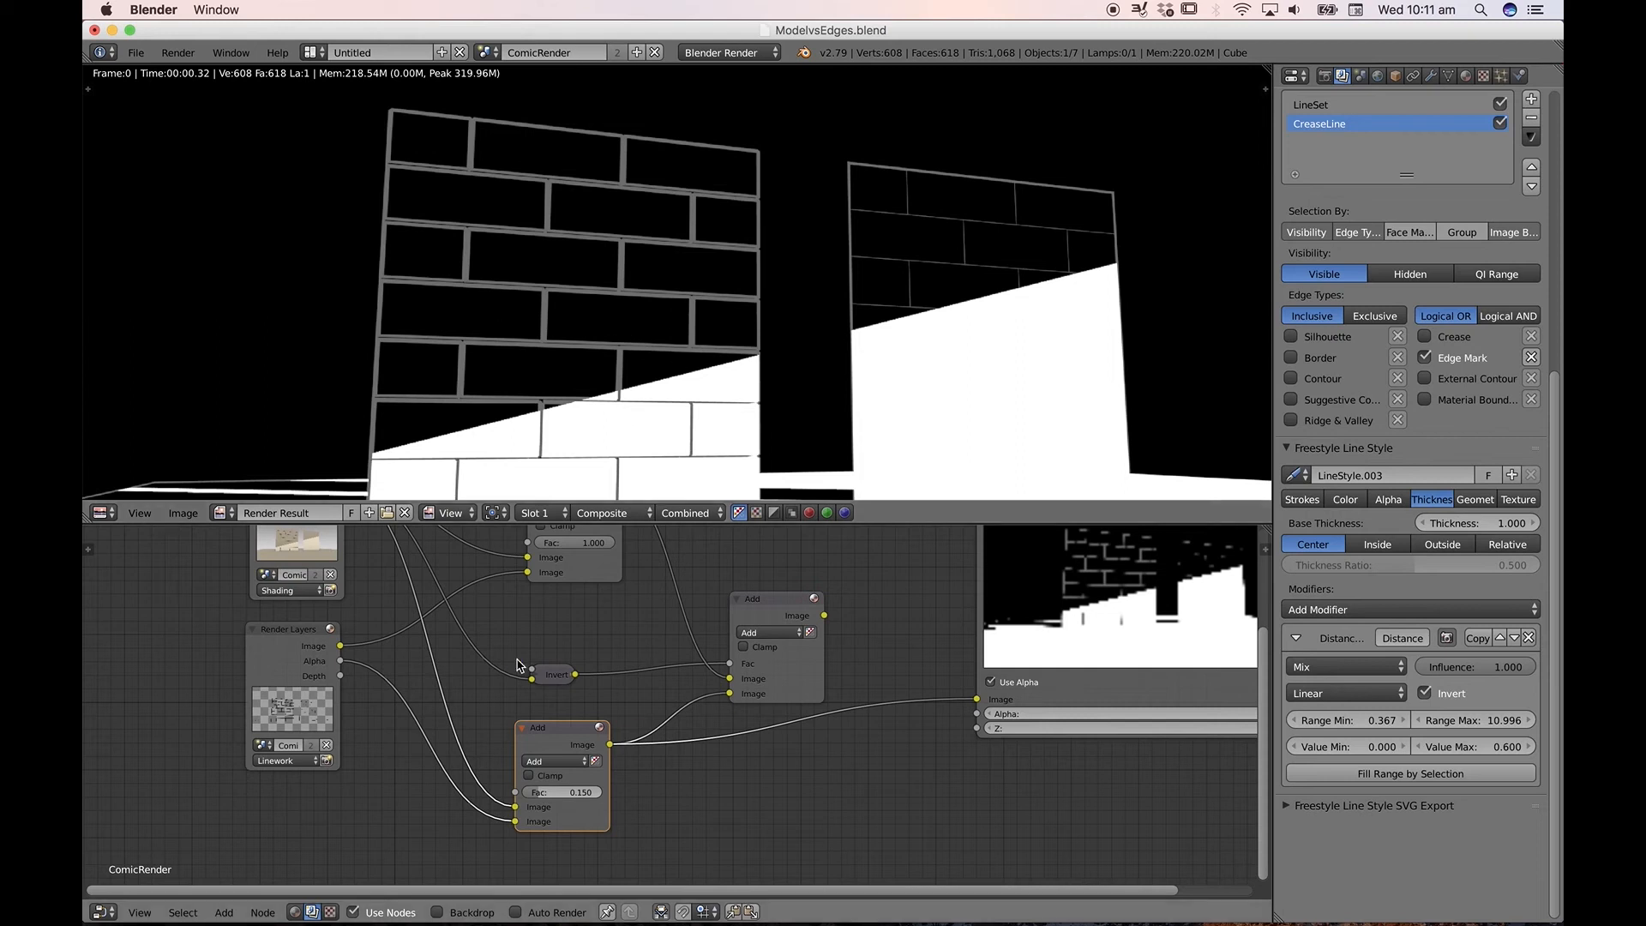
- Preview the Invert node's output: black wall silhouettes on a white background
{"action": "left_click", "coordinate": [558, 674]}
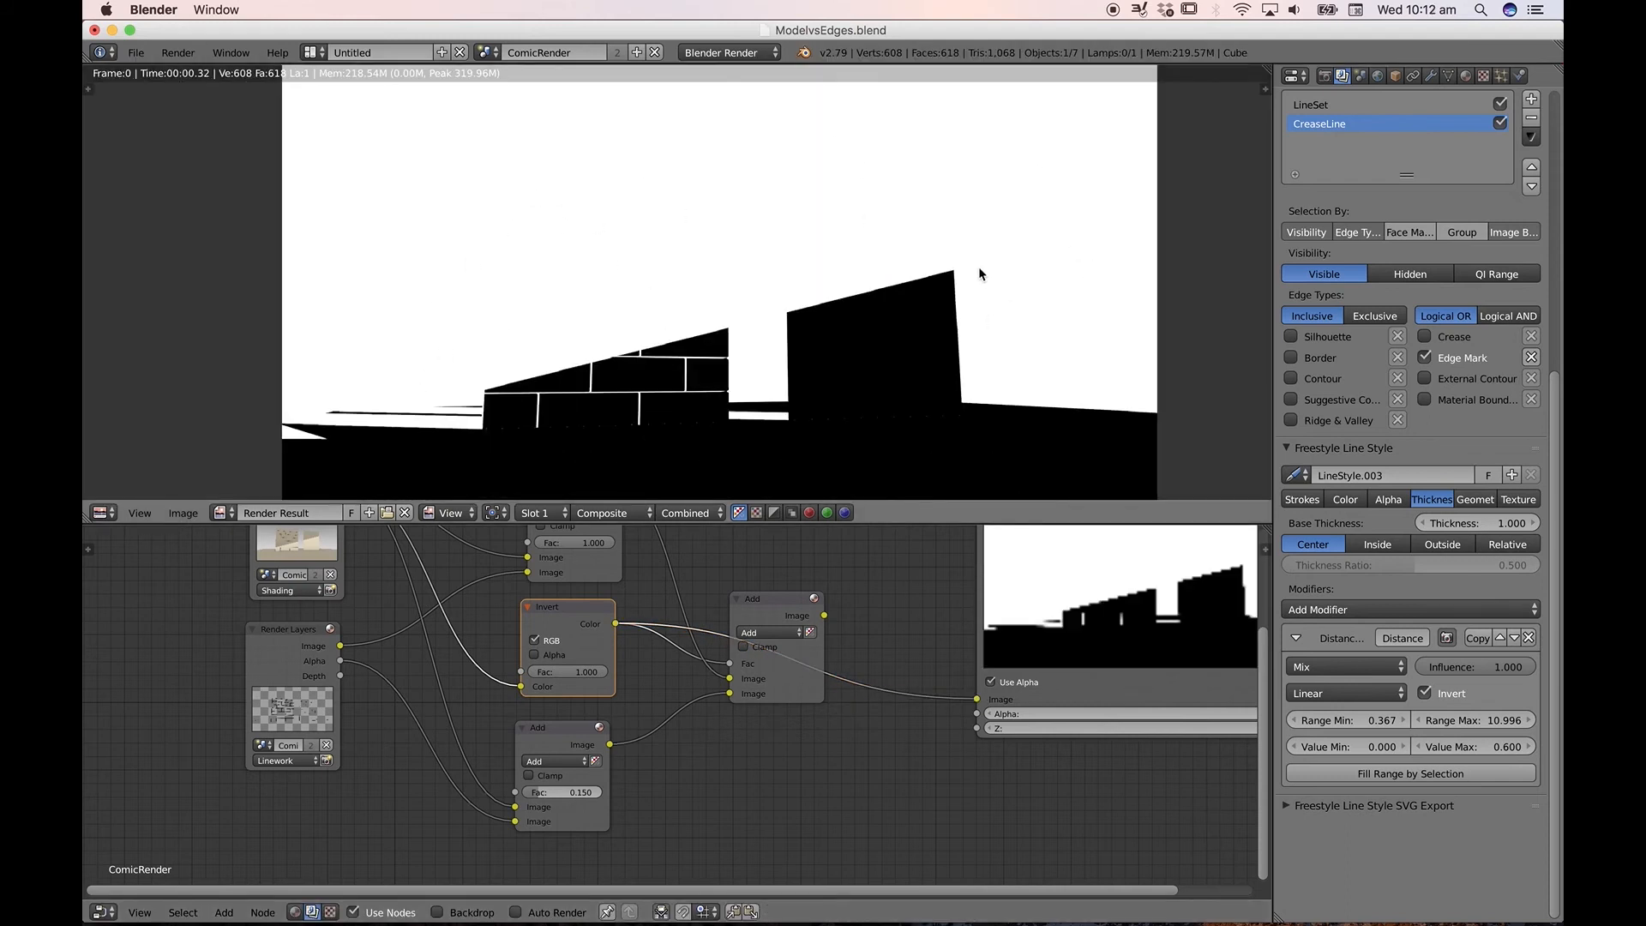
{"action": "mouse_move", "coordinate": [755, 264]}
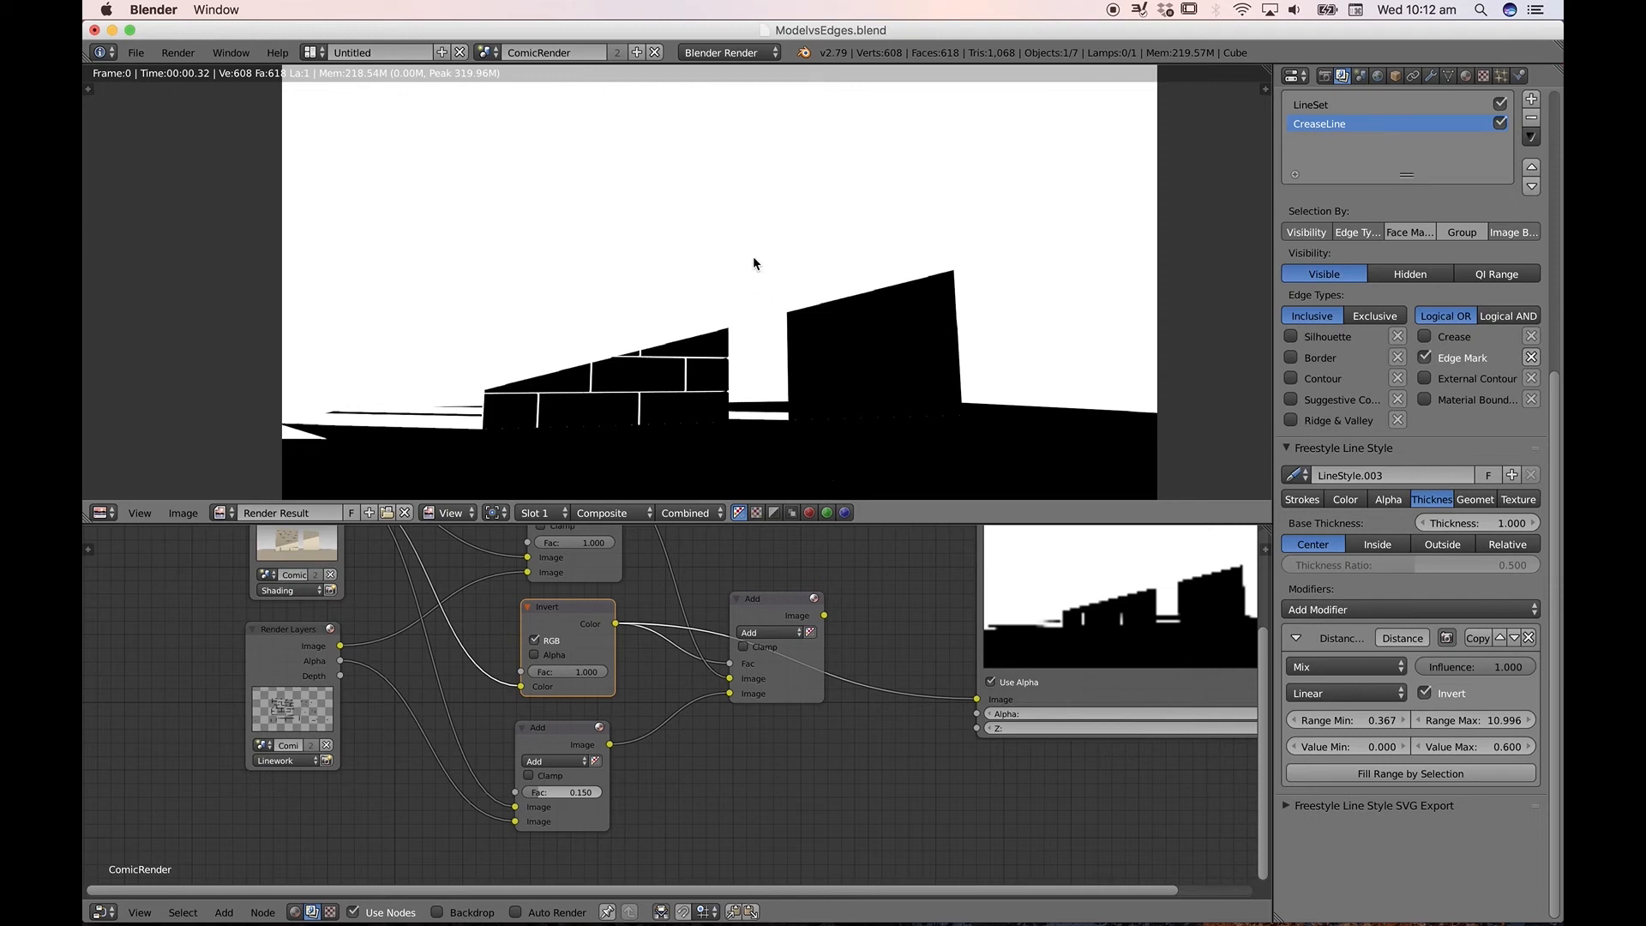
{"action": "mouse_move", "coordinate": [803, 343]}
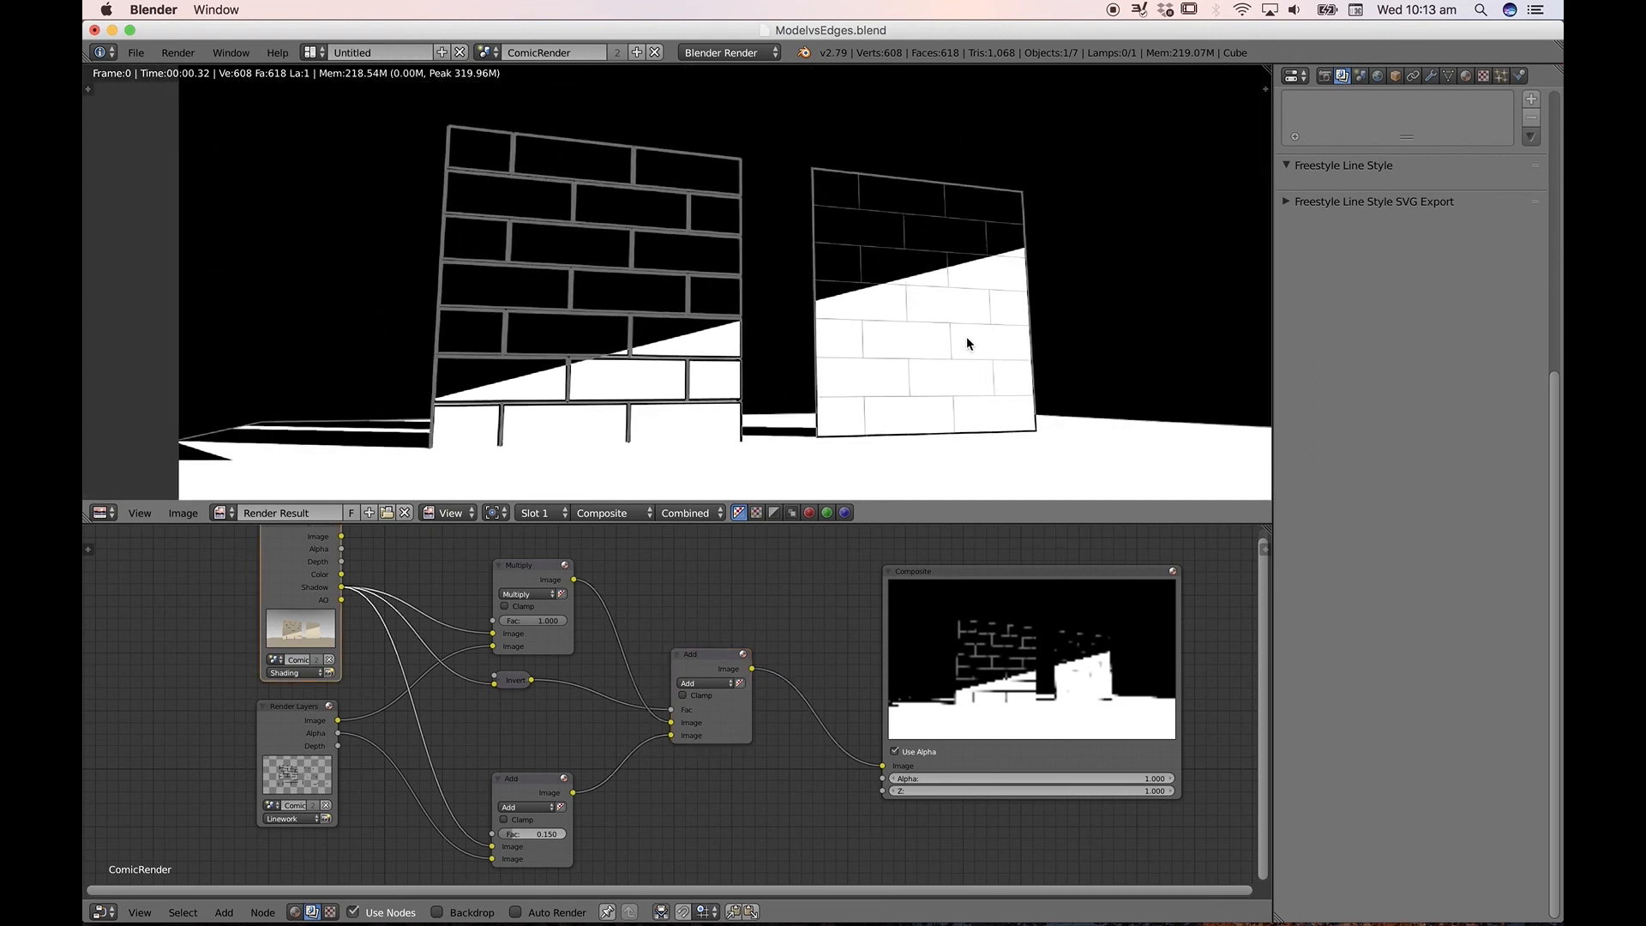
{"action": "mouse_move", "coordinate": [878, 276]}
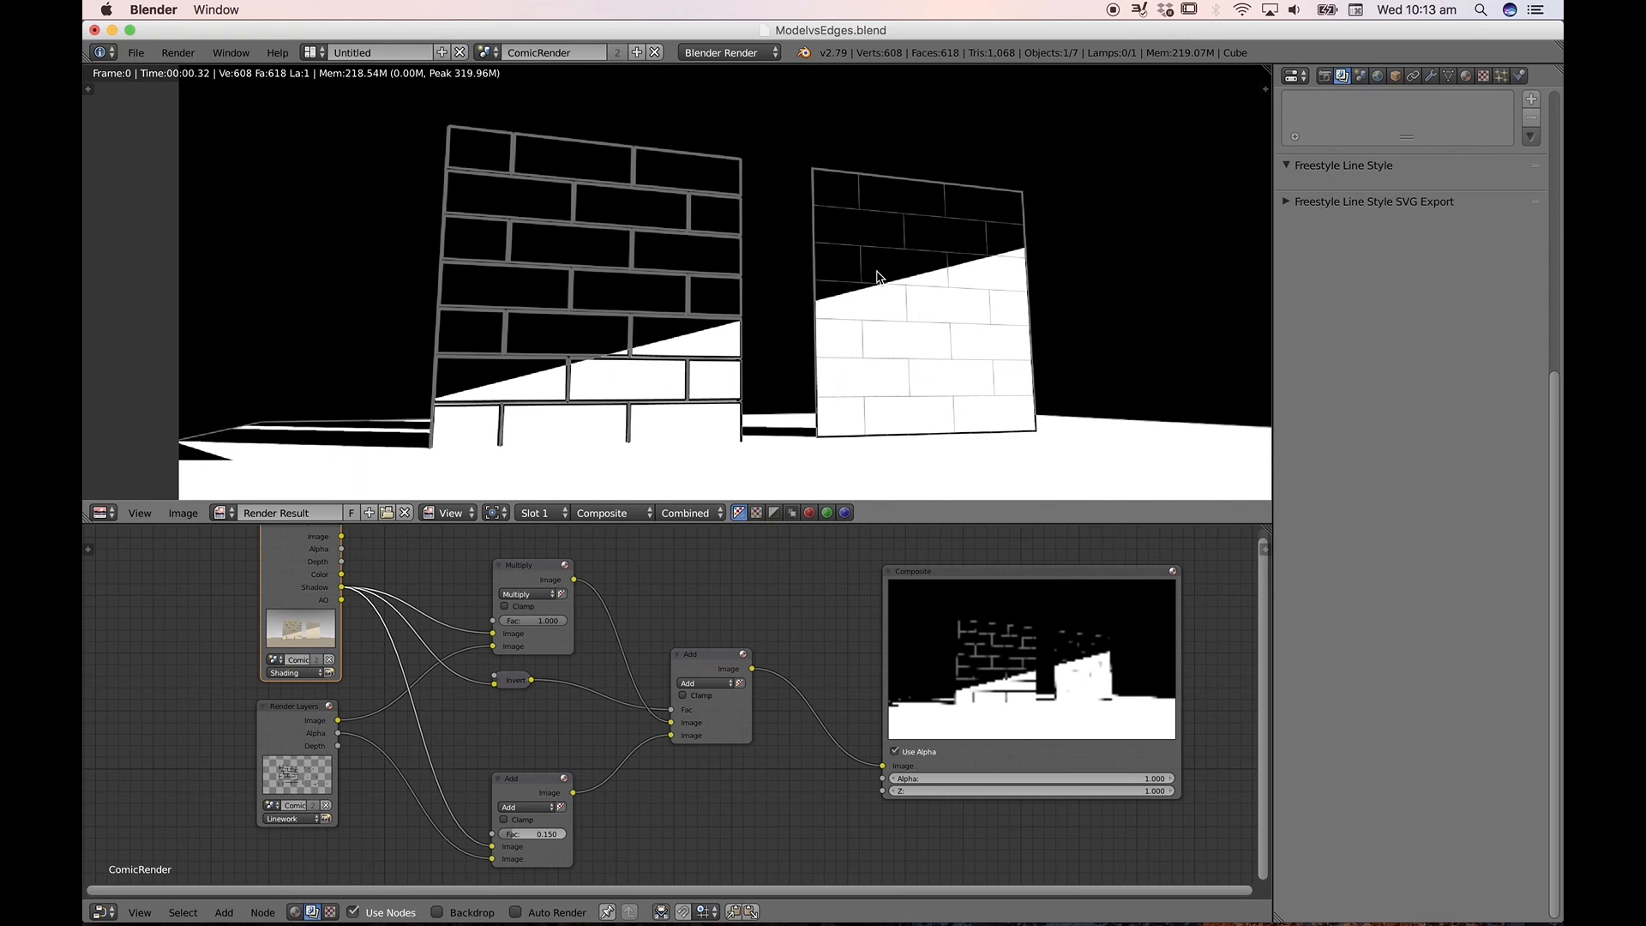
{"action": "mouse_move", "coordinate": [938, 312]}
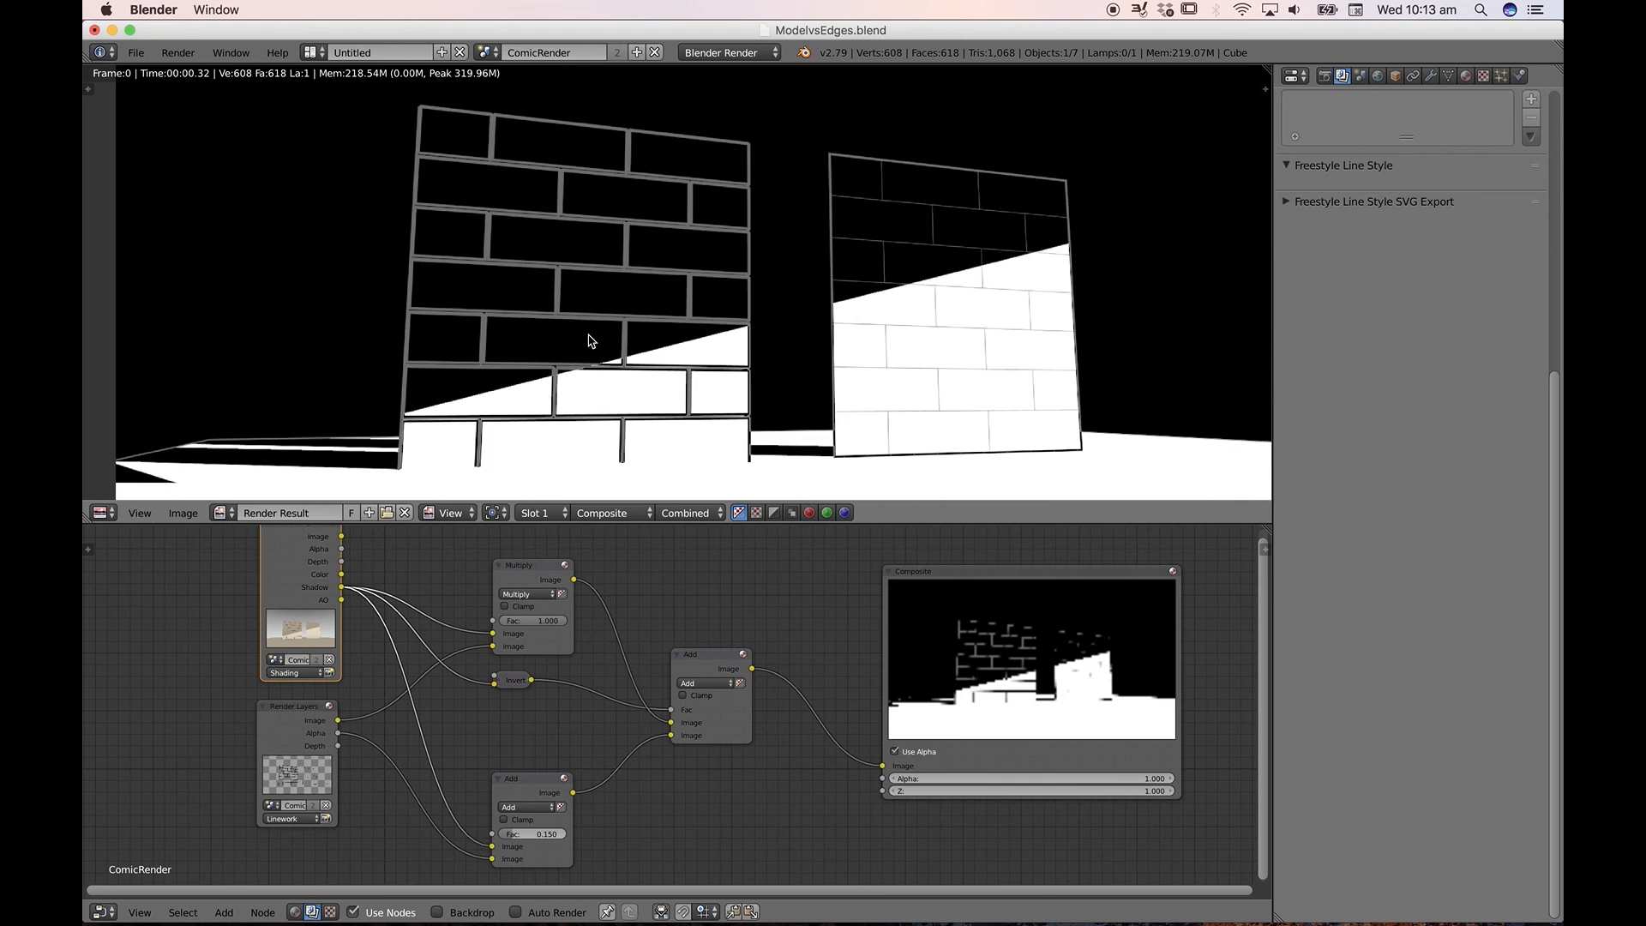
{"action": "mouse_move", "coordinate": [502, 250]}
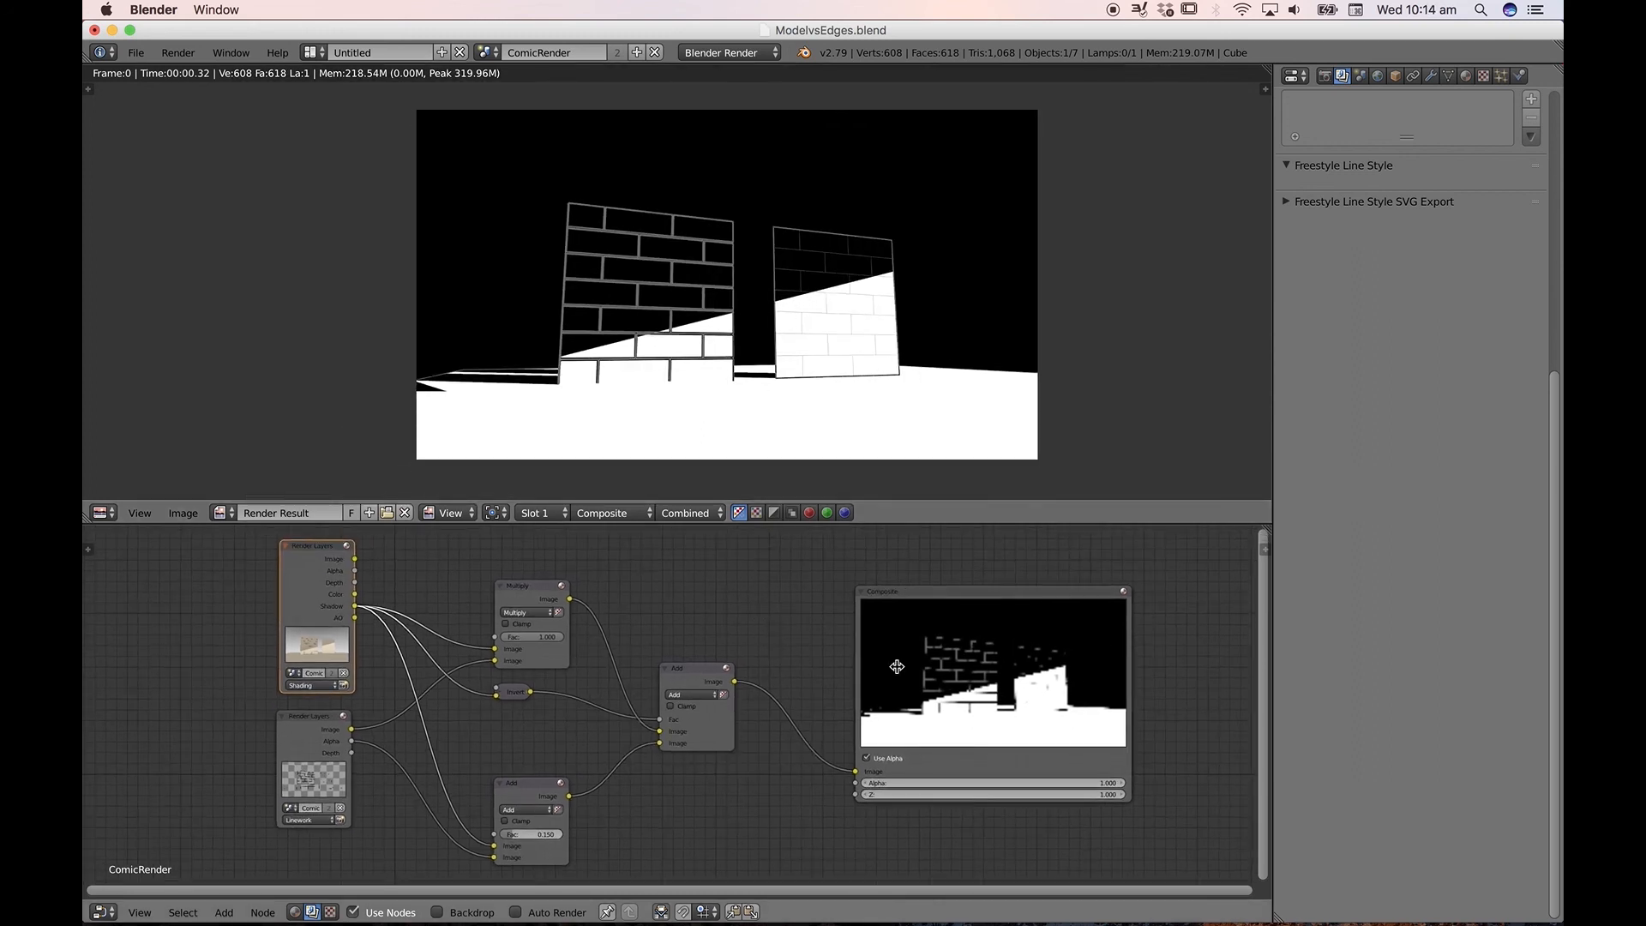
{"action": "mouse_move", "coordinate": [1180, 641]}
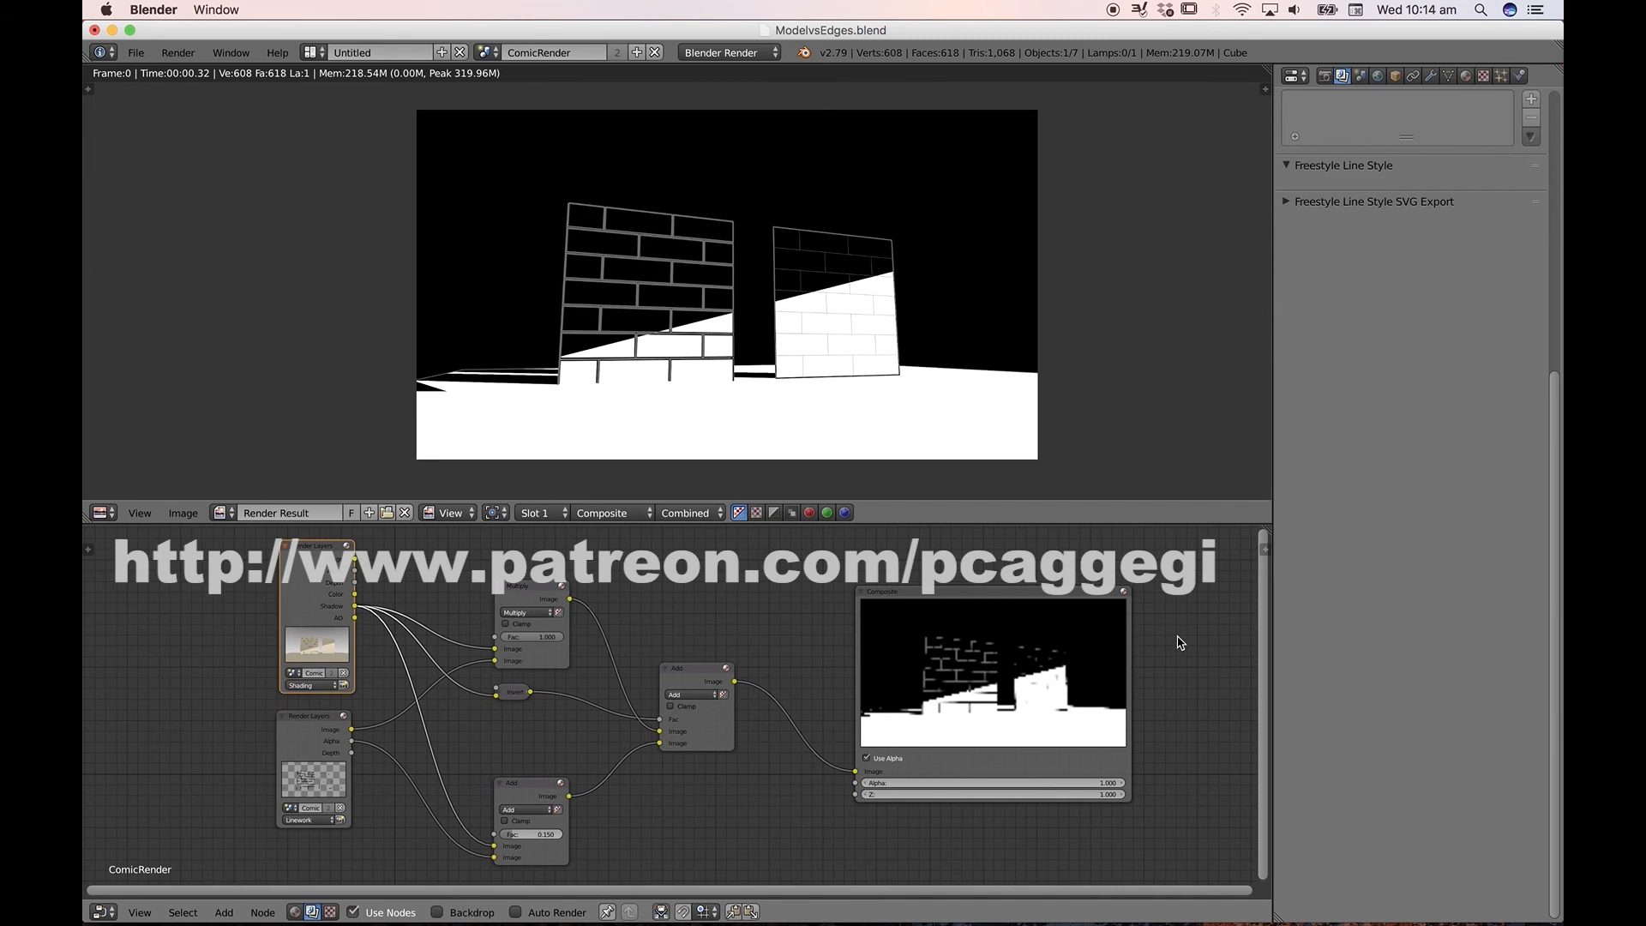
{"action": "mouse_move", "coordinate": [1136, 563]}
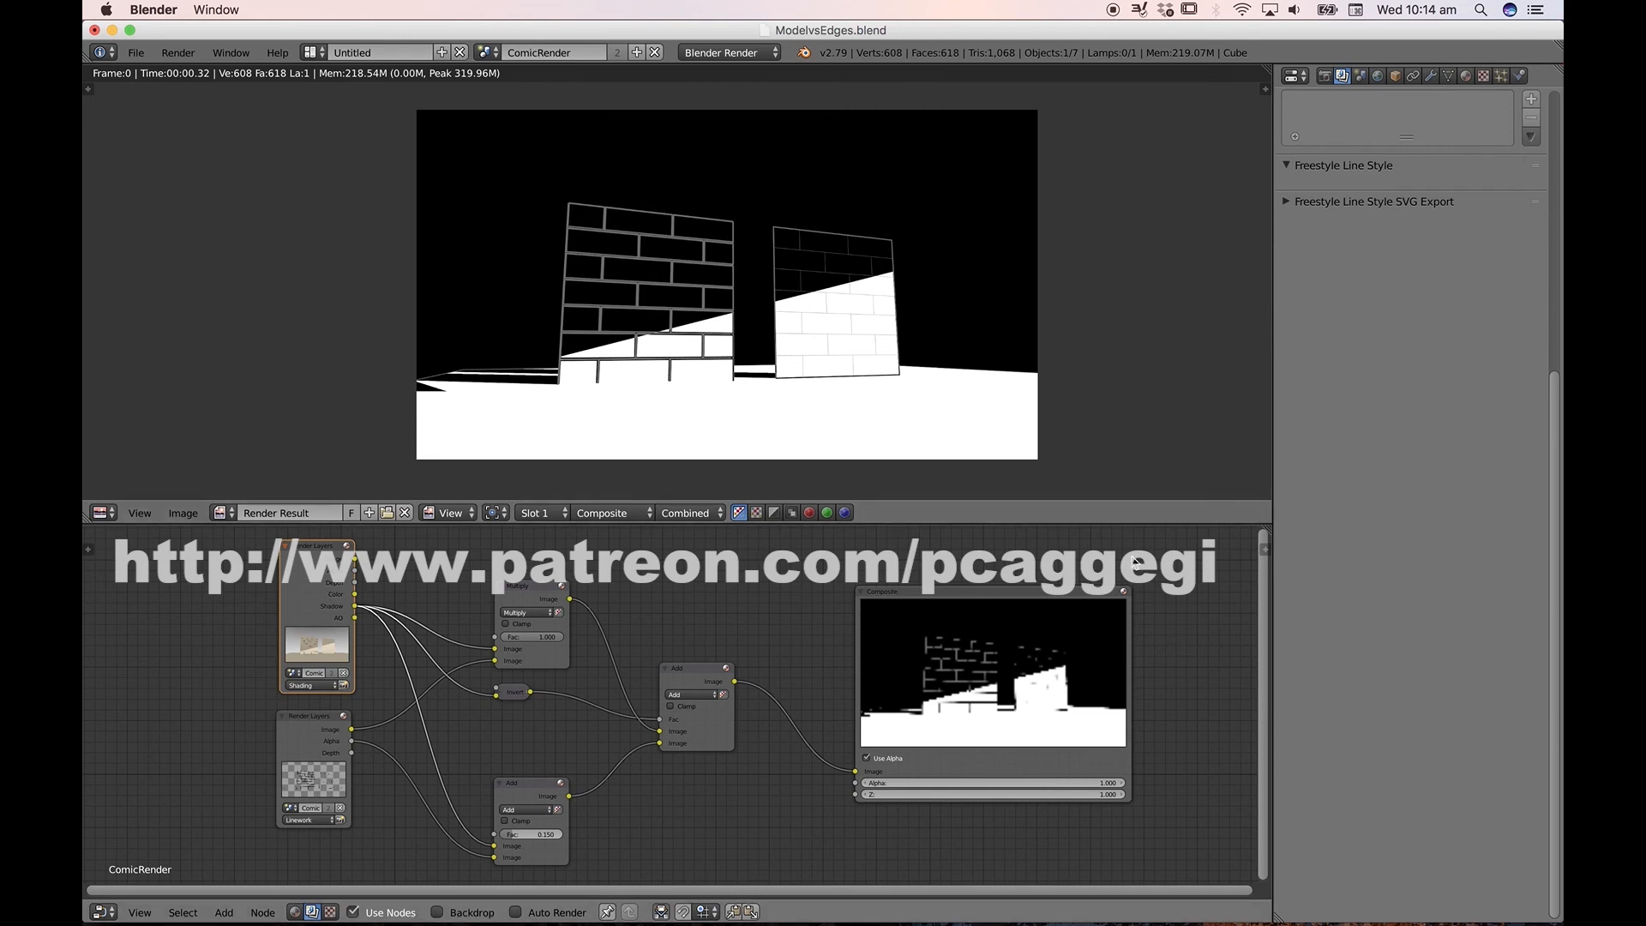
{"action": "mouse_move", "coordinate": [1168, 641]}
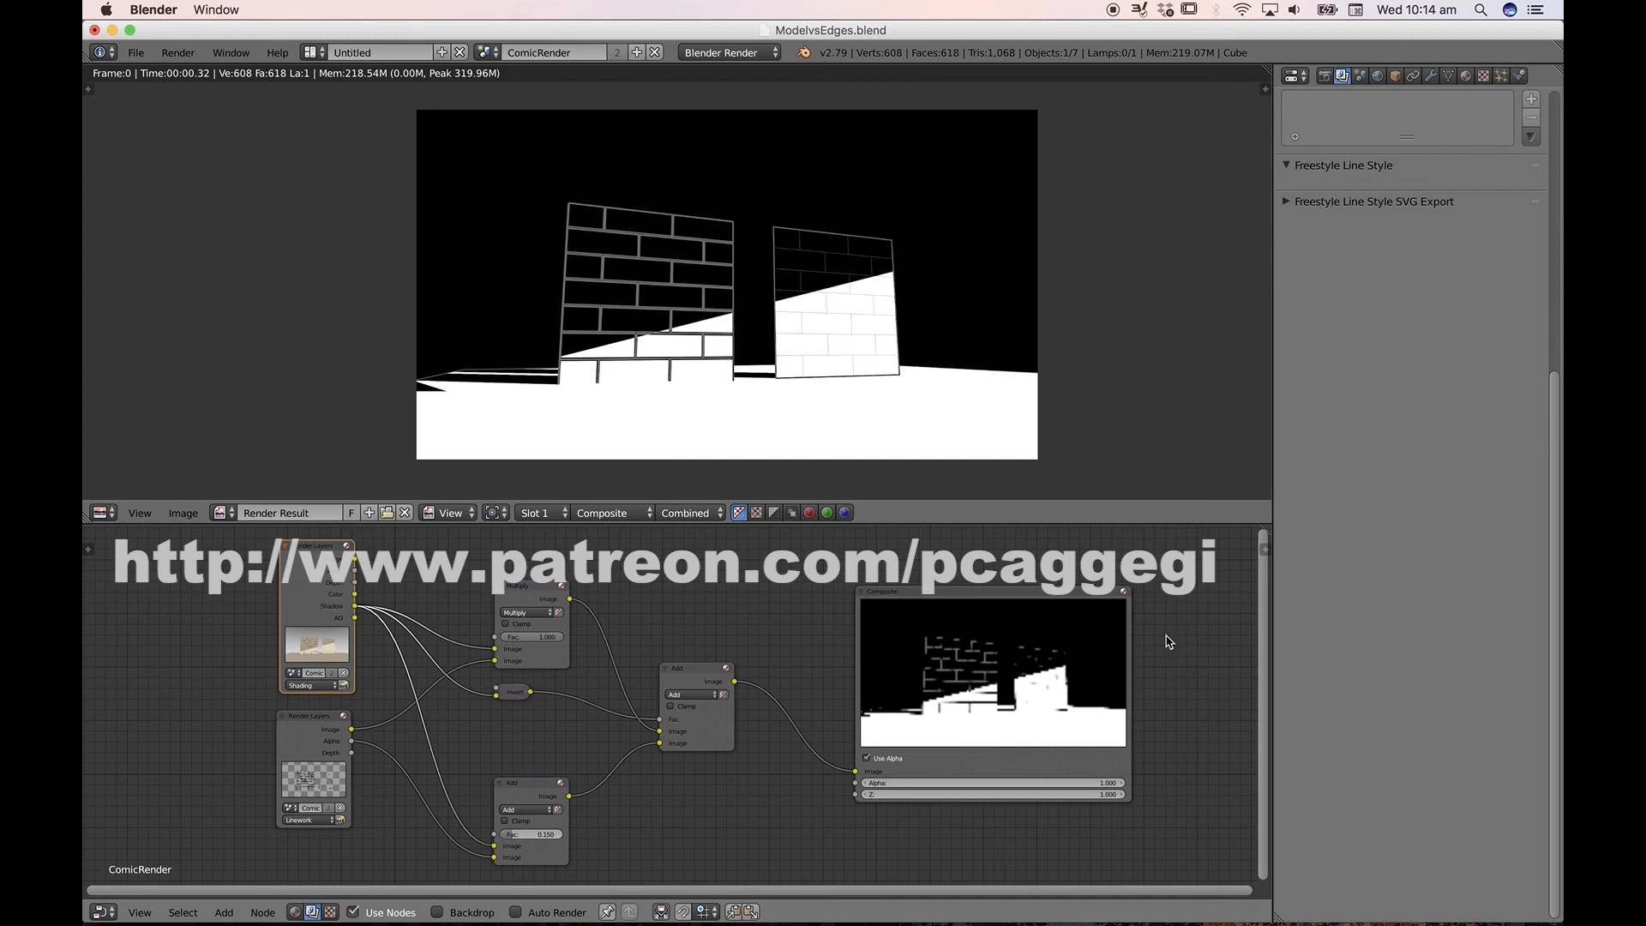